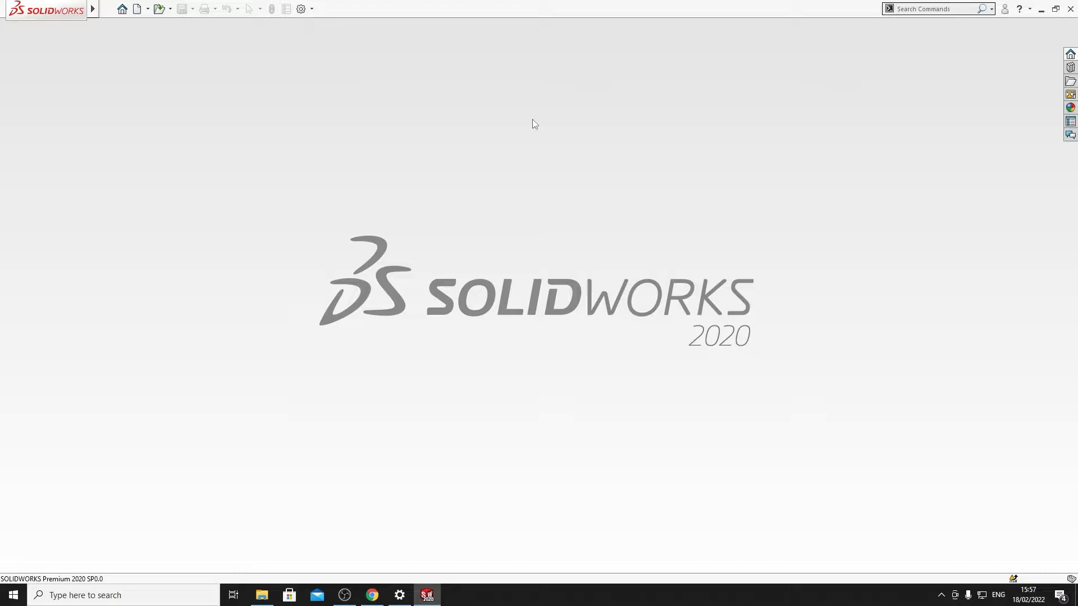
pyautogui.moveTo(26, 46)
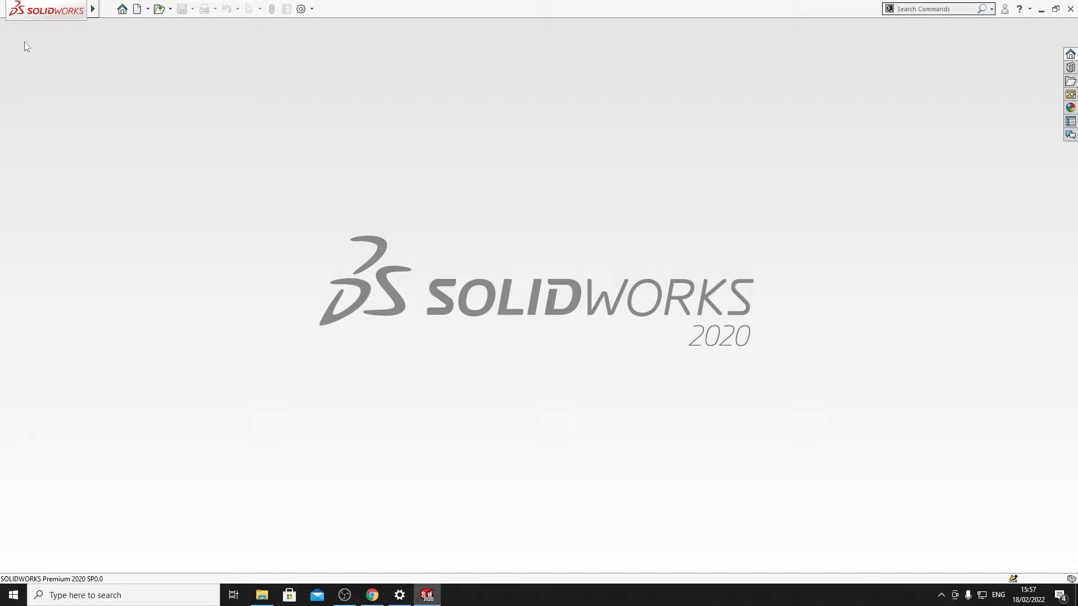
pyautogui.moveTo(71, 27)
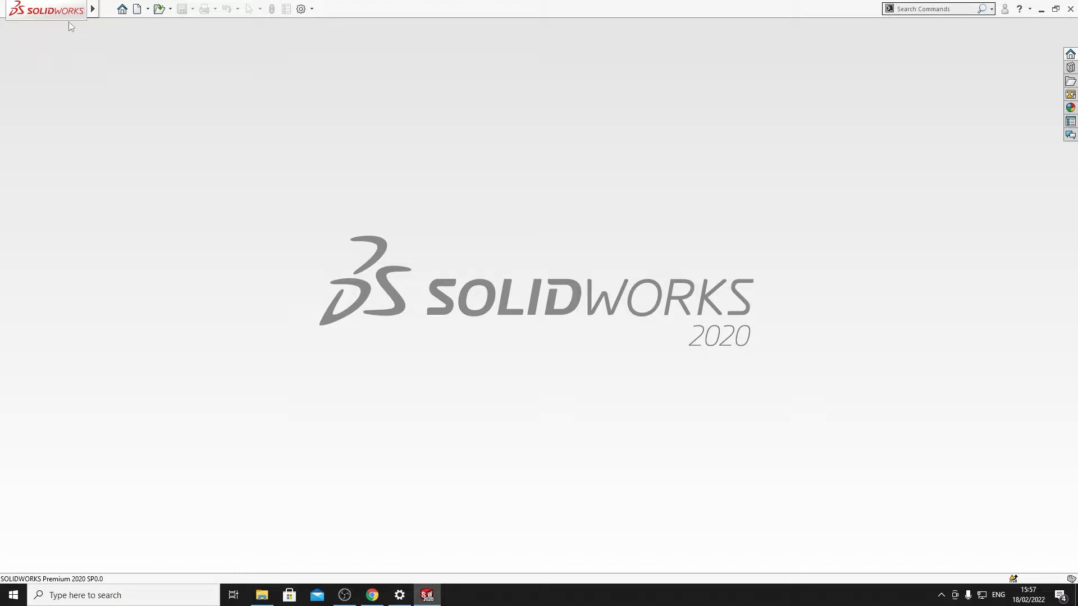
# Step: Start a new document from the File menu to reach the Part/Assembly/Drawing choice
pyautogui.click(107, 9)
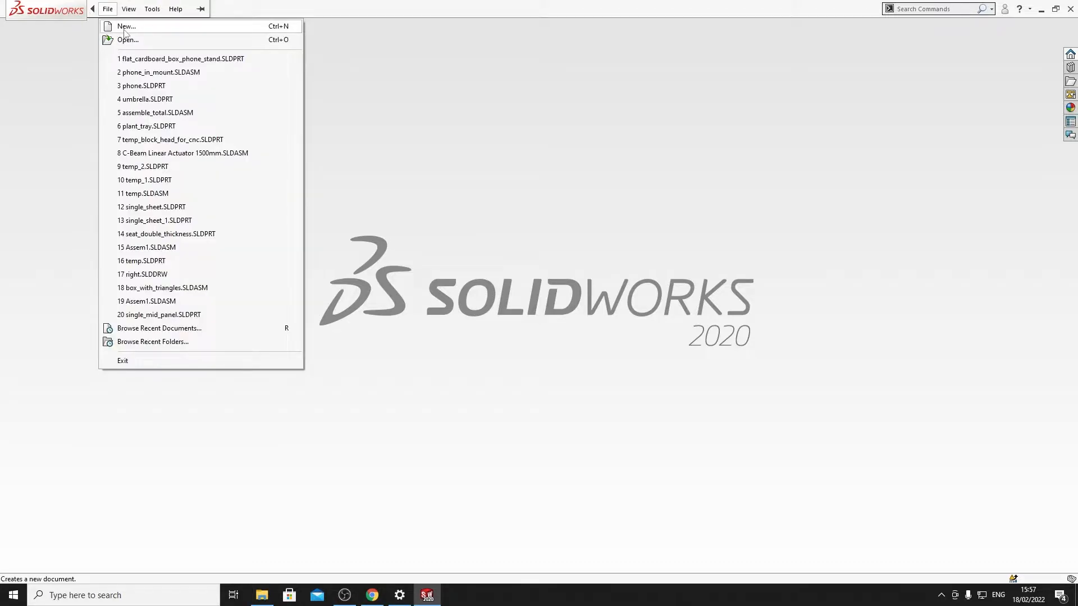
pyautogui.click(126, 26)
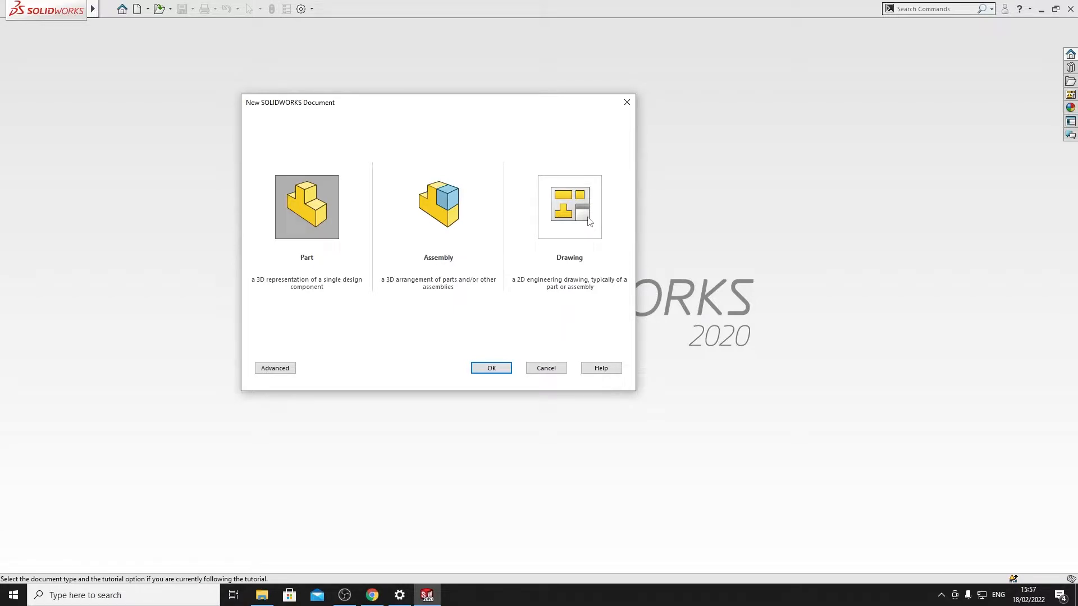
pyautogui.moveTo(560, 228)
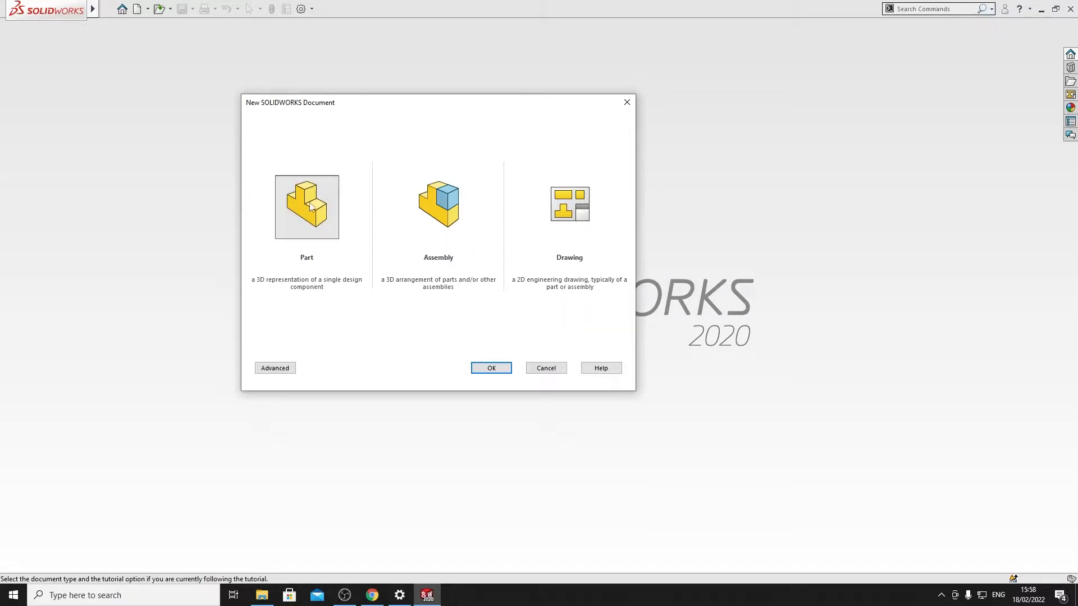
# Step: Create the new document as an empty part, Part1, with the sketching tools shown
pyautogui.click(490, 368)
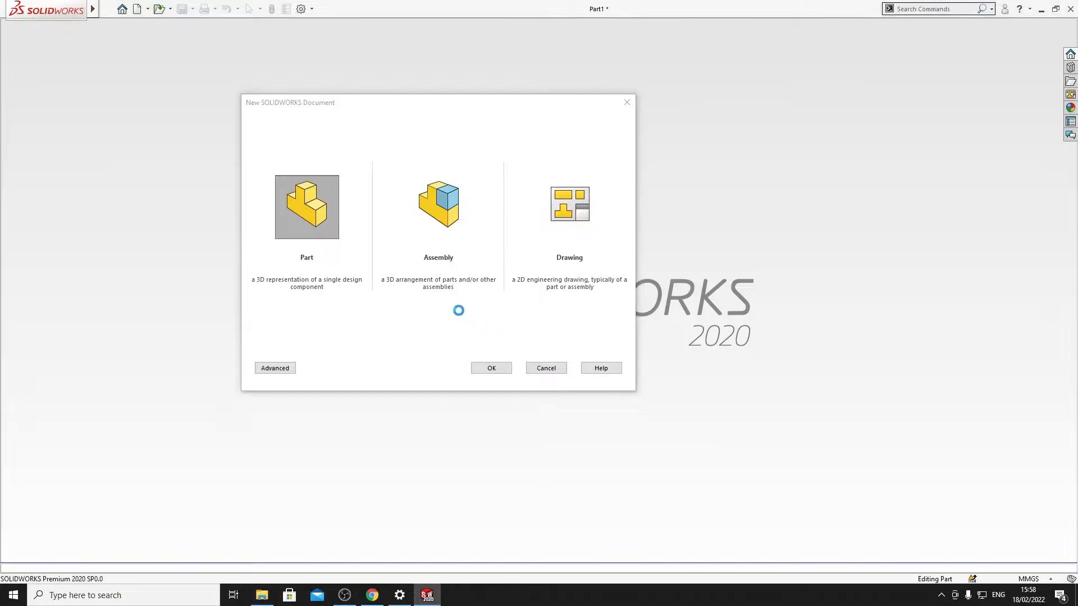
pyautogui.click(491, 368)
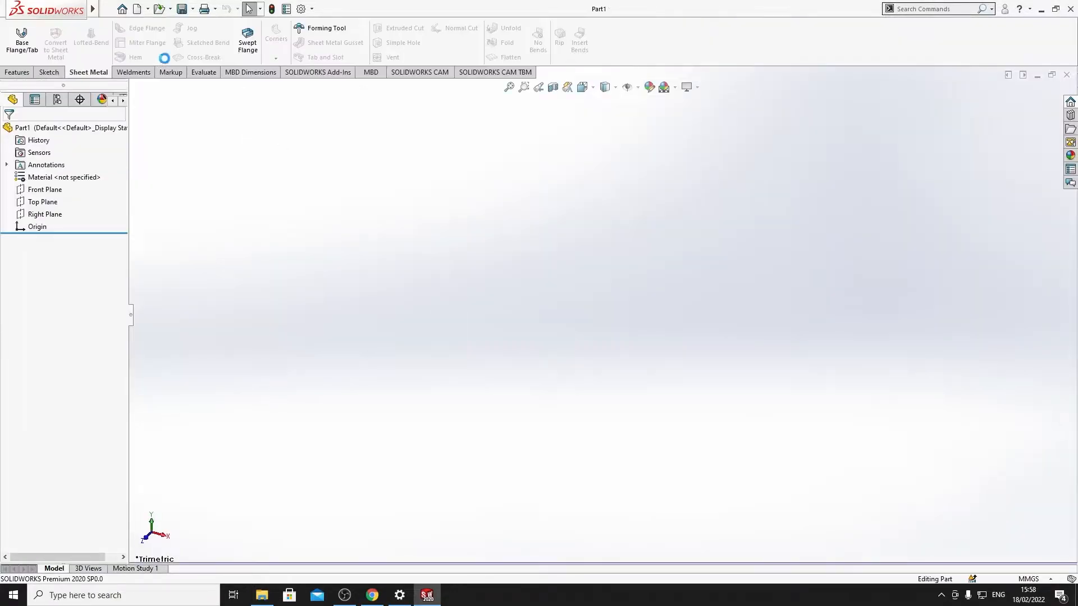
pyautogui.click(48, 72)
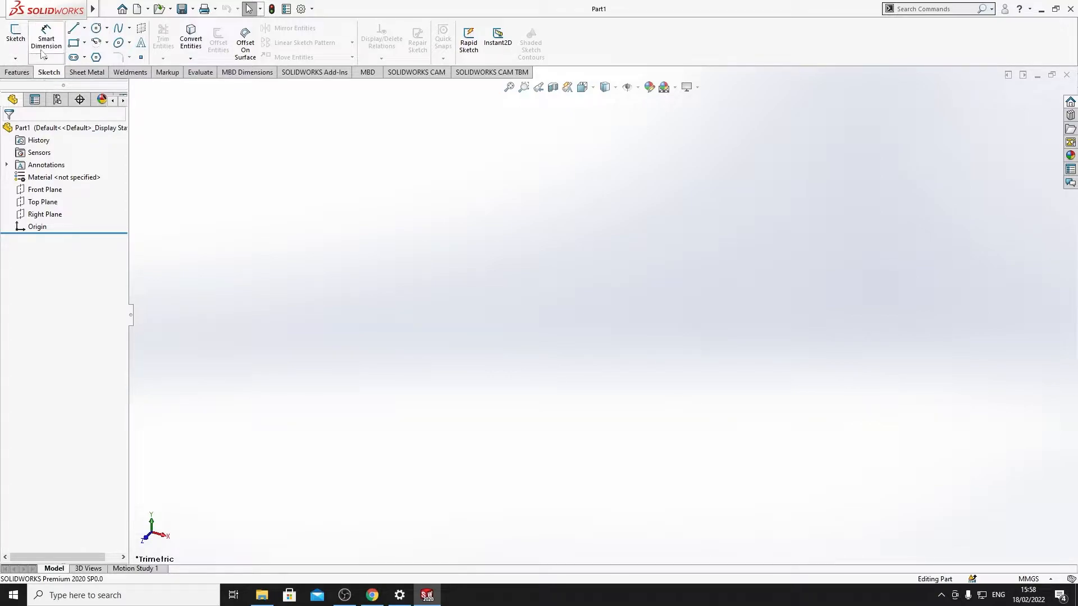
# Step: Start a new sketch so a plane can be chosen for the rectangle
pyautogui.click(15, 35)
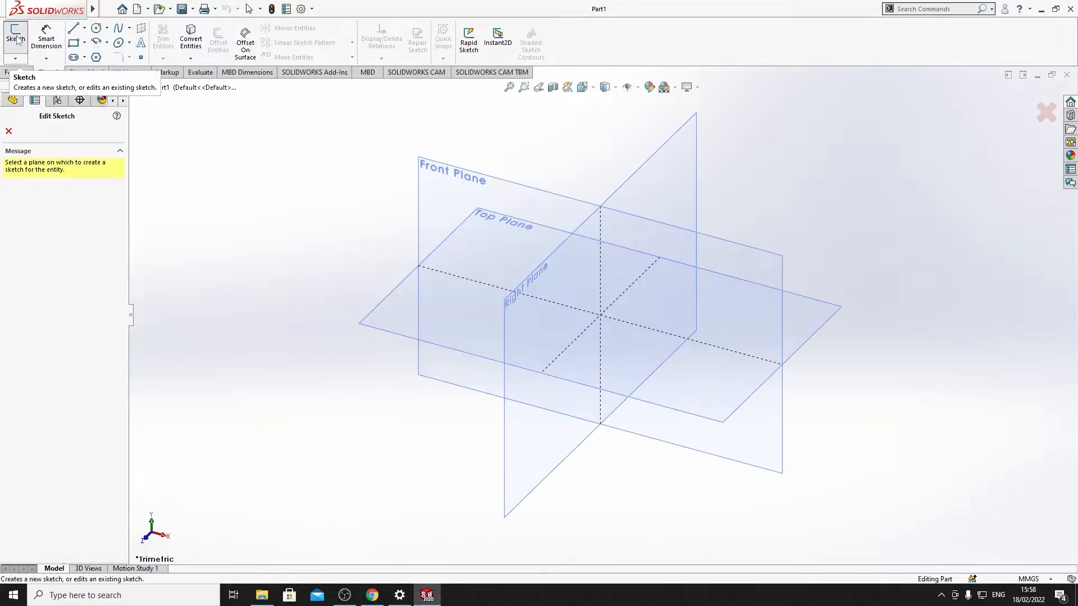
pyautogui.moveTo(664, 339)
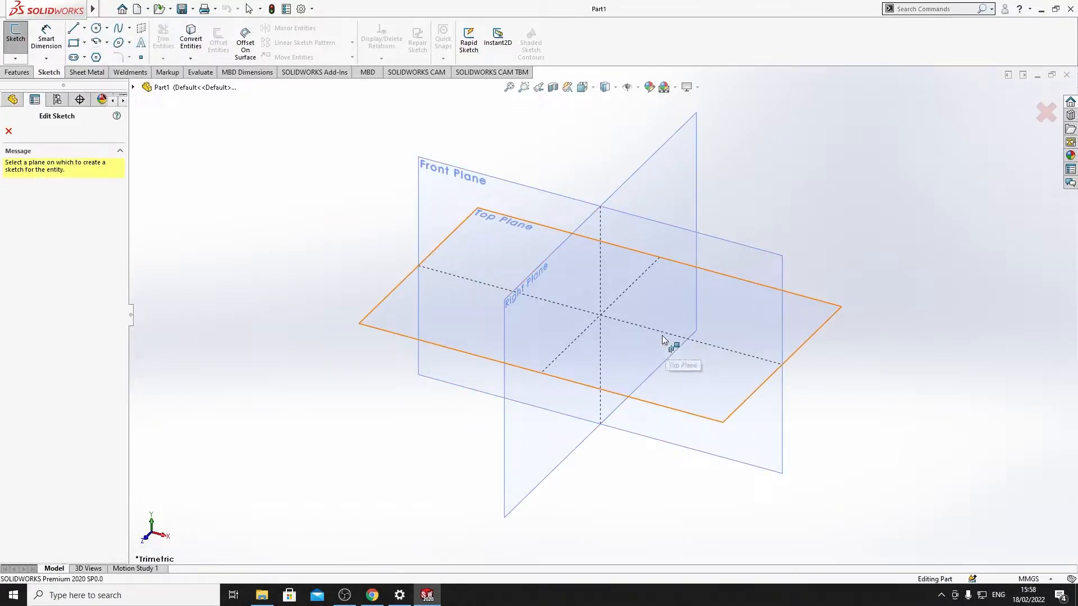
pyautogui.moveTo(560, 249)
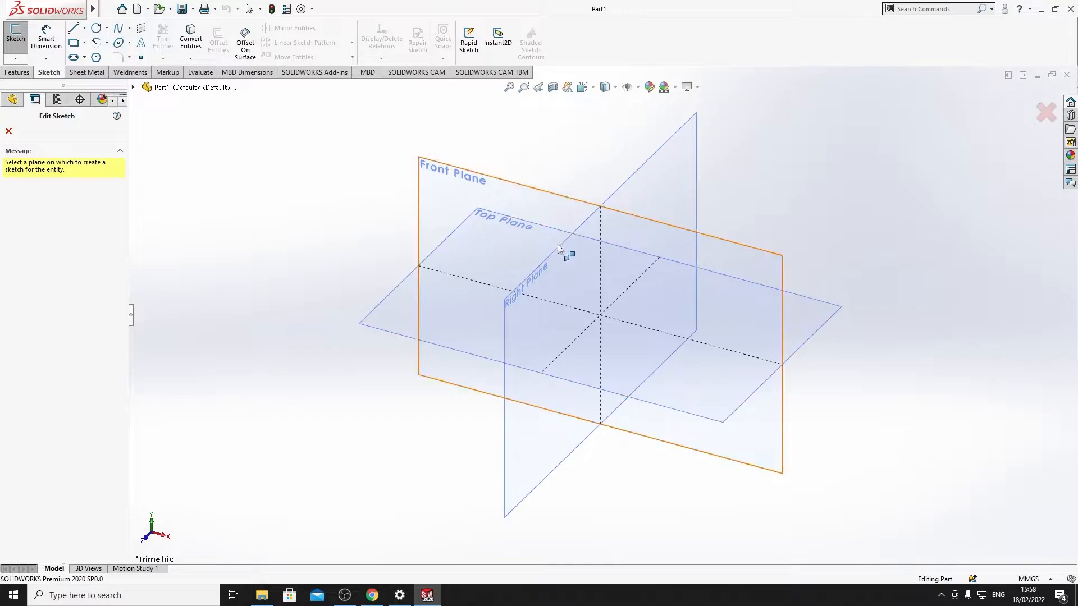
pyautogui.moveTo(471, 244)
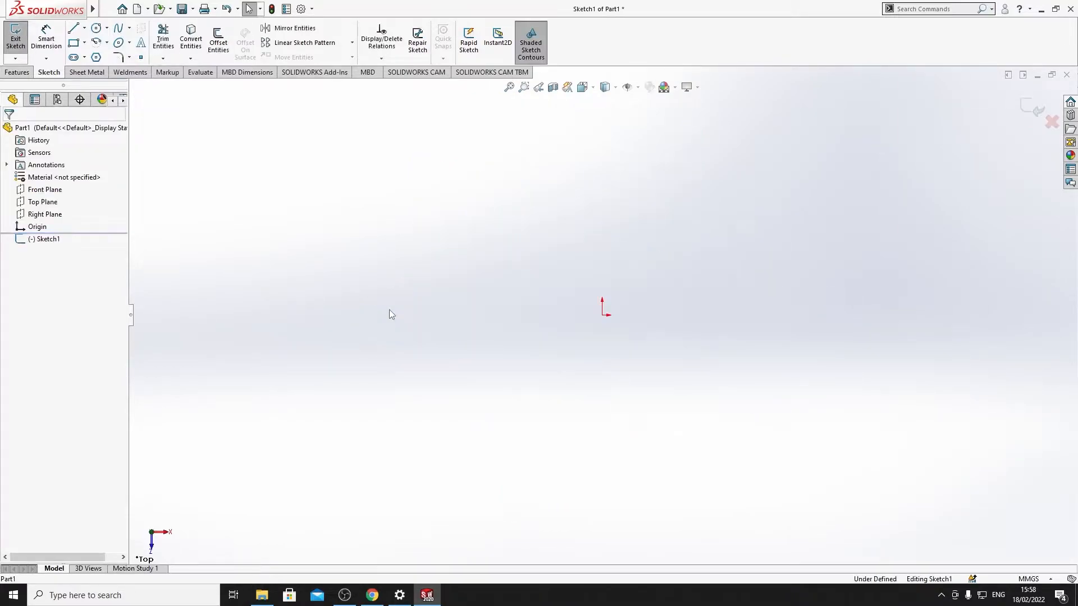
pyautogui.moveTo(401, 304)
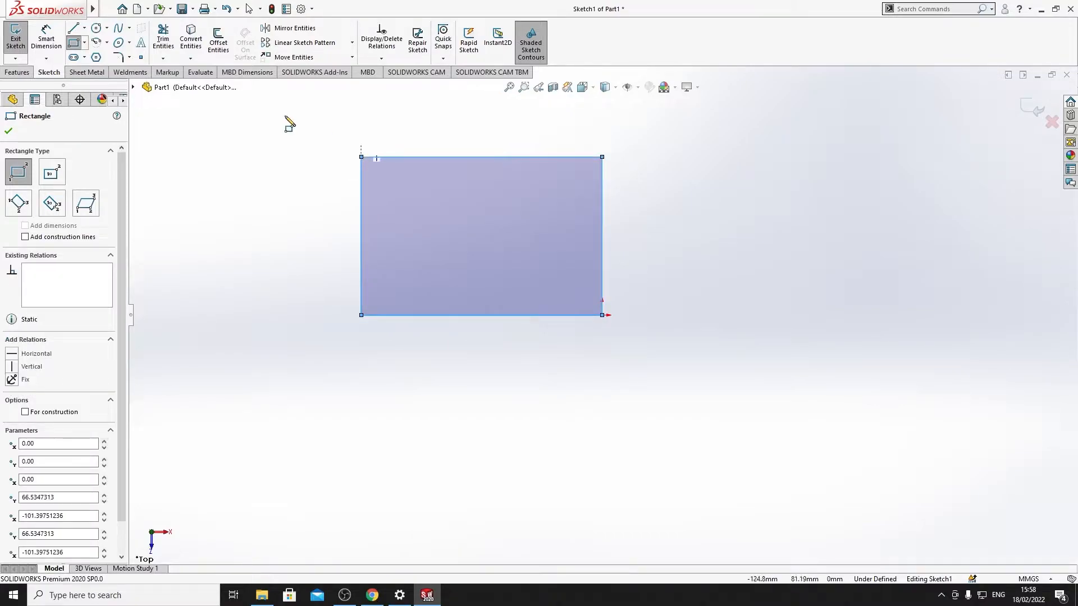
# Step: Finish the rectangle drawn from the origin on the Top Plane
pyautogui.click(9, 131)
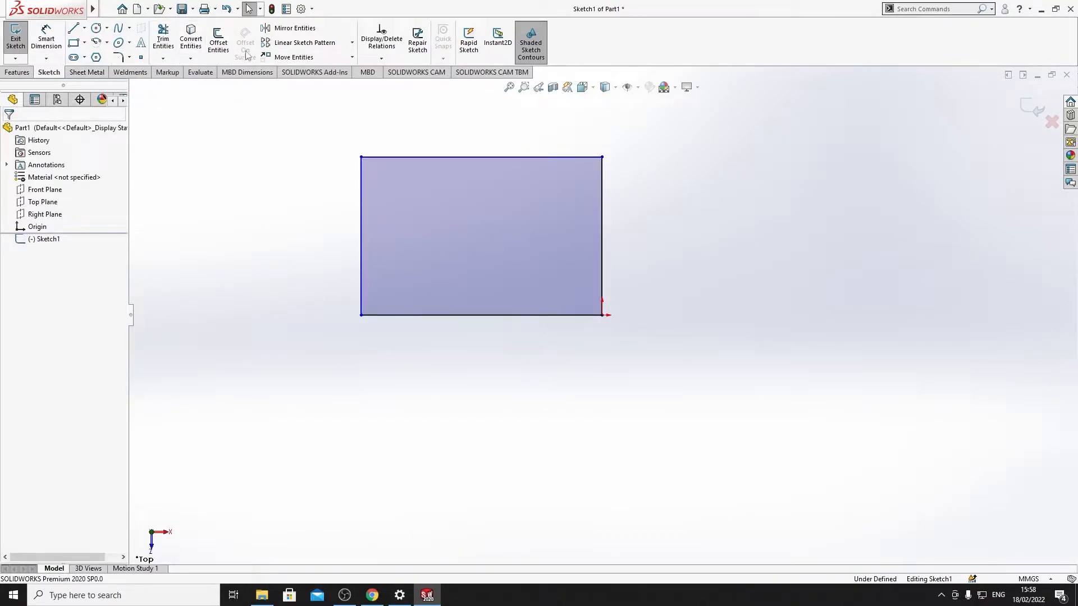
pyautogui.moveTo(604, 319)
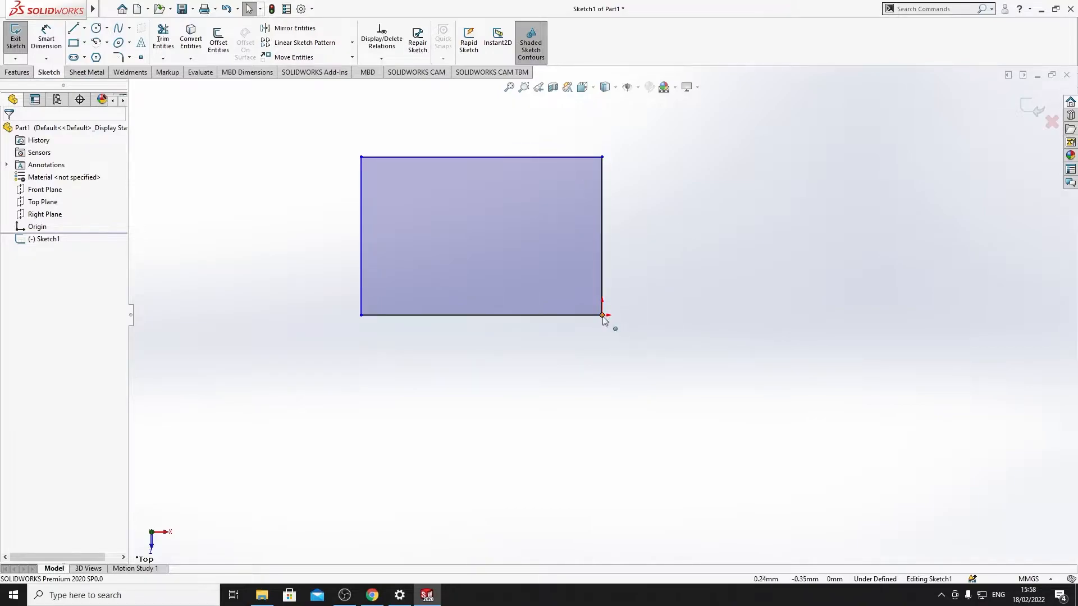
pyautogui.moveTo(610, 319)
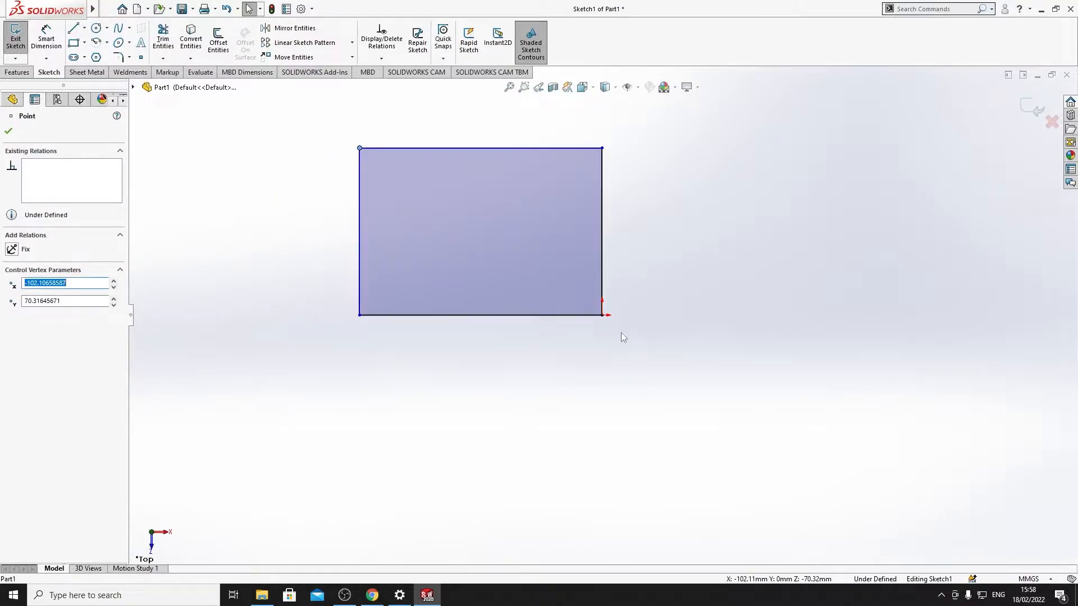
pyautogui.moveTo(731, 242)
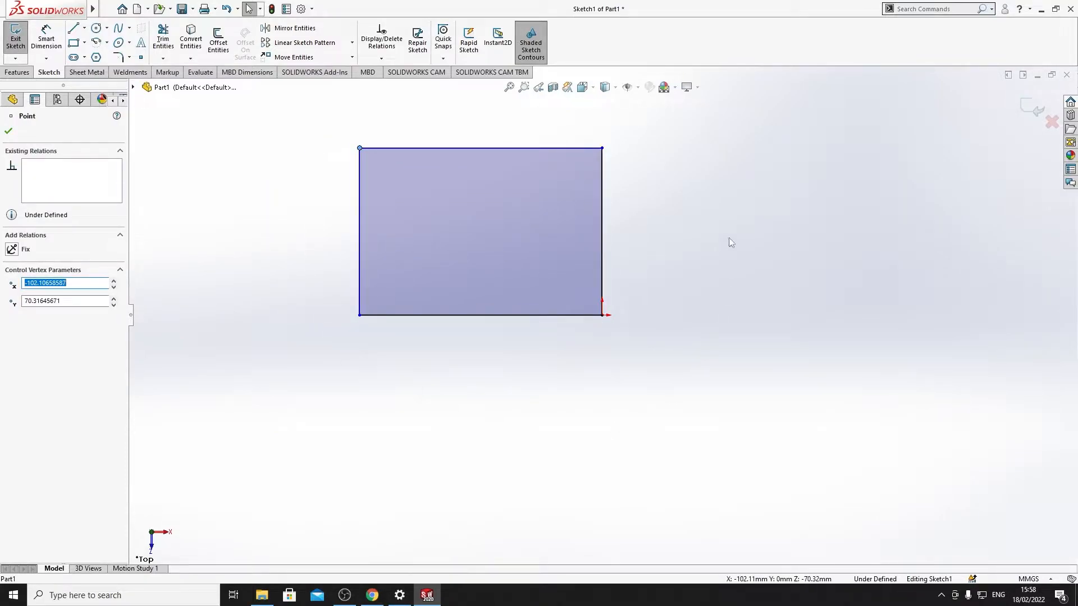
pyautogui.moveTo(272, 162)
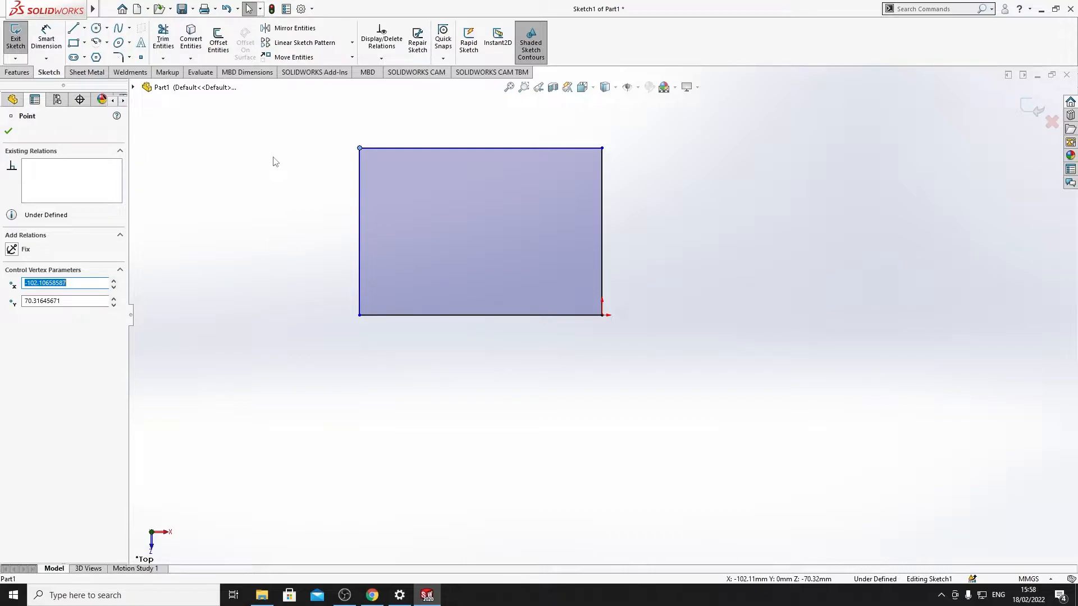
pyautogui.moveTo(307, 176)
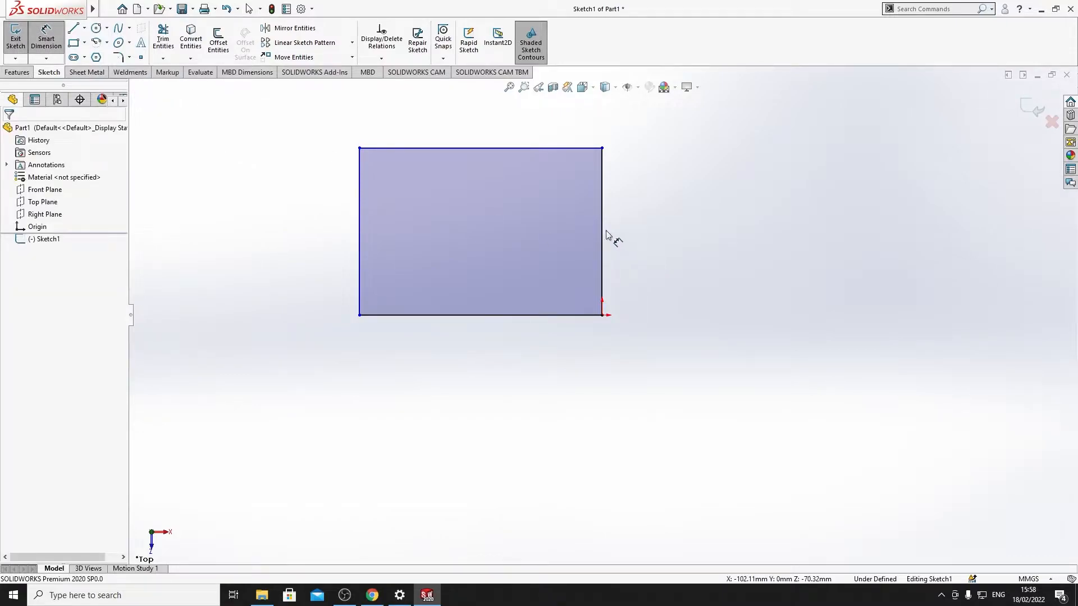
# Step: Dimension the rectangle's right edge to 70 mm and pick the next edge for the width
pyautogui.click(601, 230)
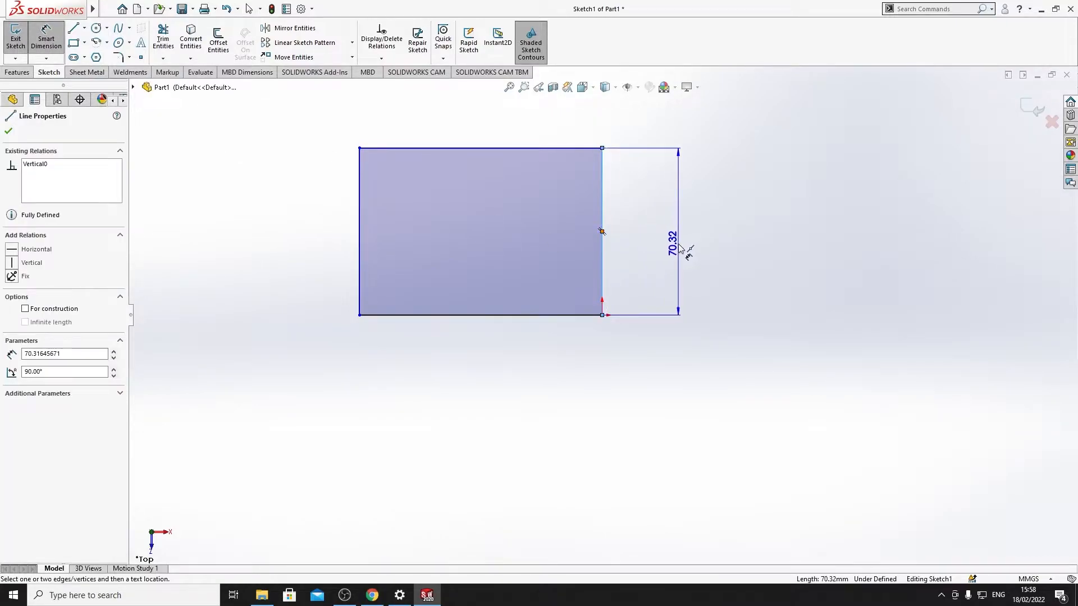
pyautogui.click(677, 248)
pyautogui.write('70m')
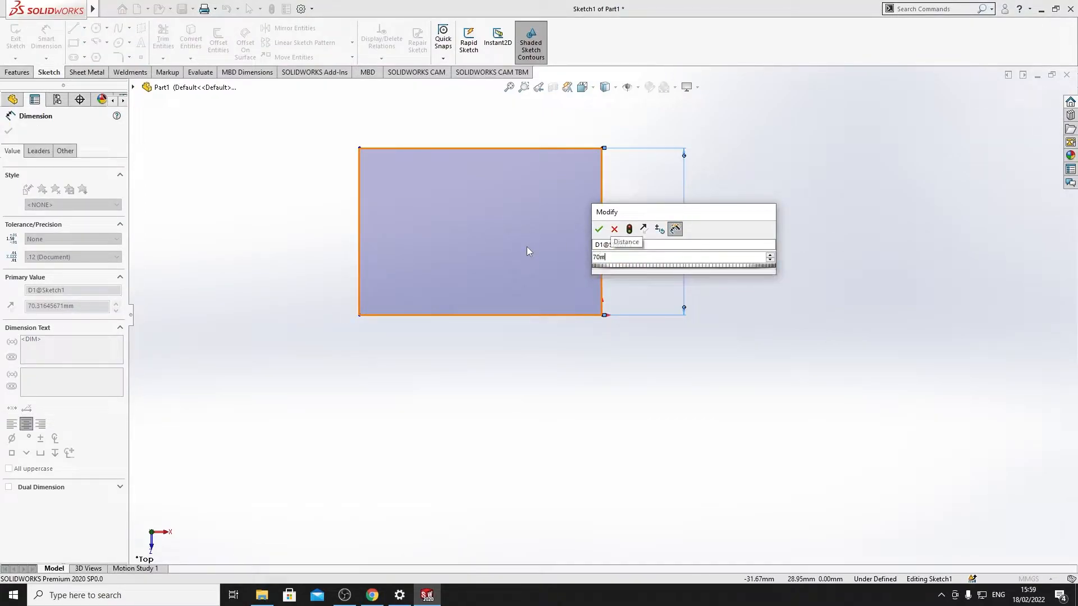
pyautogui.click(598, 229)
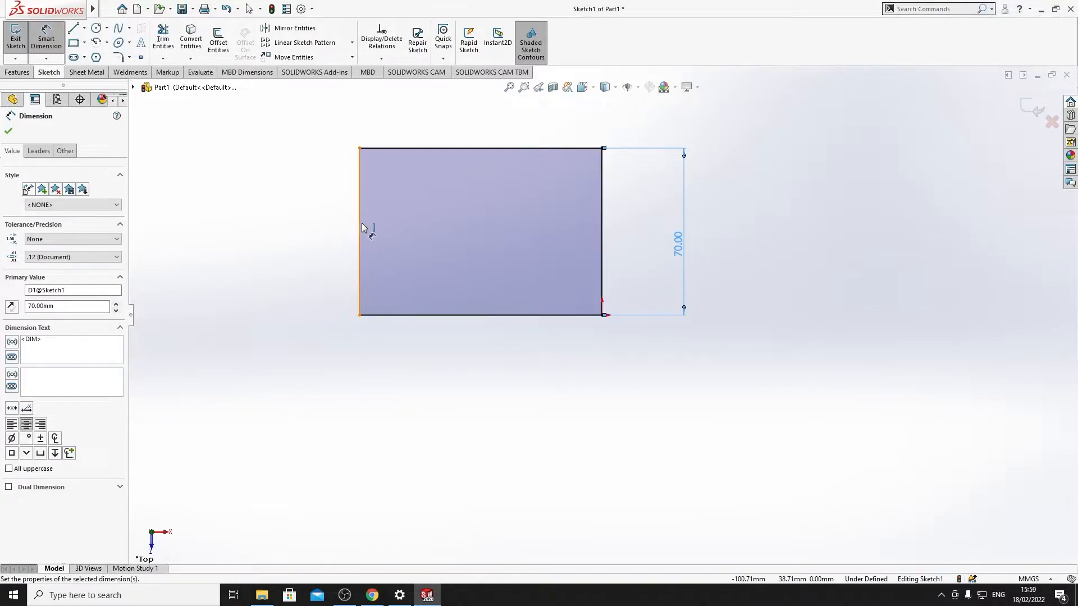
pyautogui.click(526, 231)
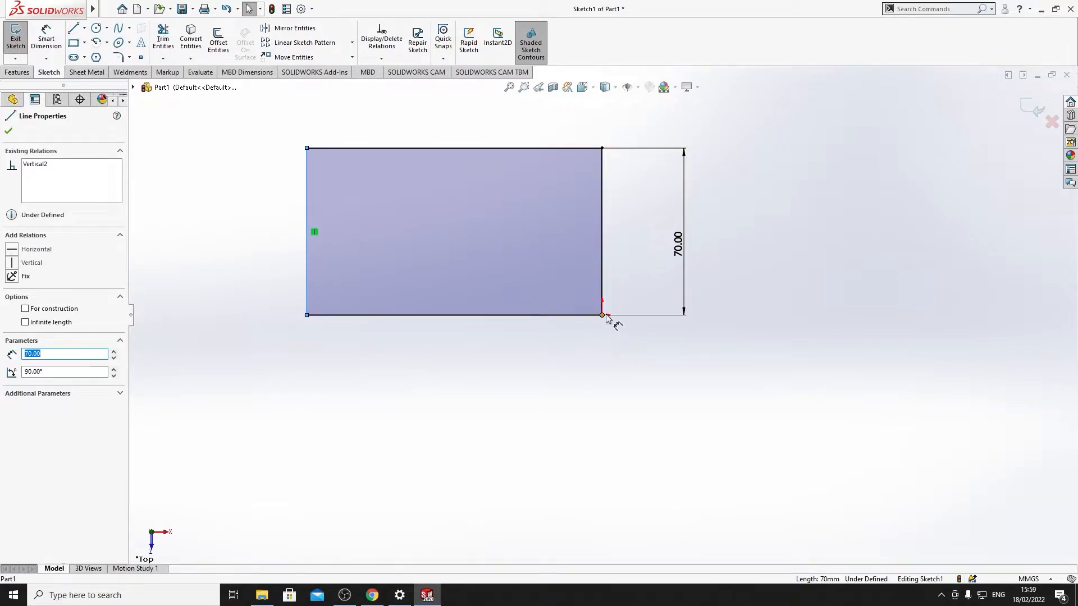
pyautogui.moveTo(311, 234)
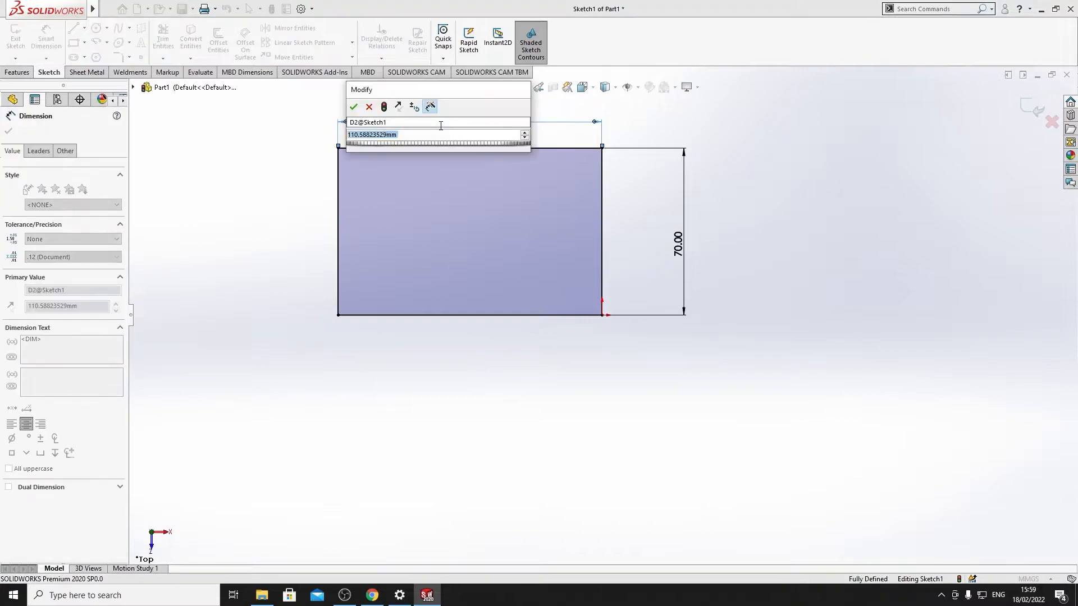
# Step: Set the width dimension to 110 mm, fully defining the 110 × 70 rectangle
pyautogui.write('110')
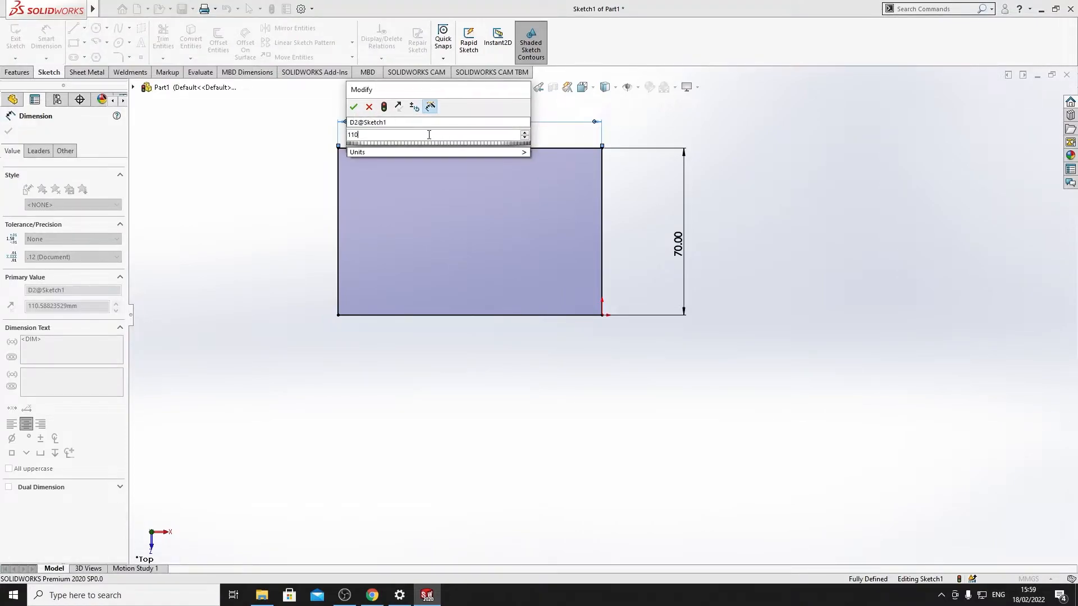
pyautogui.click(353, 107)
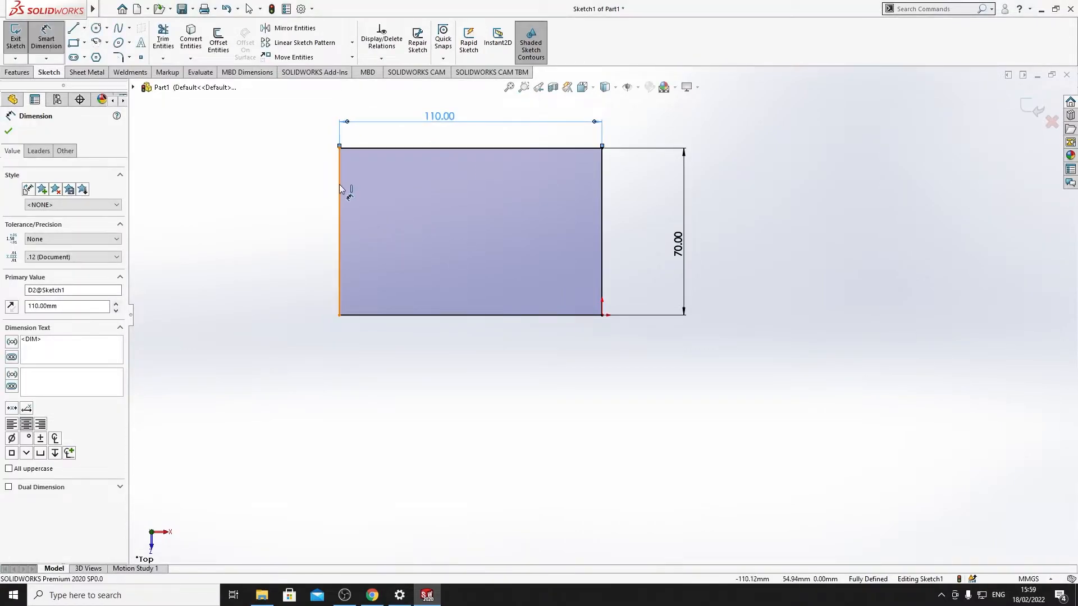
pyautogui.click(338, 314)
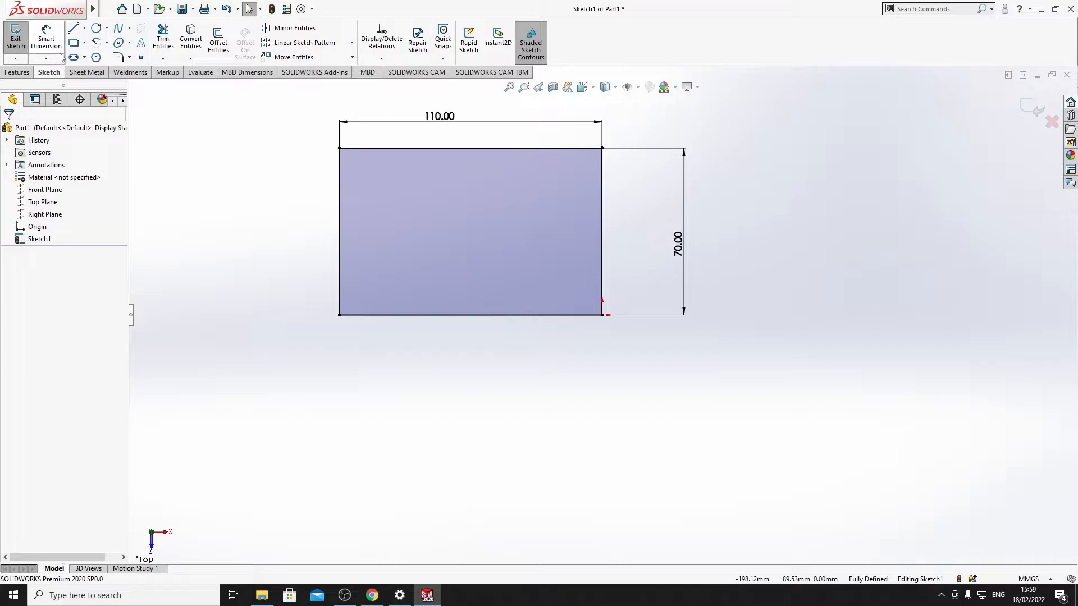
pyautogui.moveTo(410, 94)
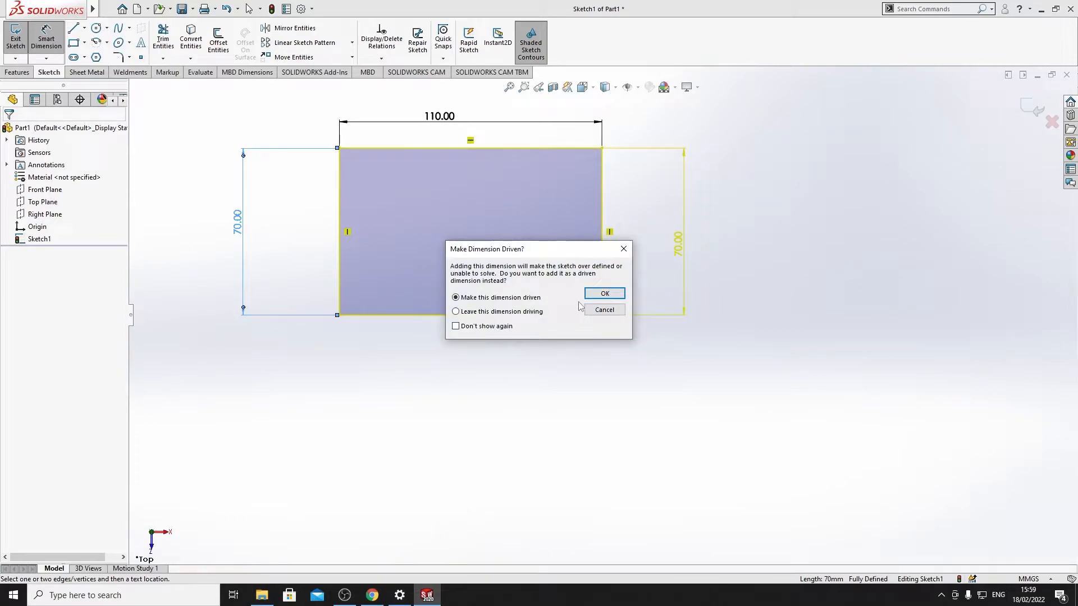
pyautogui.moveTo(576, 290)
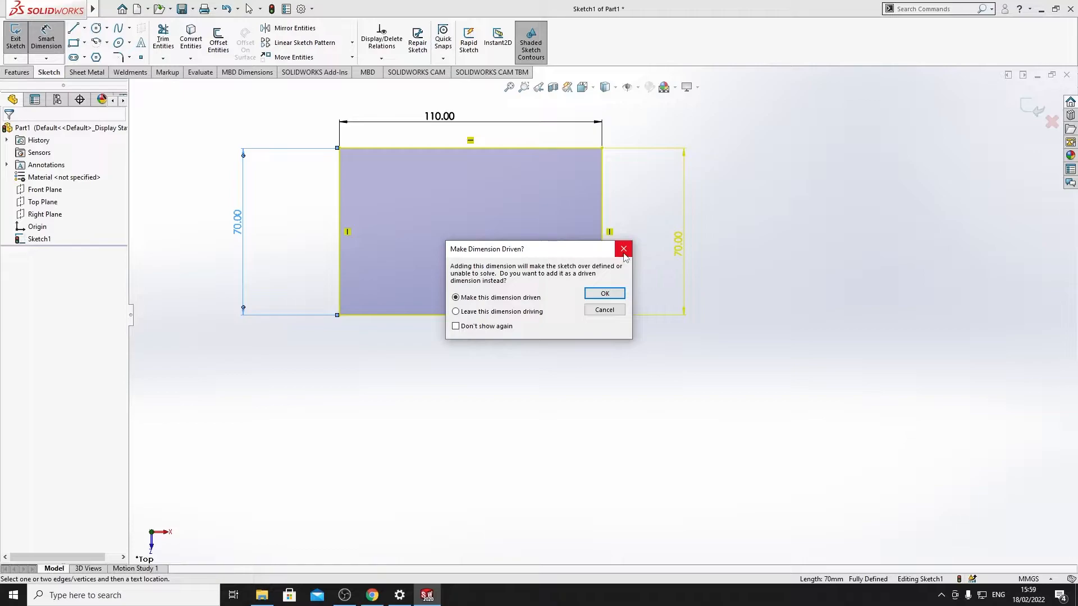
pyautogui.moveTo(608, 210)
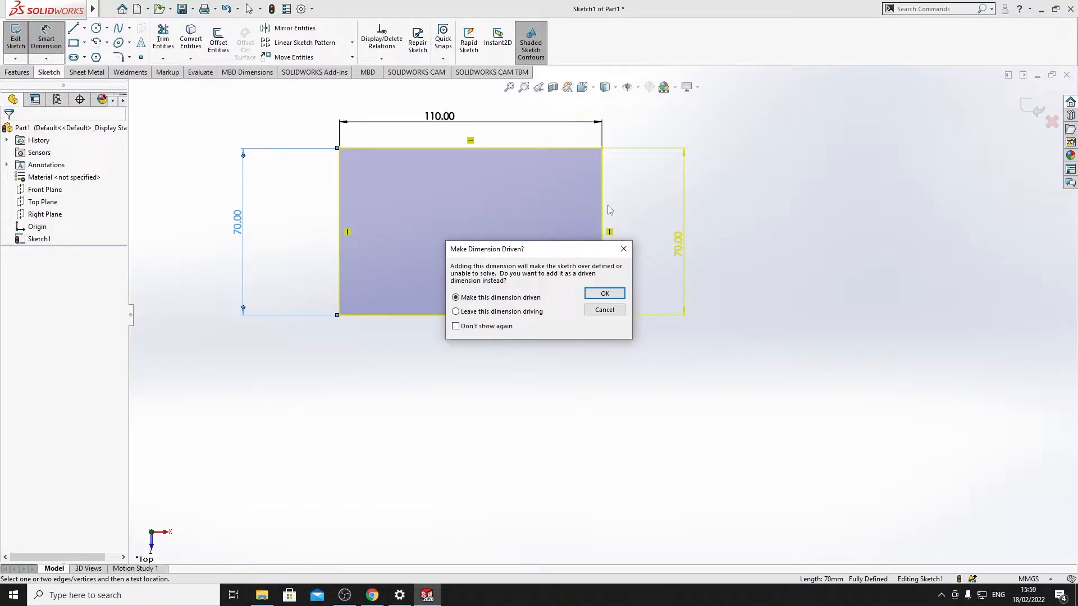
pyautogui.moveTo(623, 248)
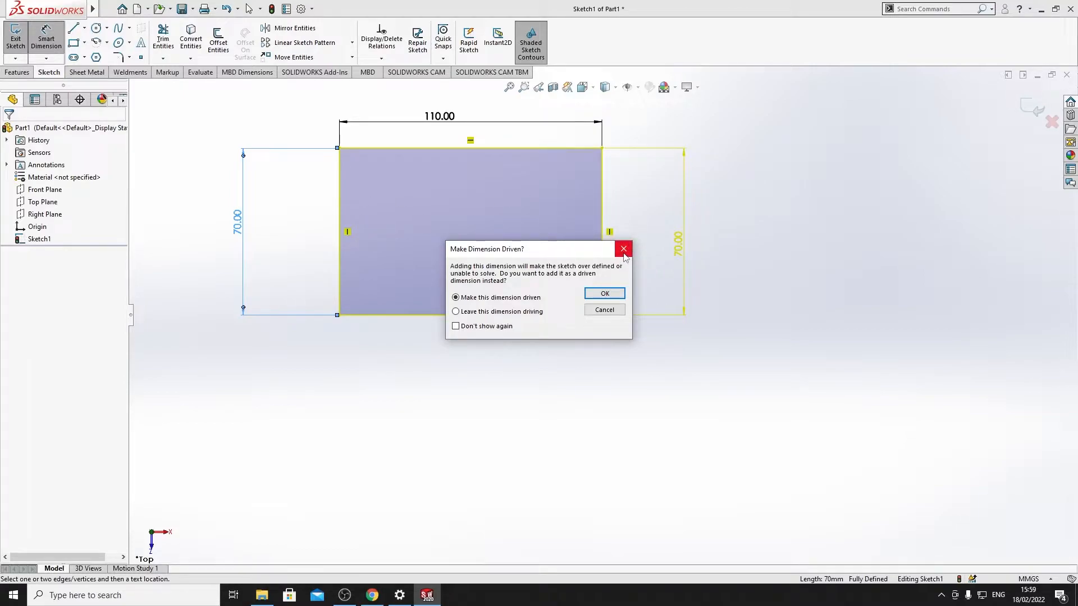
pyautogui.moveTo(471, 273)
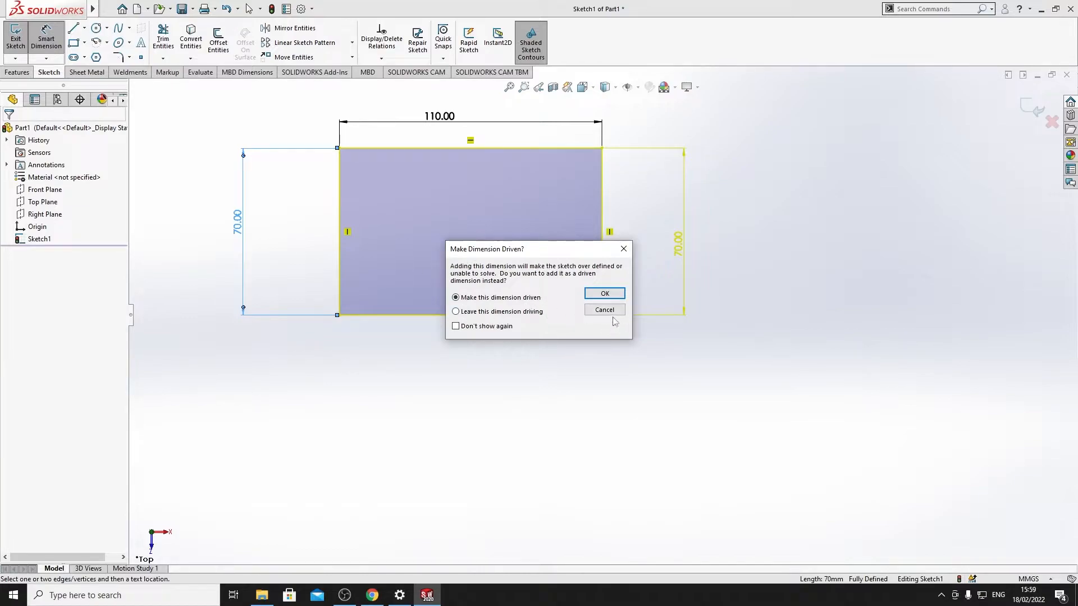
# Step: Cancel the Make Dimension Driven prompt to discard the redundant second 70 mm dimension
pyautogui.click(603, 294)
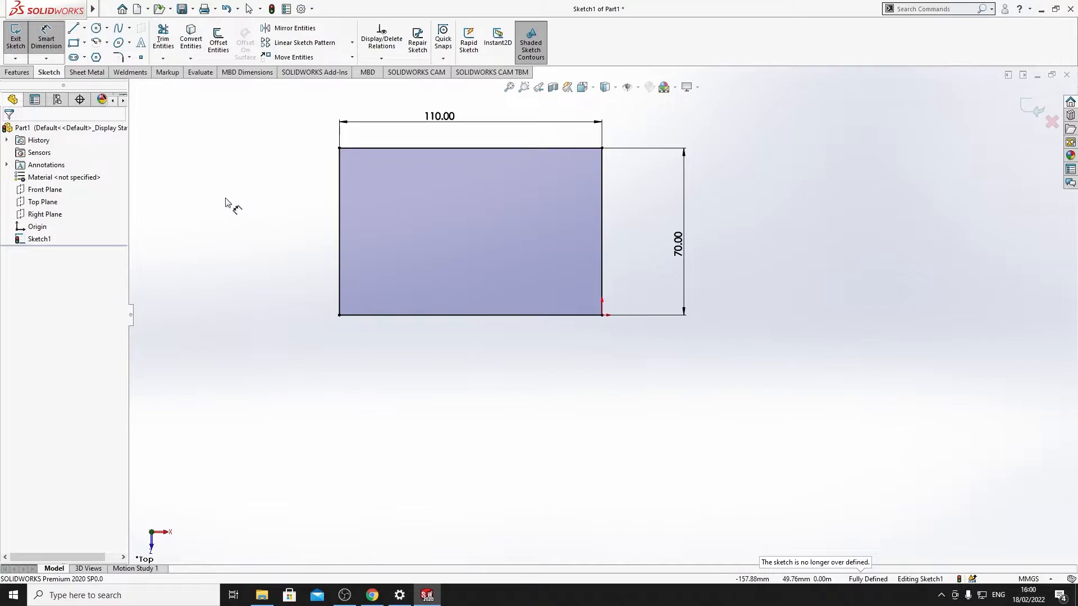
pyautogui.moveTo(262, 197)
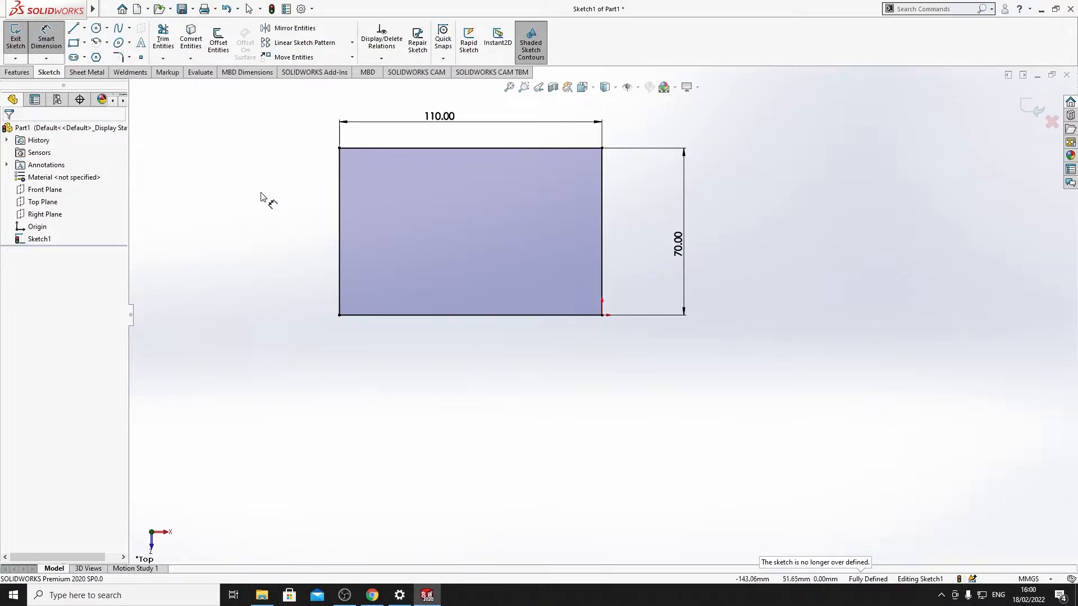
pyautogui.moveTo(238, 186)
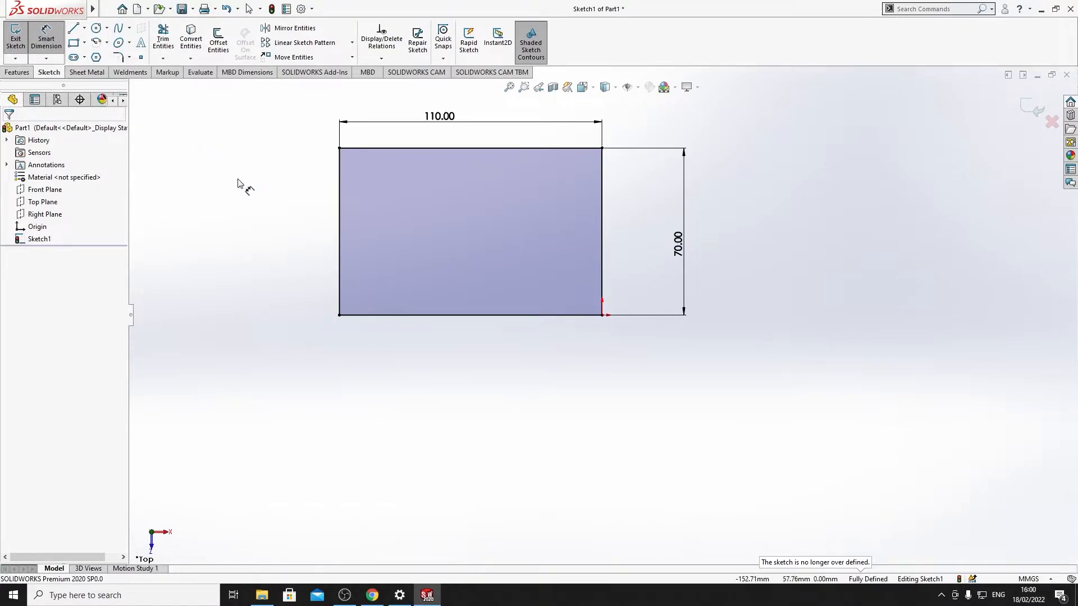
pyautogui.moveTo(236, 187)
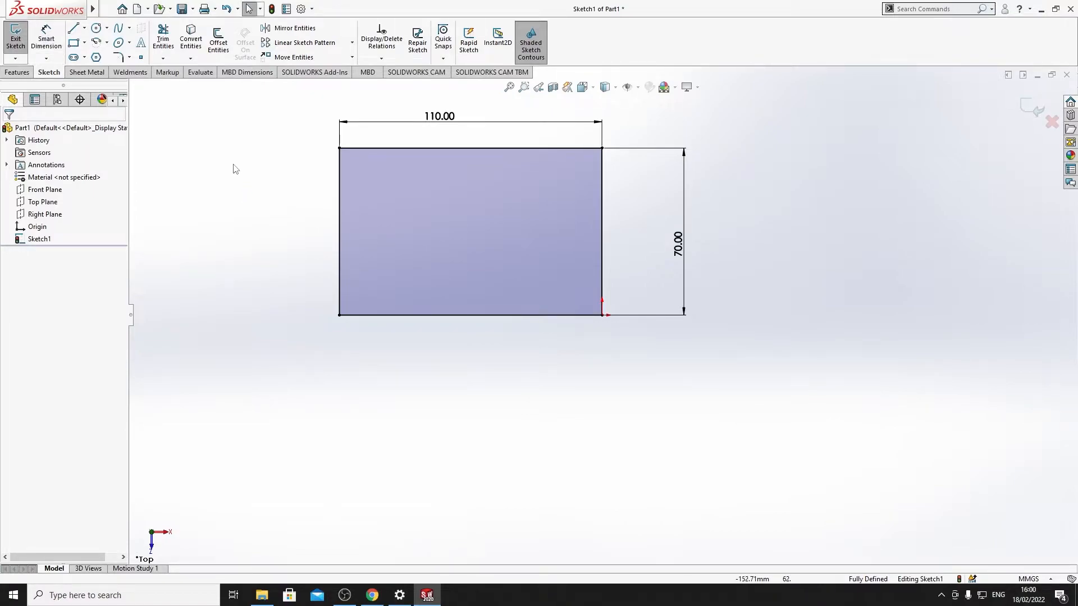
pyautogui.moveTo(156, 107)
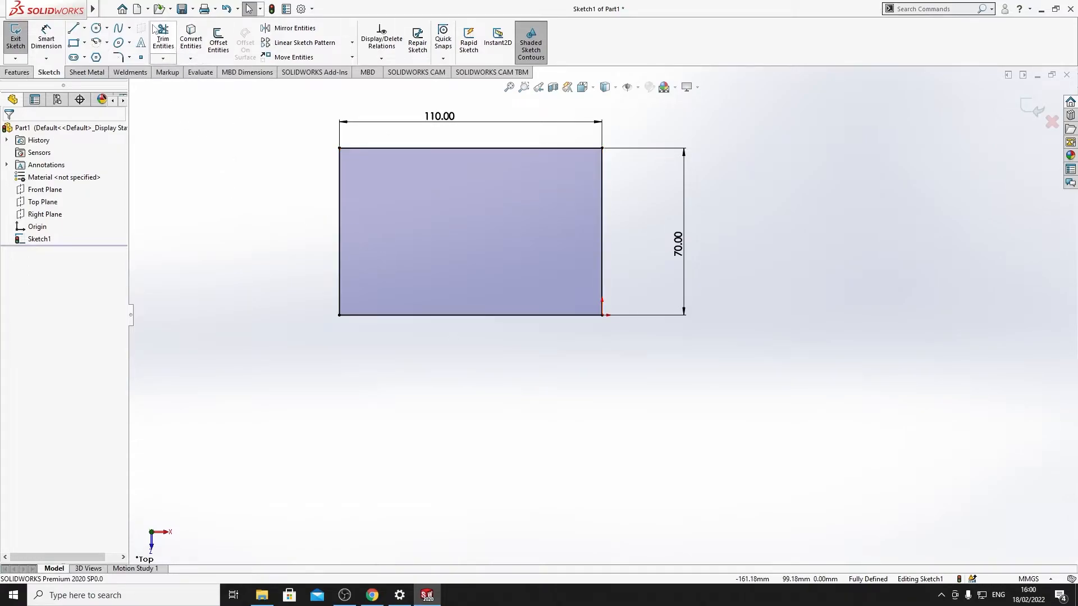
pyautogui.moveTo(222, 234)
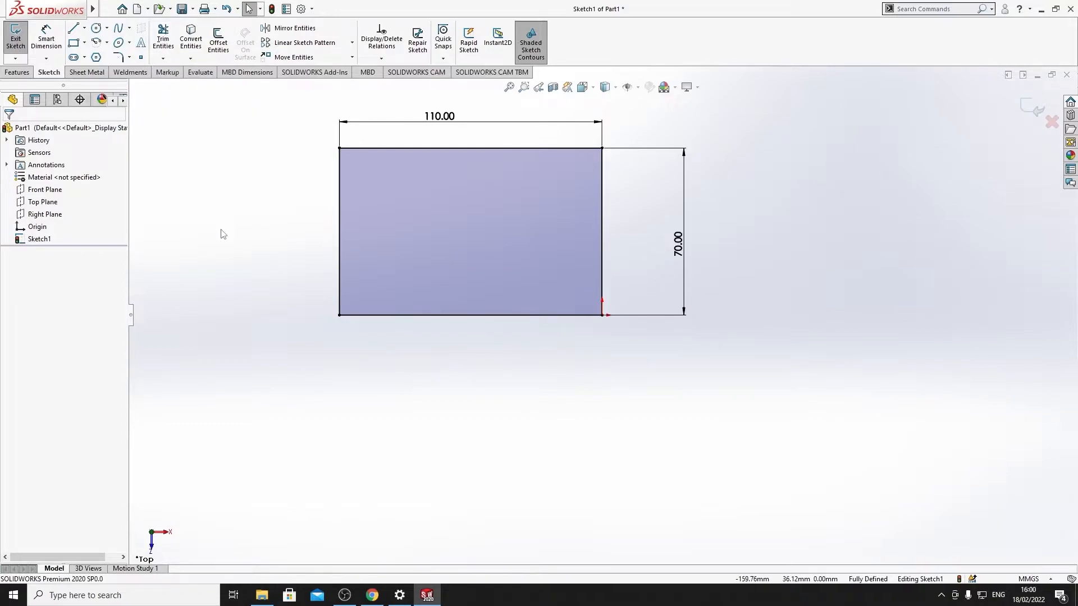
pyautogui.moveTo(439, 116)
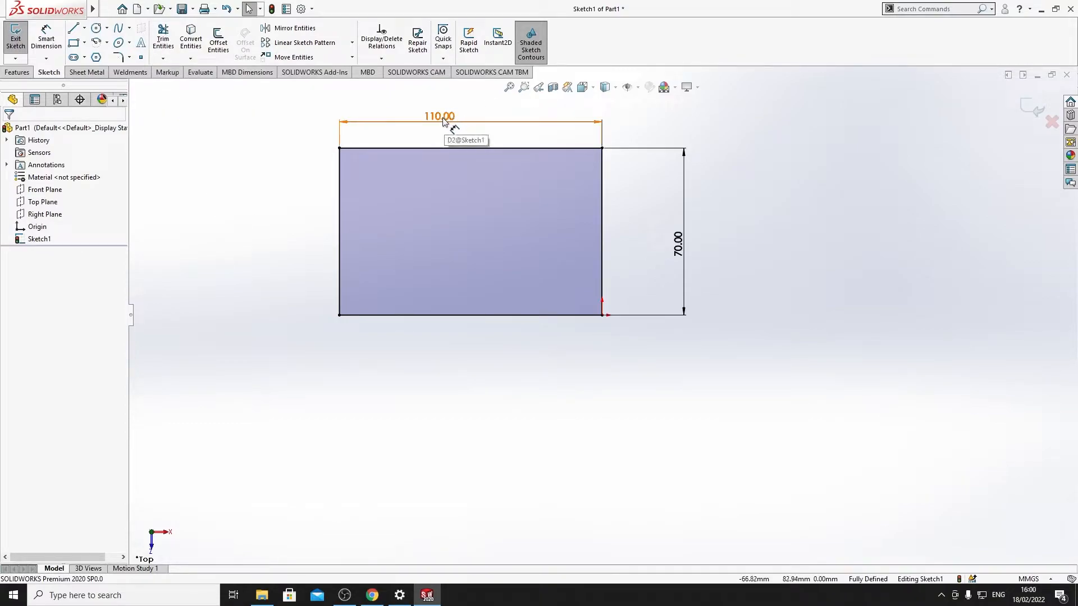
# Step: Delete the 110 mm width dimension and select the rectangle's left edge
pyautogui.click(439, 117)
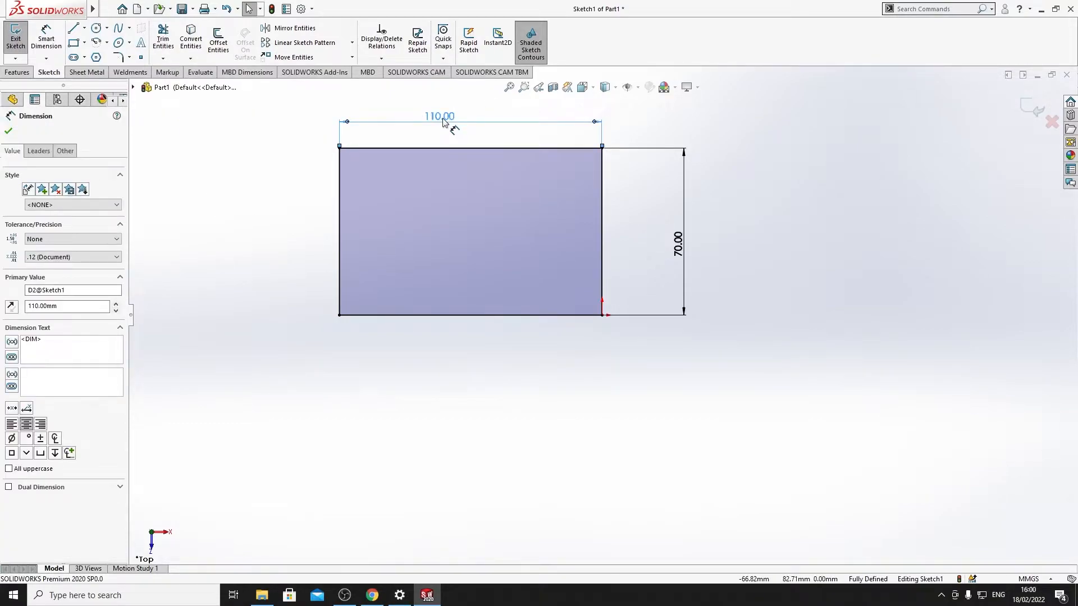
pyautogui.click(8, 131)
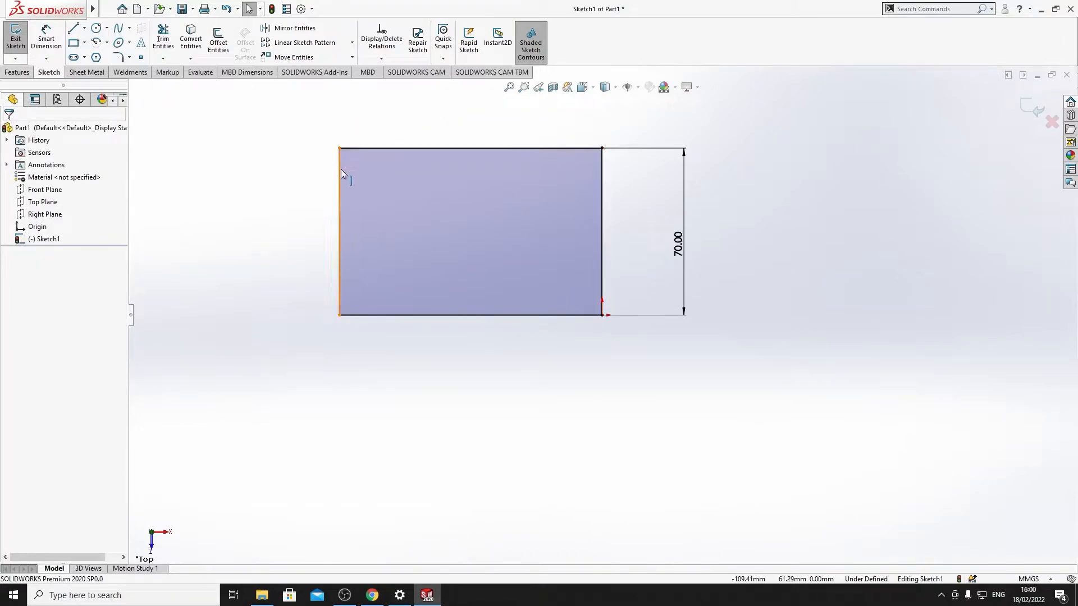
pyautogui.click(339, 230)
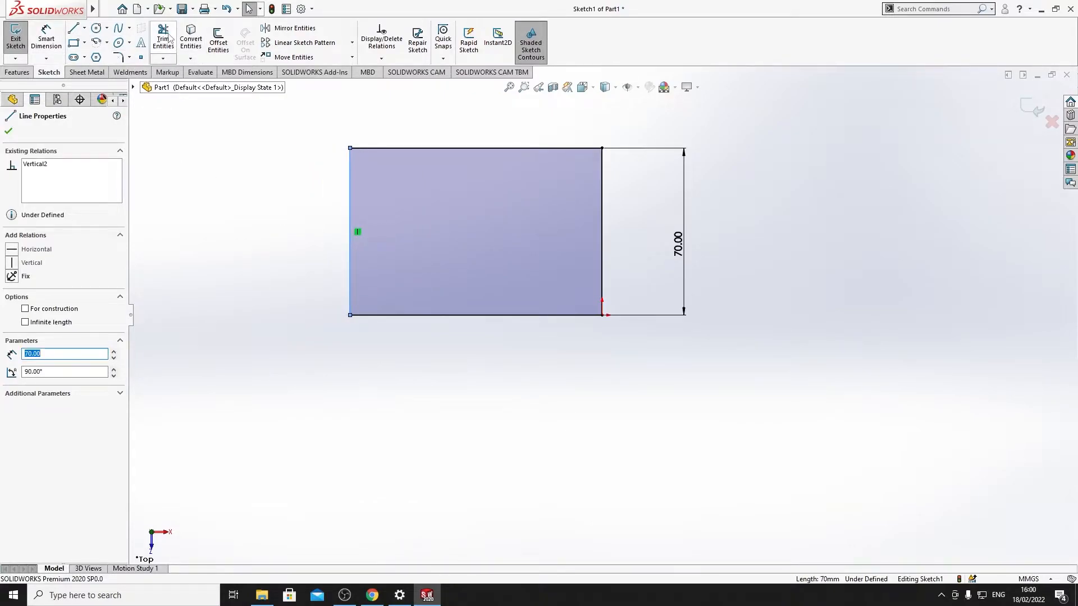
# Step: Trim away the left edge, draw a slanted line from the bottom edge and trim its overhang
pyautogui.click(163, 36)
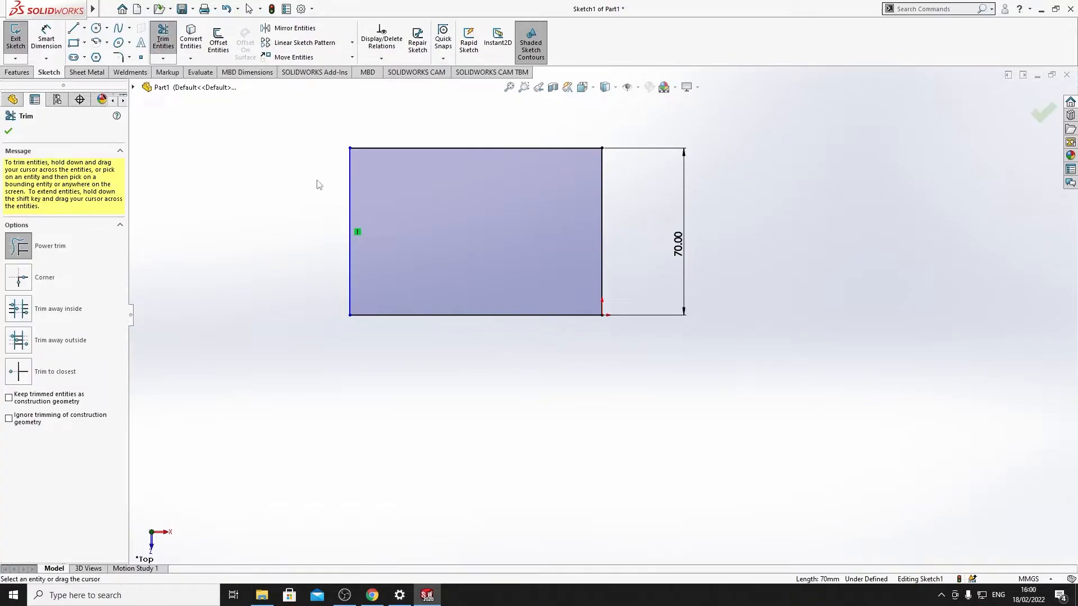
pyautogui.moveTo(255, 149)
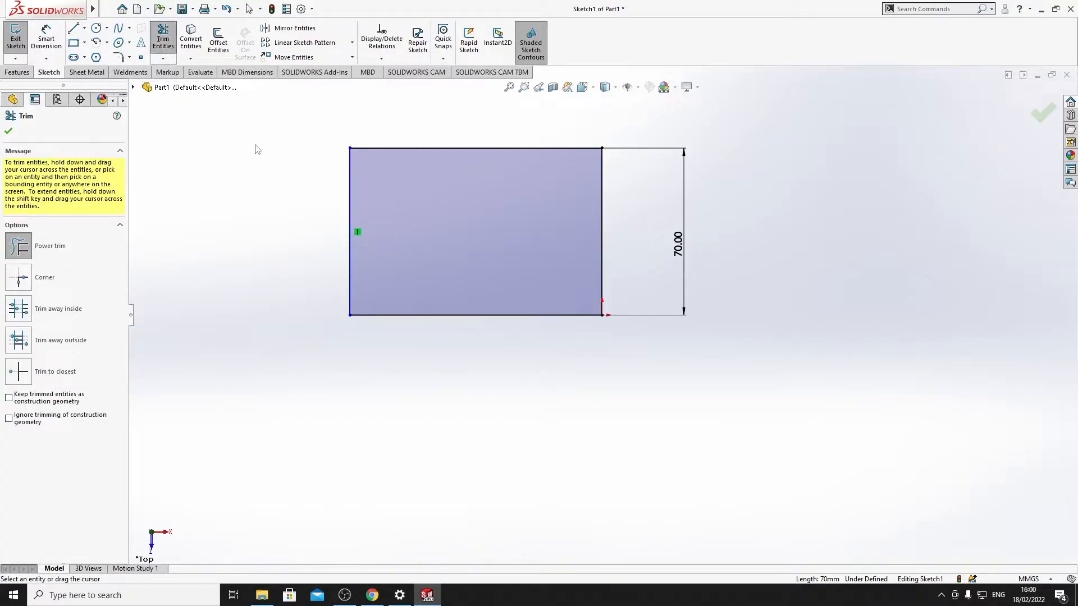
pyautogui.moveTo(350, 170)
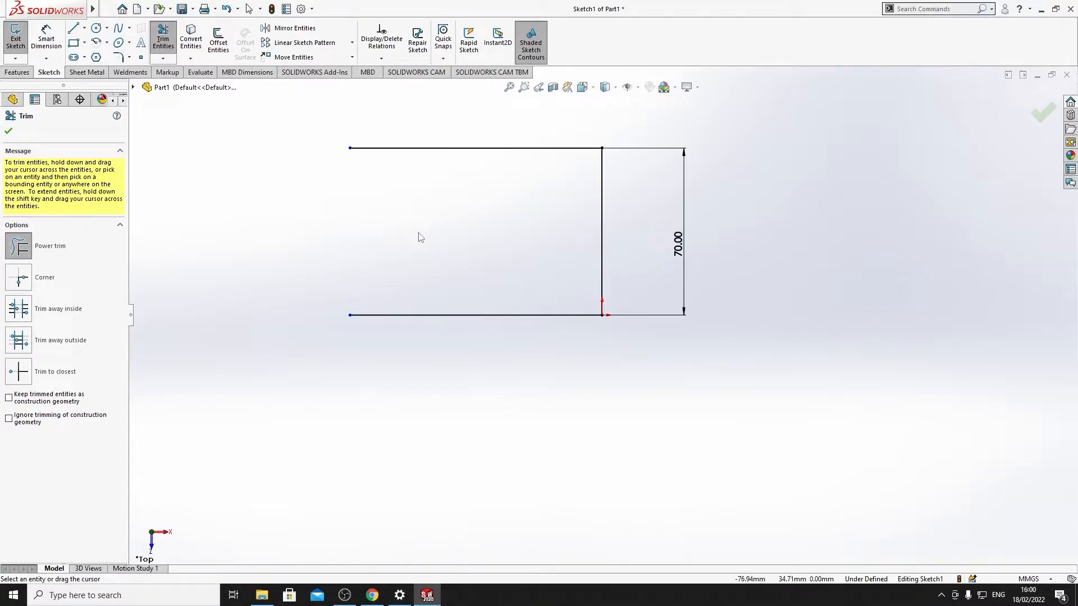
pyautogui.click(74, 28)
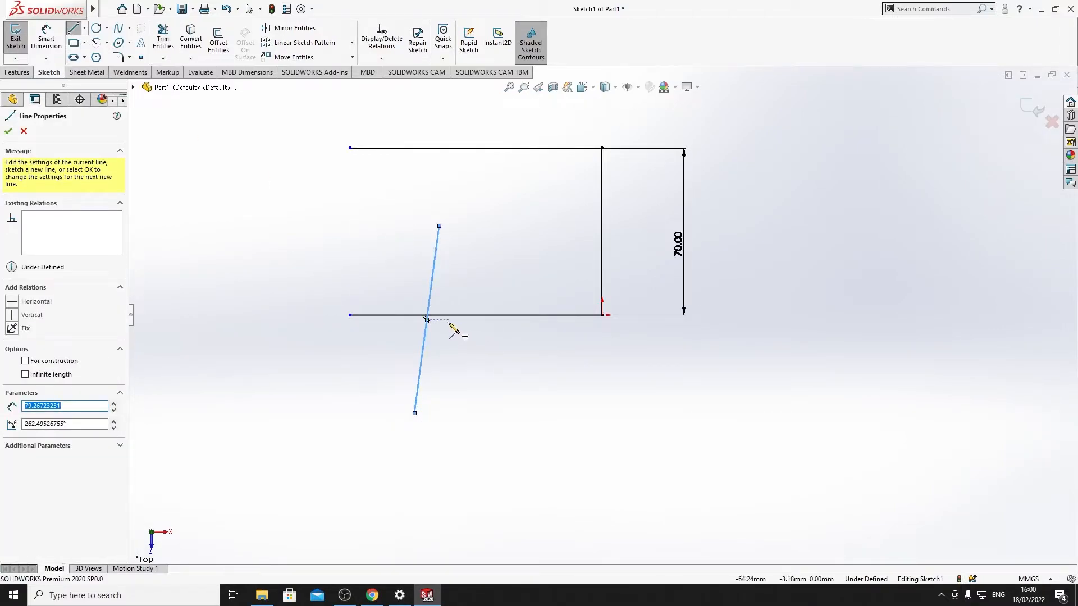
pyautogui.click(7, 131)
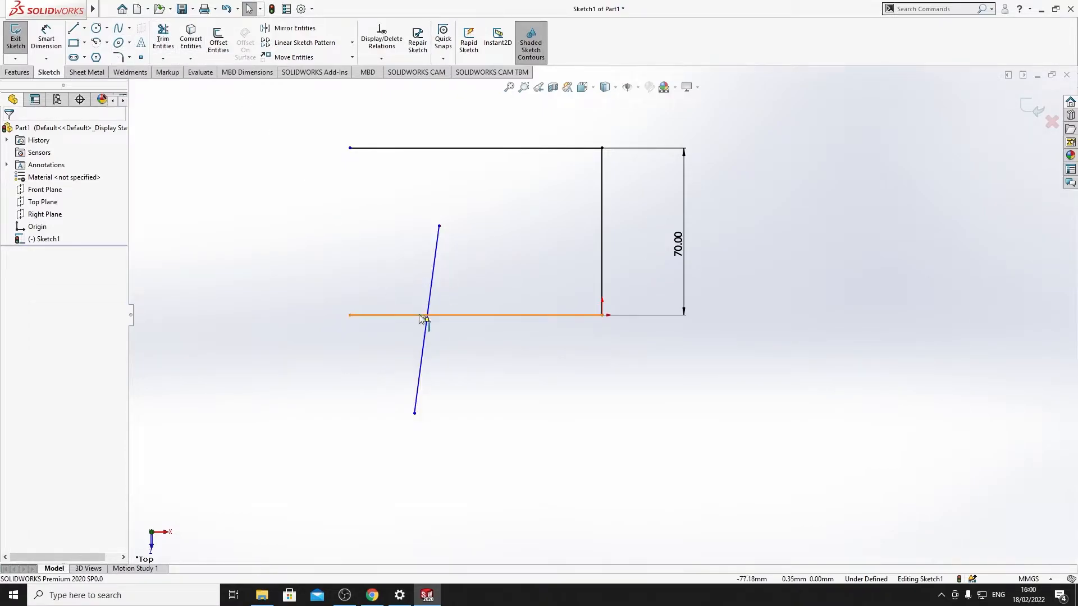
pyautogui.click(163, 36)
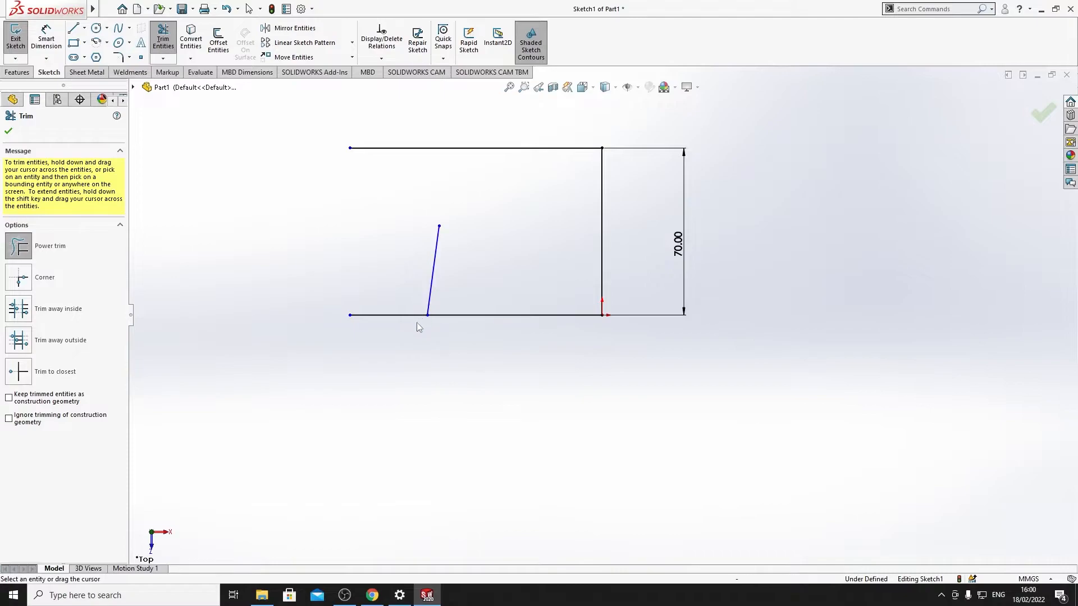
pyautogui.moveTo(431, 323)
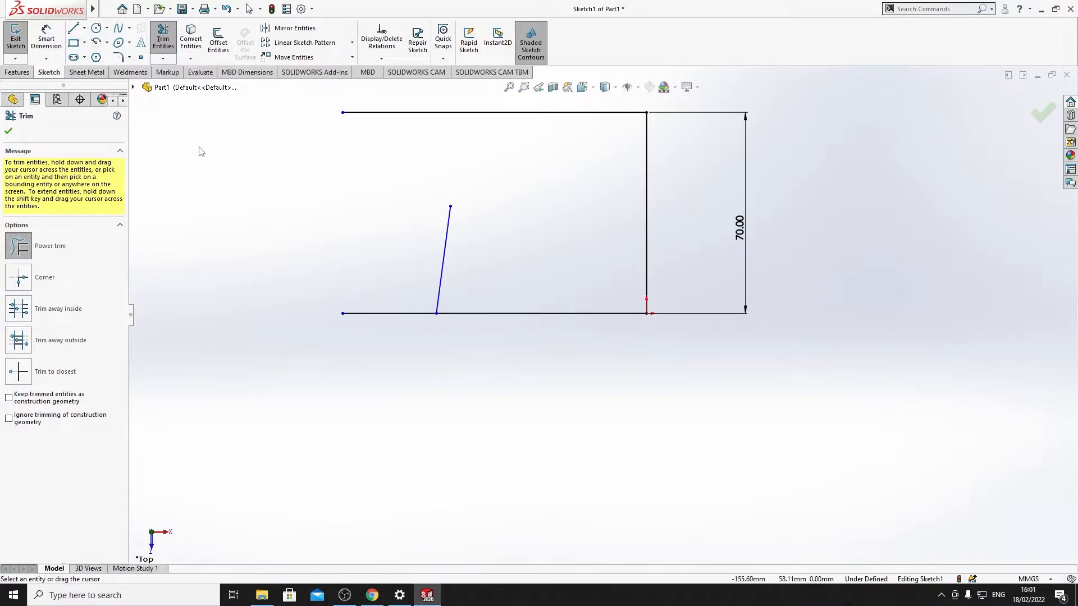
pyautogui.moveTo(266, 110)
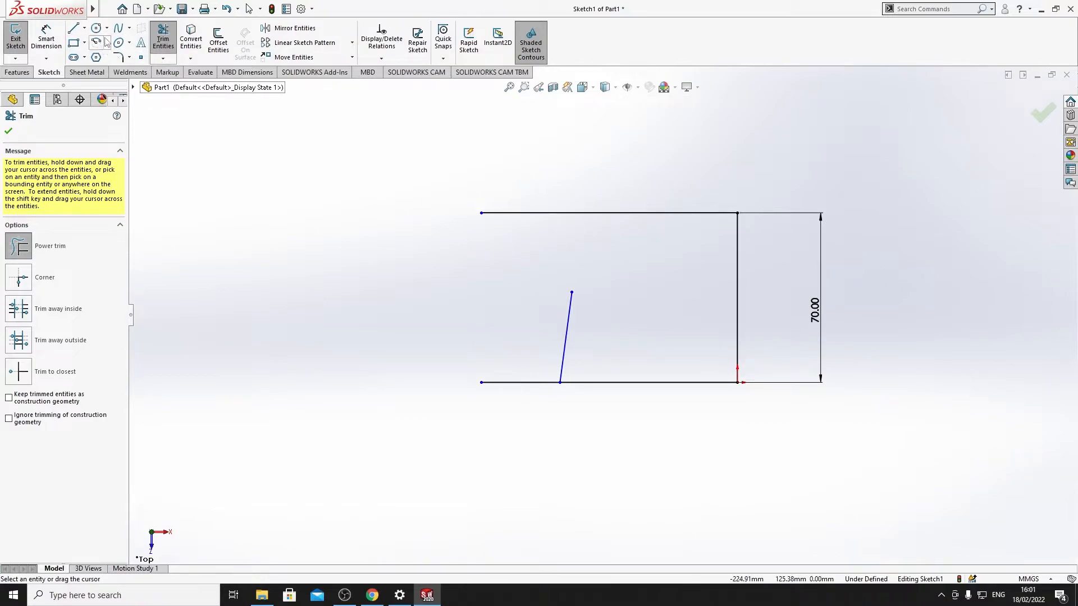
# Step: Sketch a circle on the slanted line's top end and remove stray test circles
pyautogui.click(94, 27)
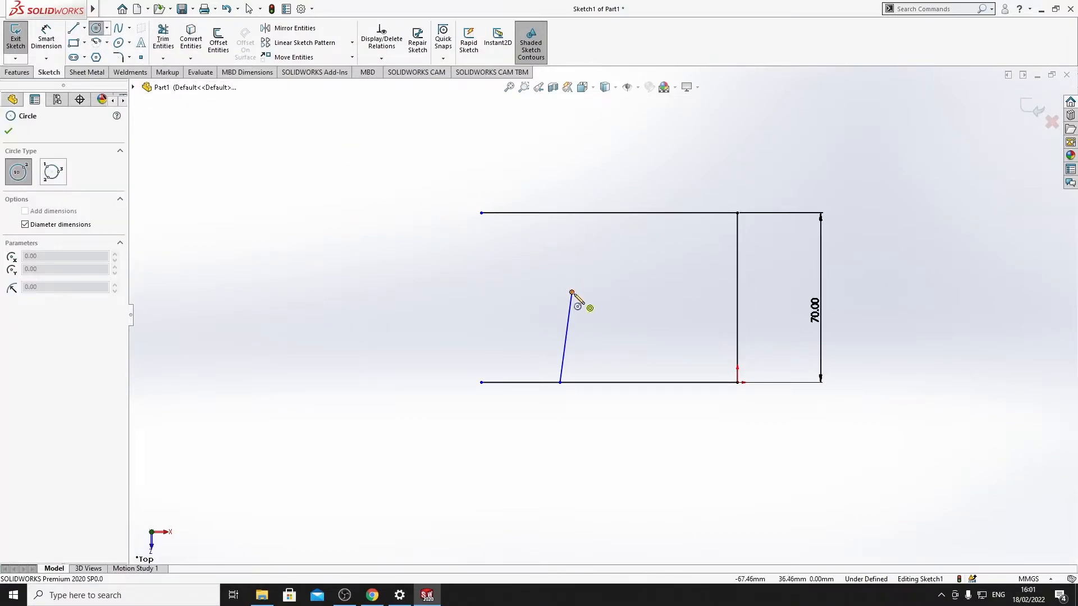
pyautogui.moveTo(485, 247)
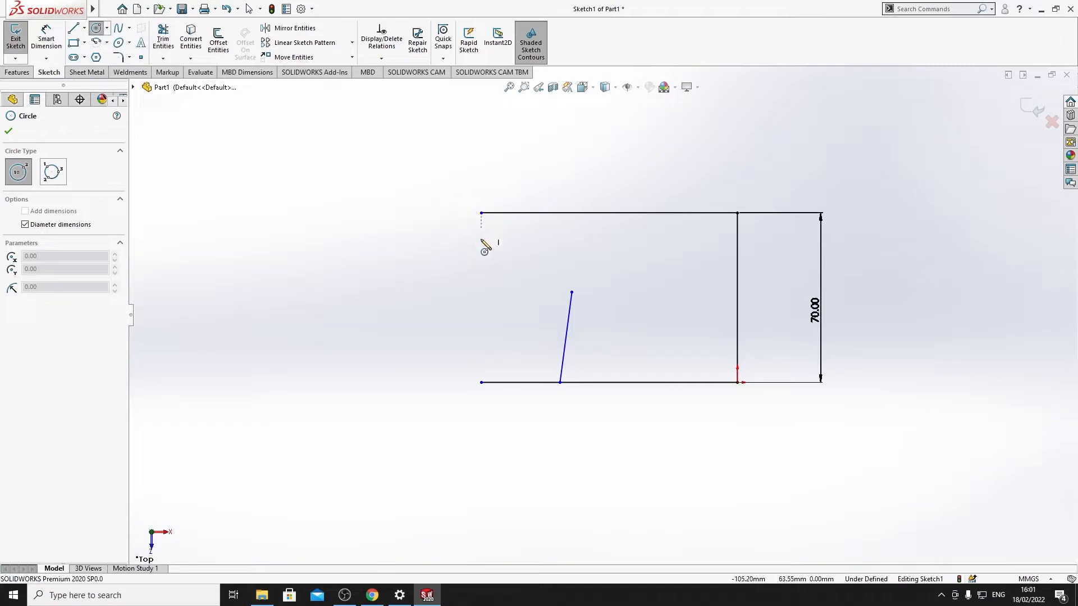
pyautogui.moveTo(571, 302)
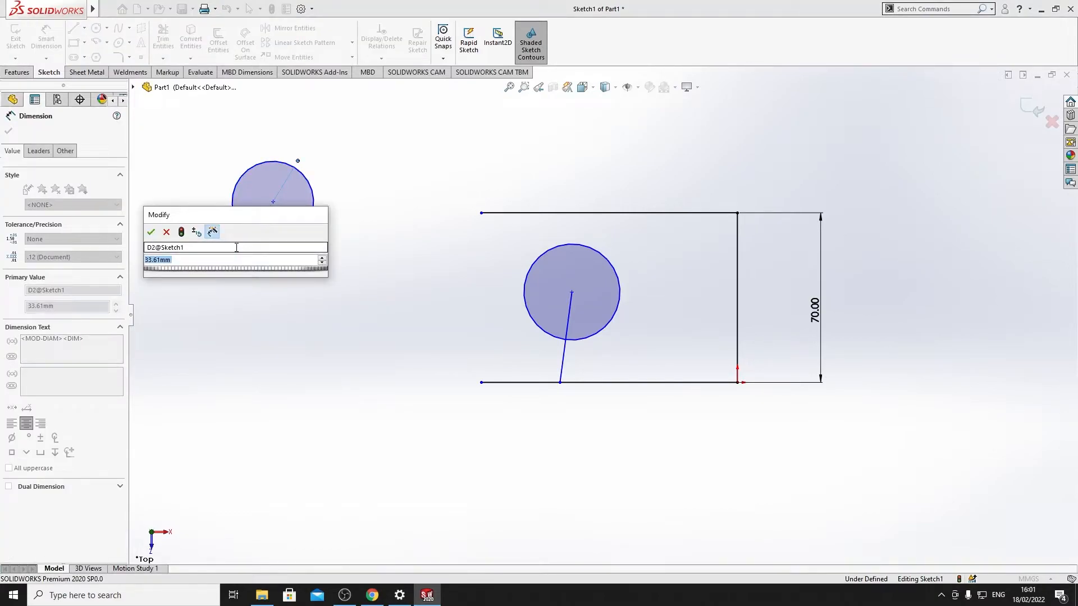
pyautogui.click(150, 232)
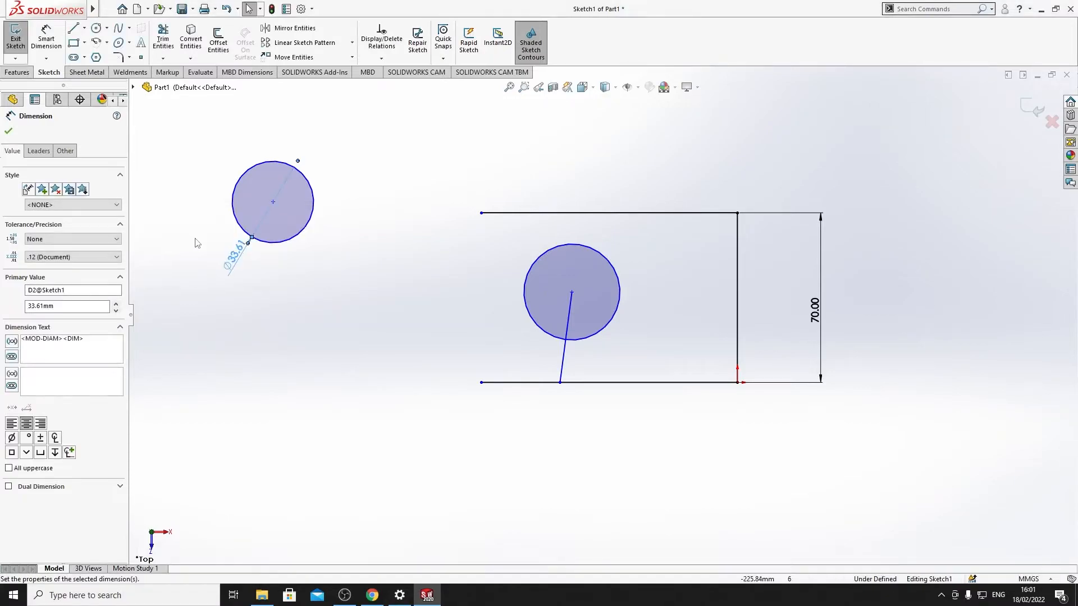
pyautogui.click(95, 28)
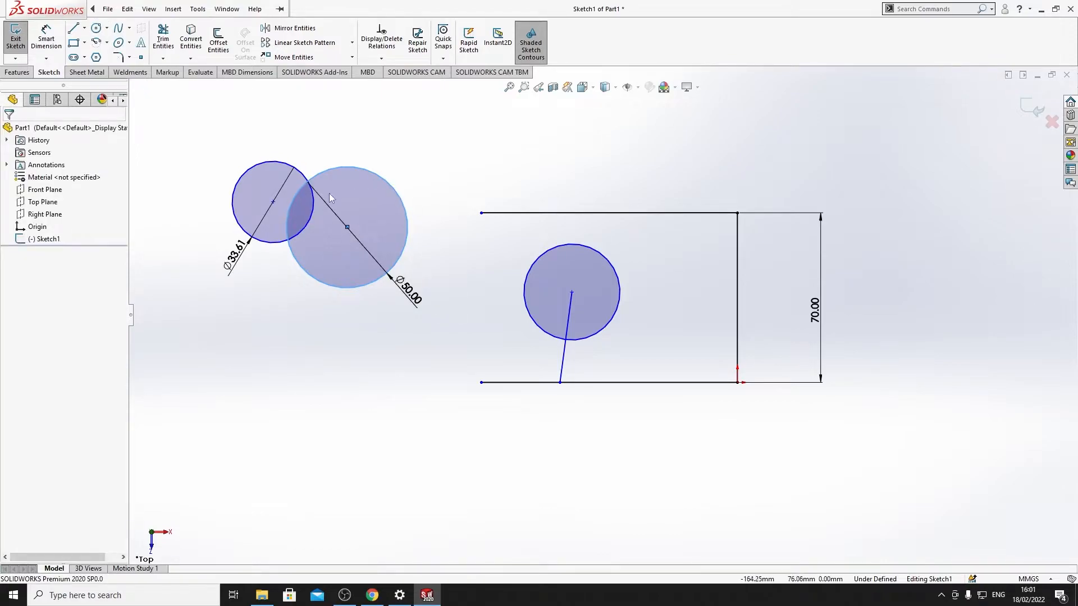
pyautogui.click(162, 34)
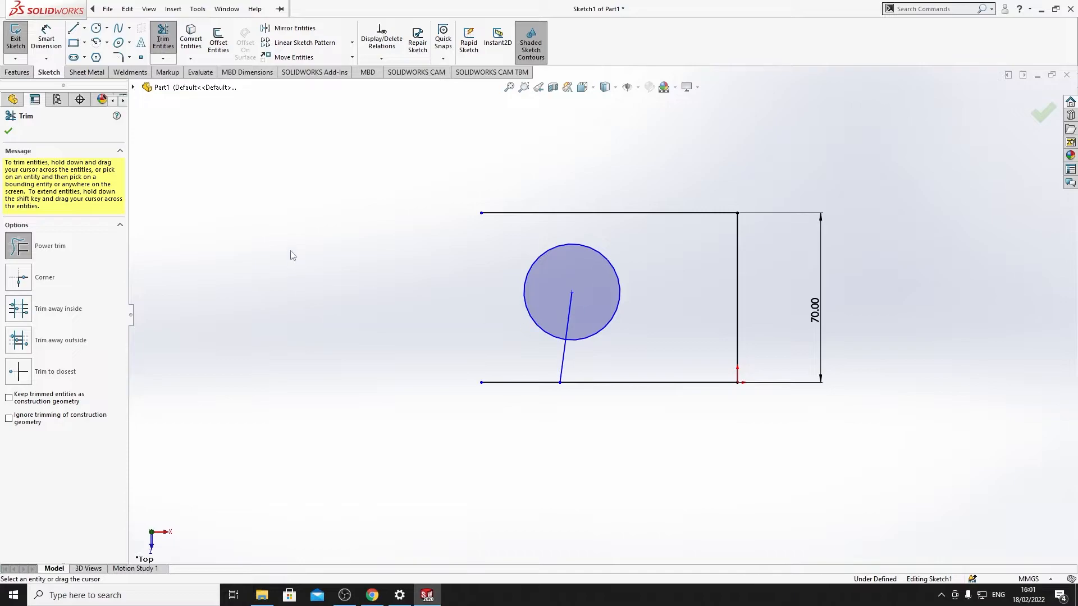
# Step: Draw a horizontal line left from the circle centre, then a vertical line to the top-left corner
pyautogui.click(74, 28)
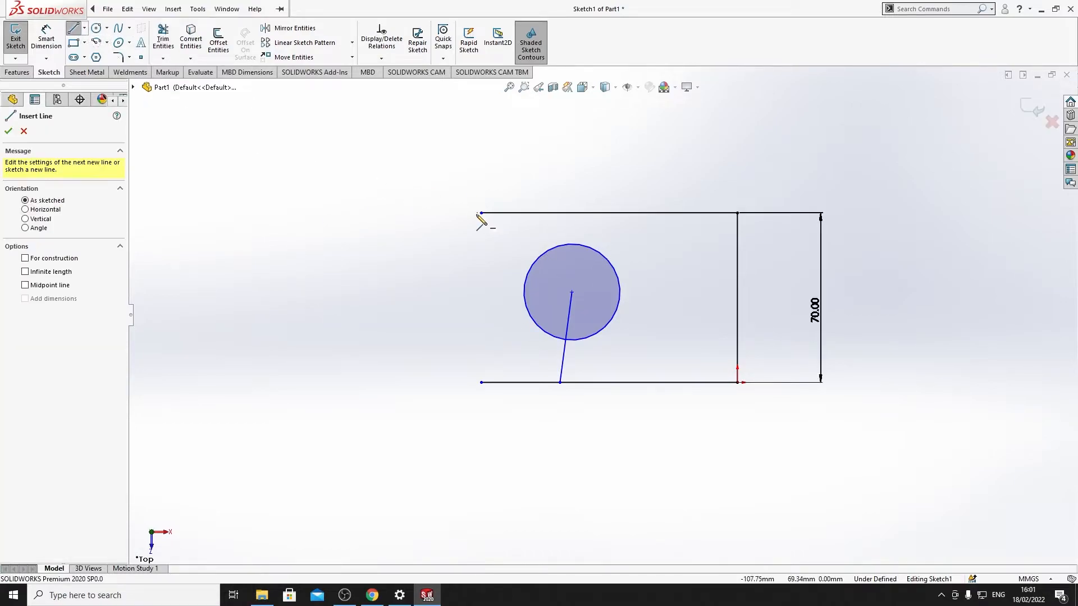
pyautogui.moveTo(492, 344)
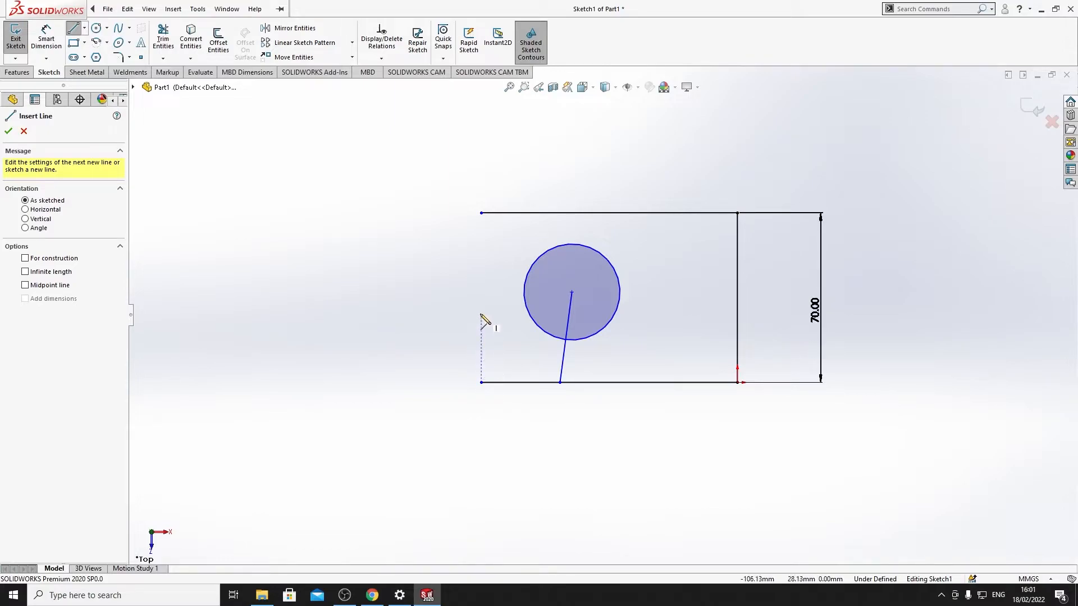
pyautogui.moveTo(487, 306)
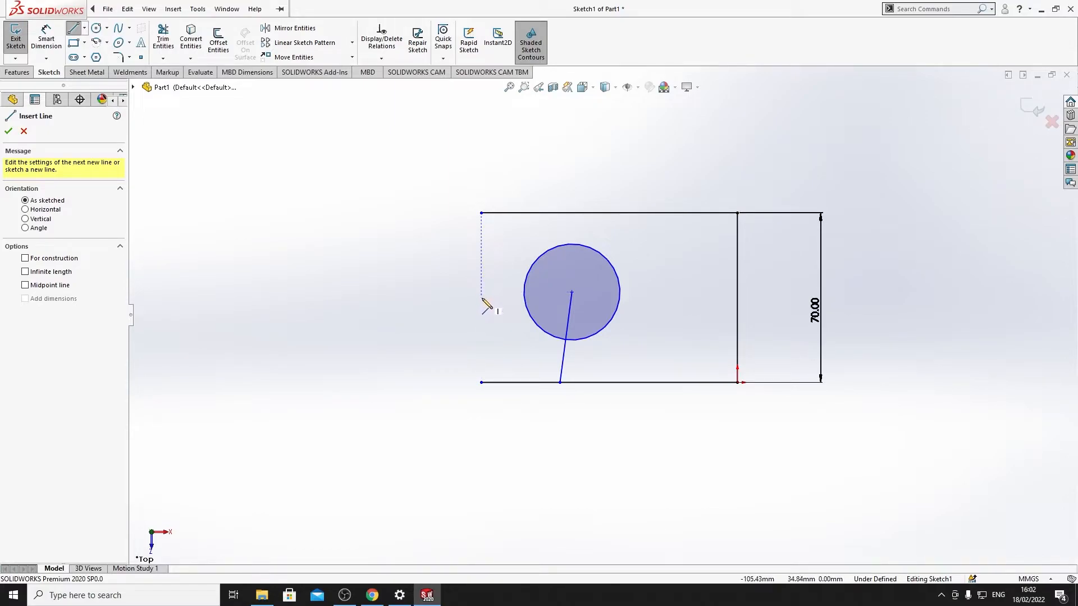
pyautogui.moveTo(584, 278)
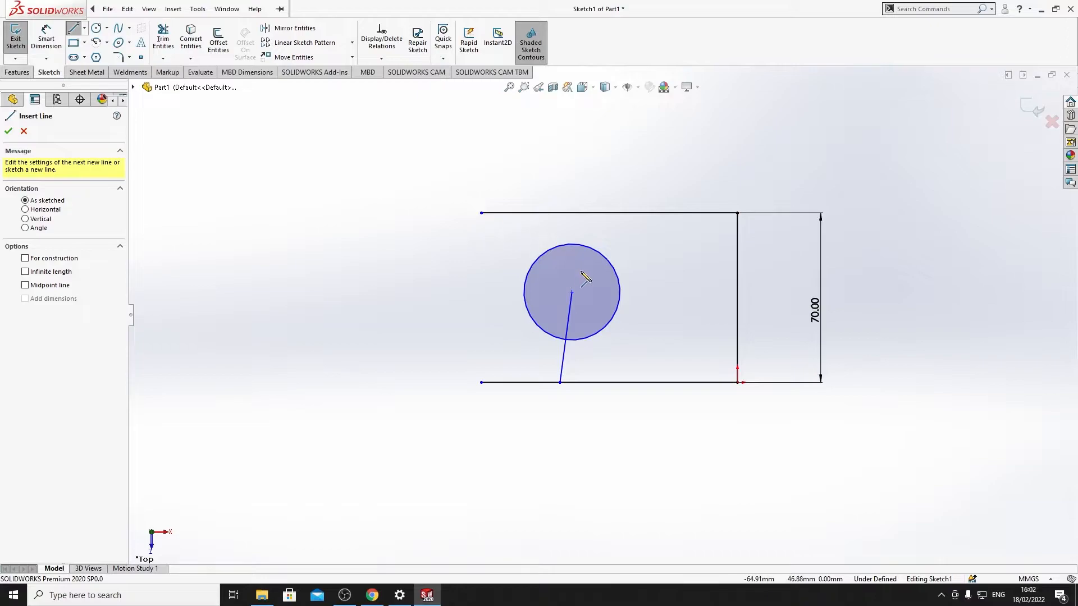
pyautogui.moveTo(484, 306)
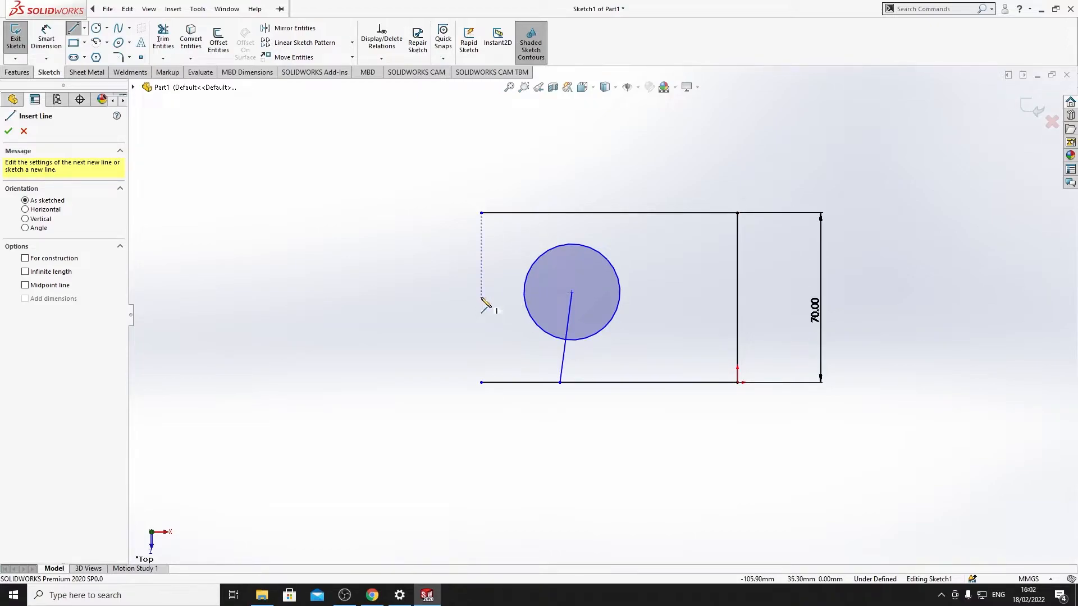
pyautogui.moveTo(490, 300)
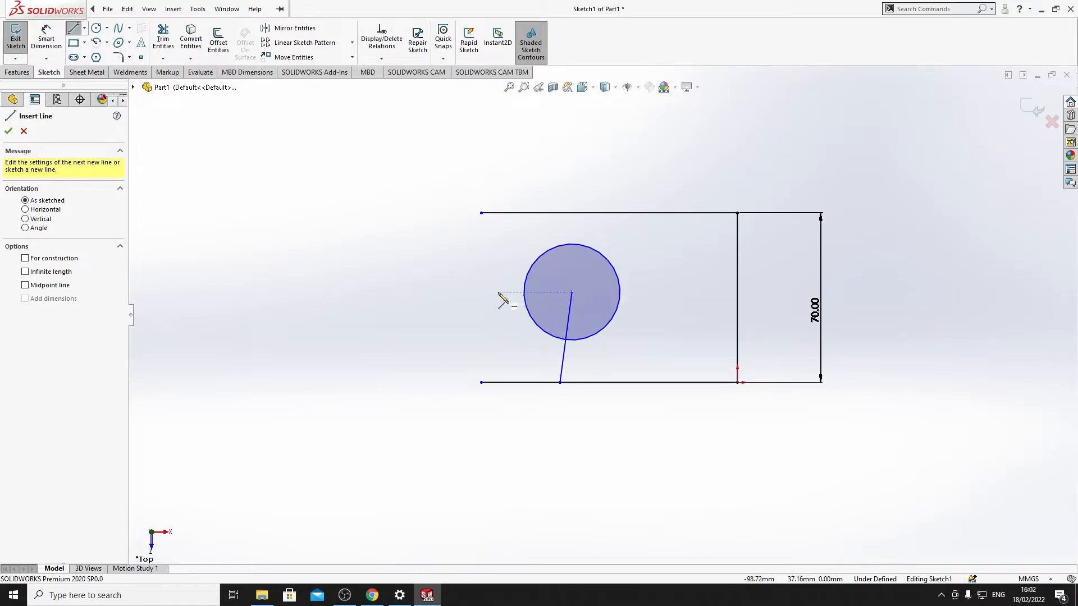
pyautogui.moveTo(488, 303)
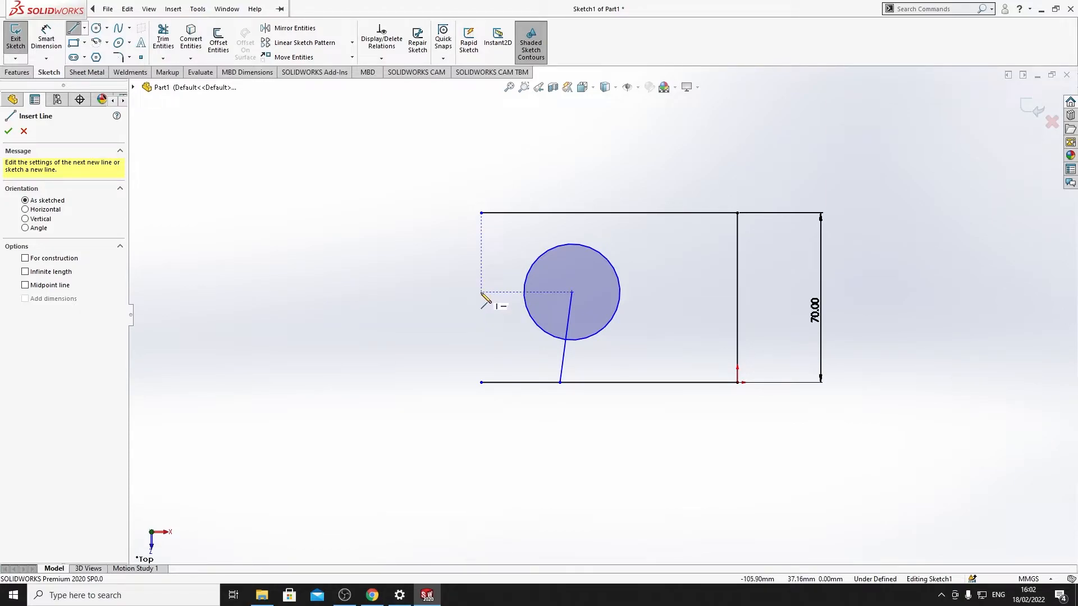
pyautogui.click(540, 306)
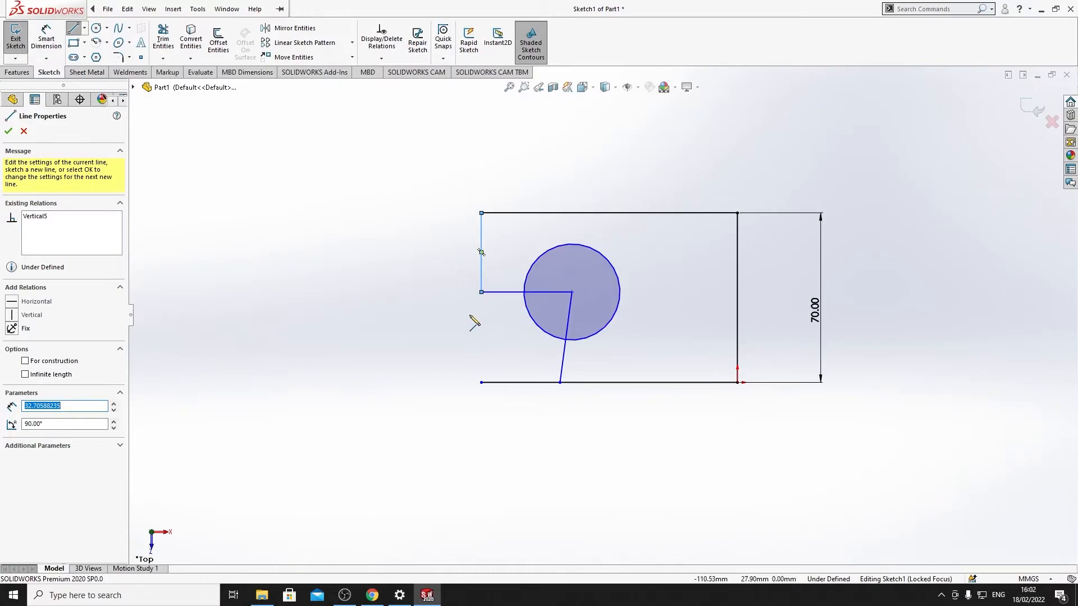
pyautogui.click(7, 132)
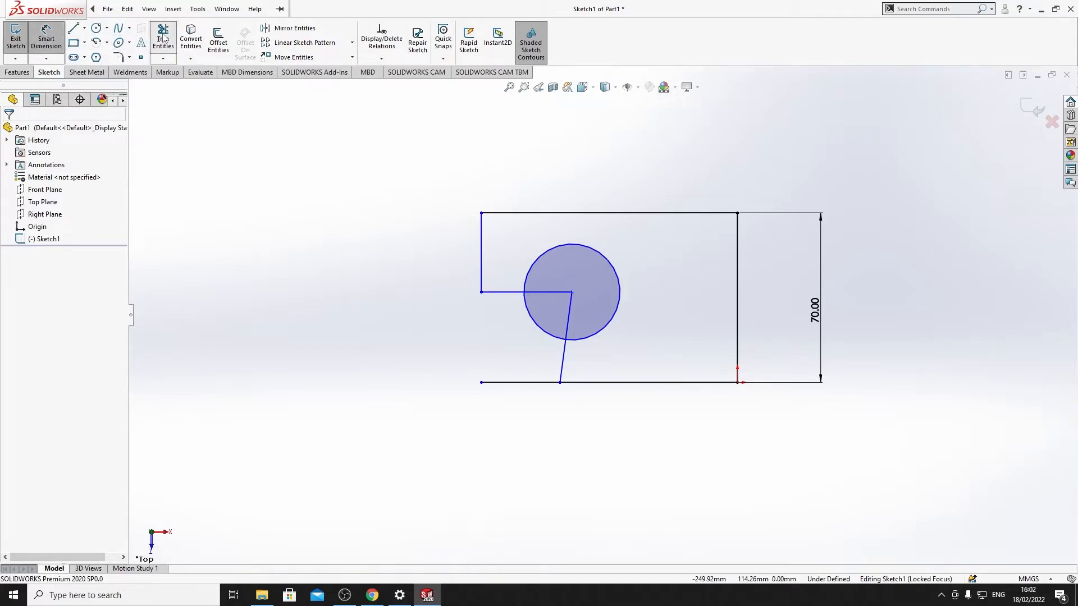
# Step: Trim away the circle and inner lines, then delete the stray line outside the rectangle
pyautogui.click(163, 35)
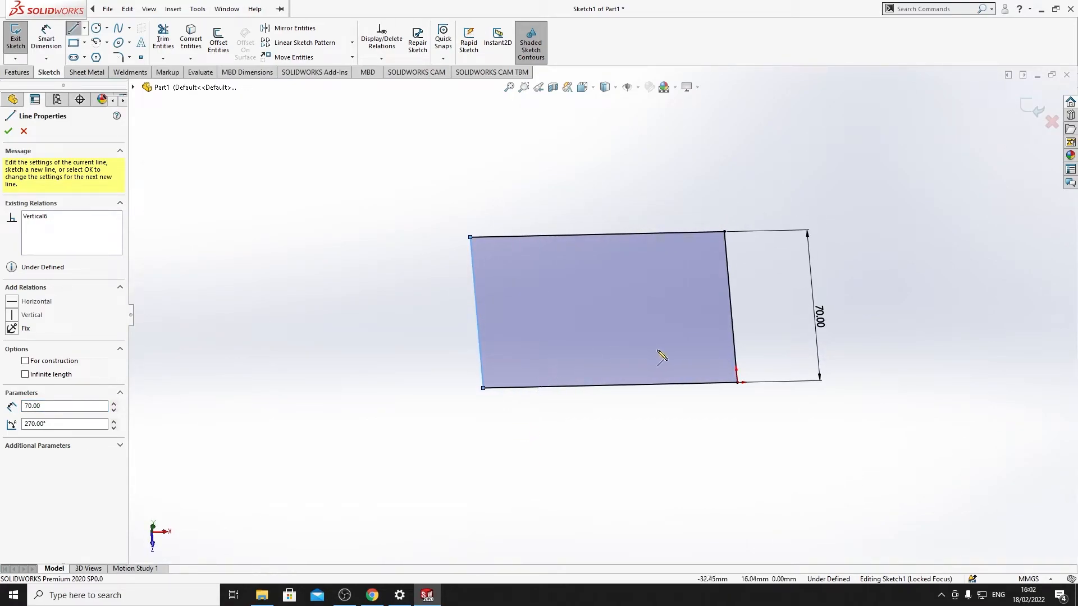
pyautogui.moveTo(516, 342)
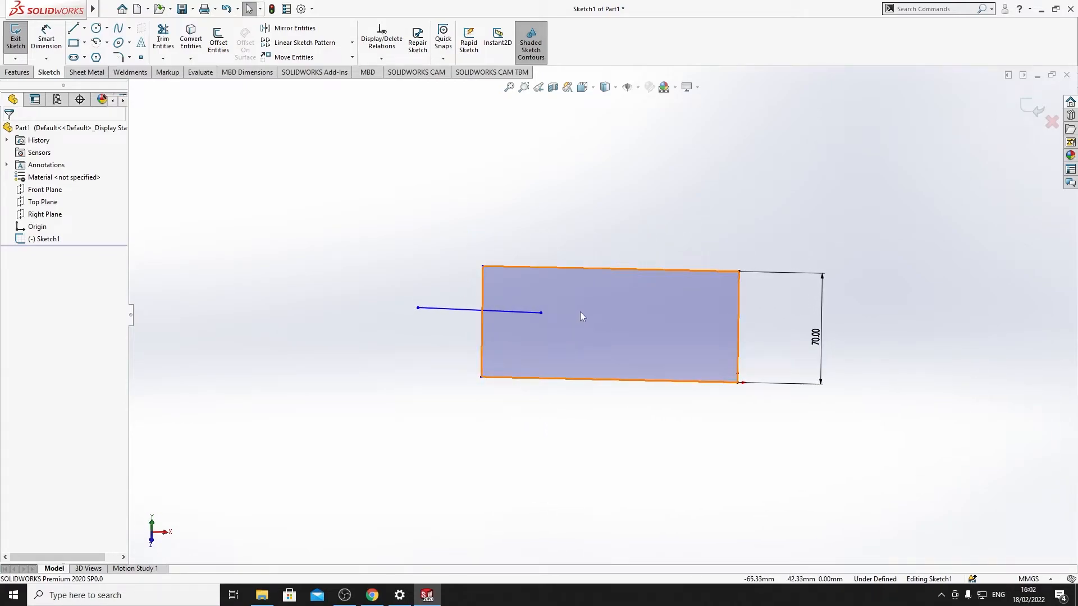
pyautogui.moveTo(492, 310)
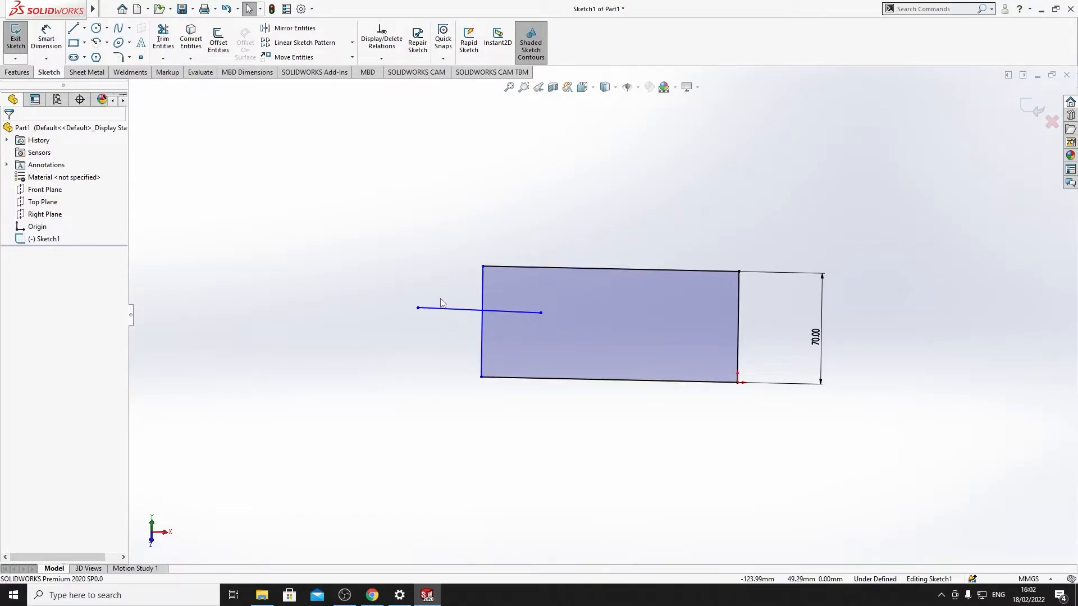
pyautogui.click(479, 312)
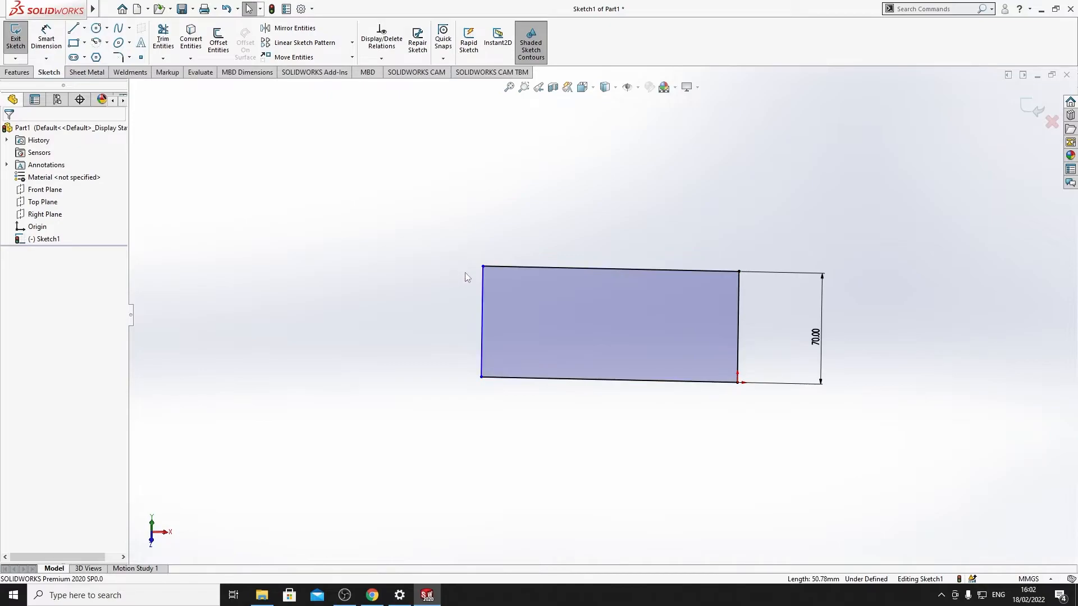
pyautogui.moveTo(318, 220)
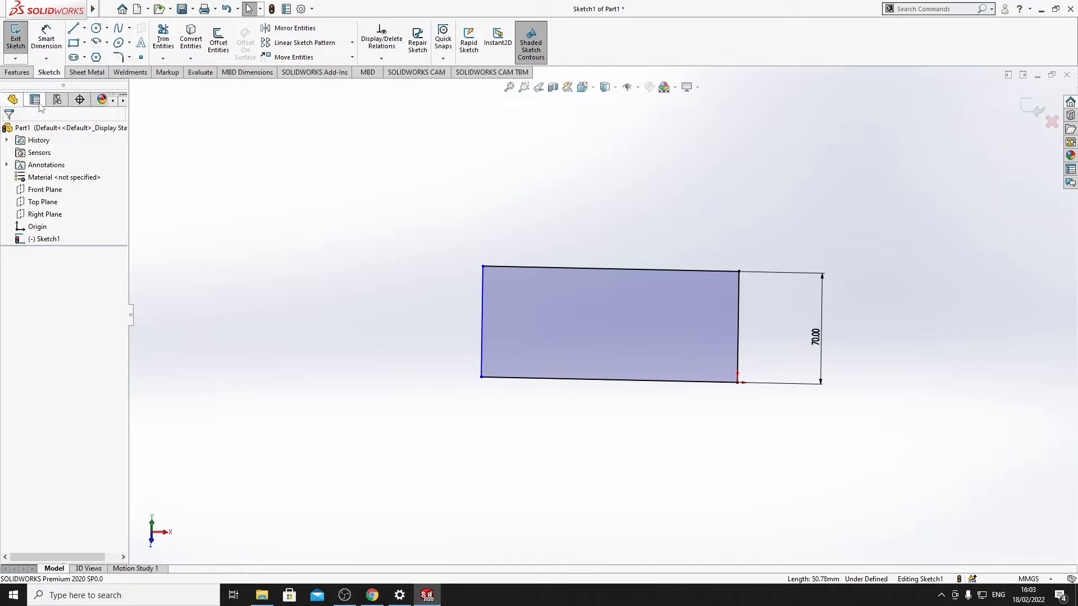
pyautogui.moveTo(217, 137)
pyautogui.write('11')
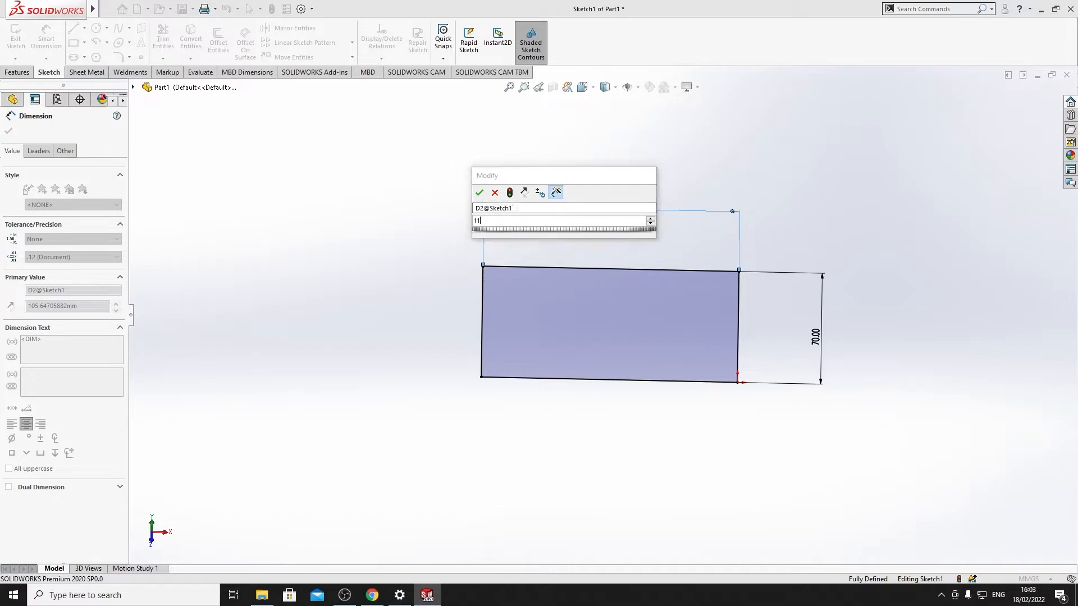
# Step: Confirm the 110 mm width dimension on the top edge, fully defining Sketch1
pyautogui.click(479, 193)
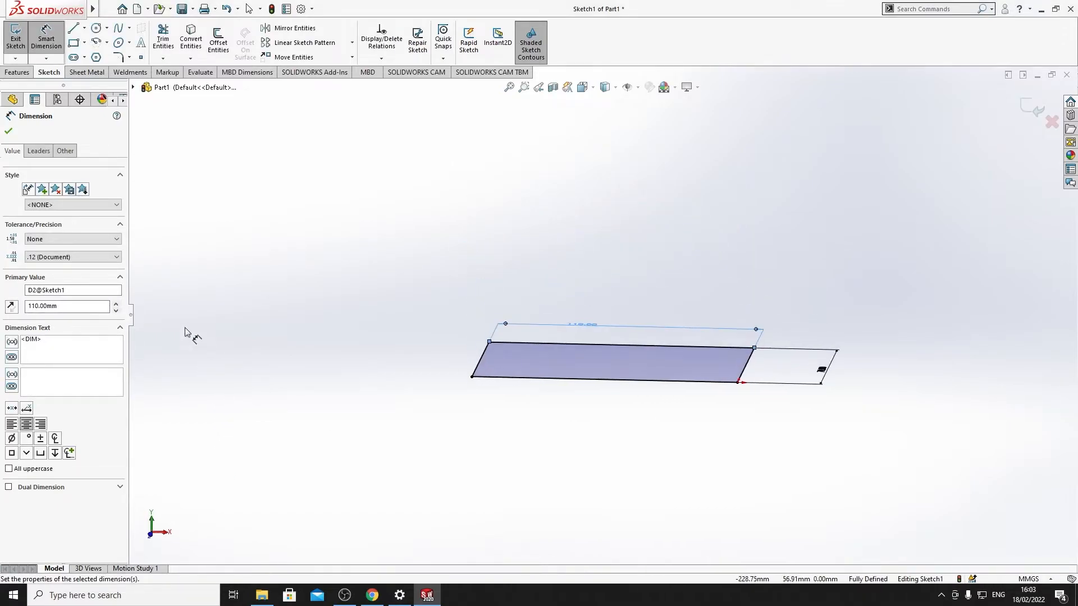
pyautogui.click(18, 73)
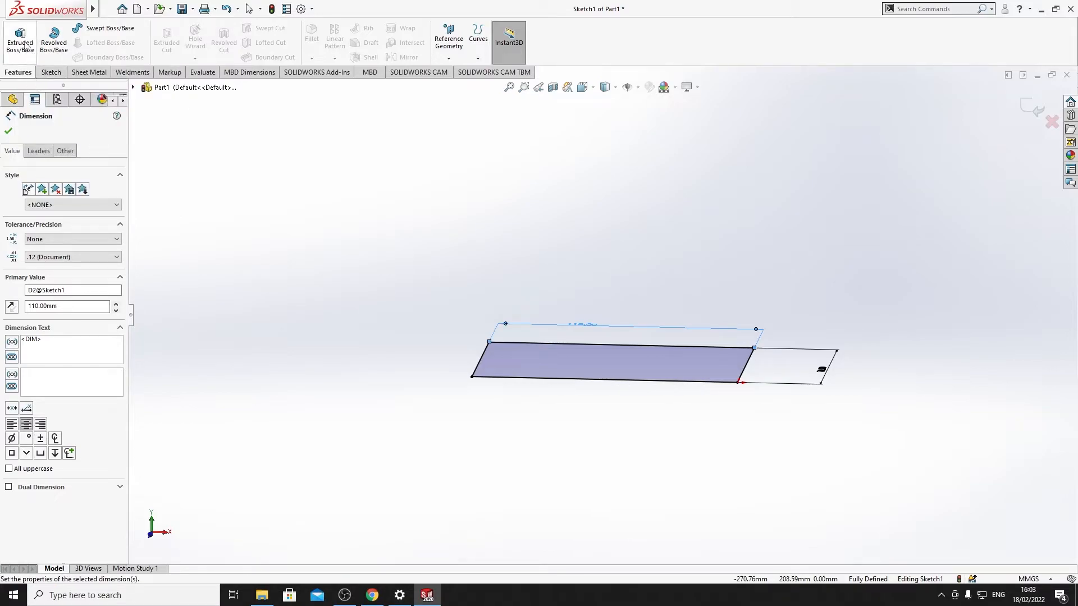
# Step: Extrude the 110 × 70 rectangle as a Blind boss 70 mm deep into Boss-Extrude1
pyautogui.click(19, 39)
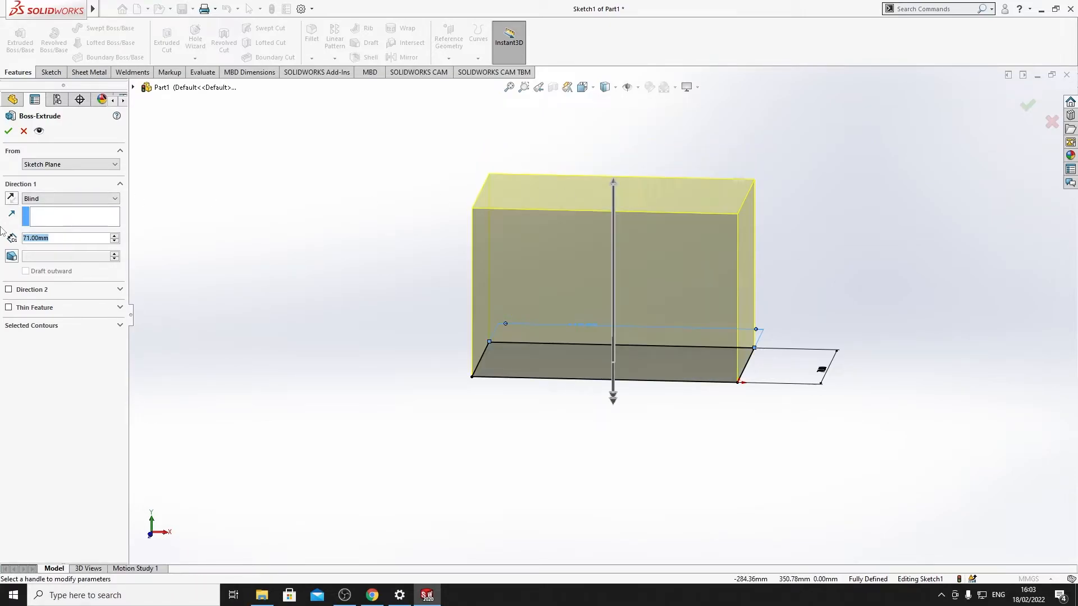
pyautogui.click(114, 241)
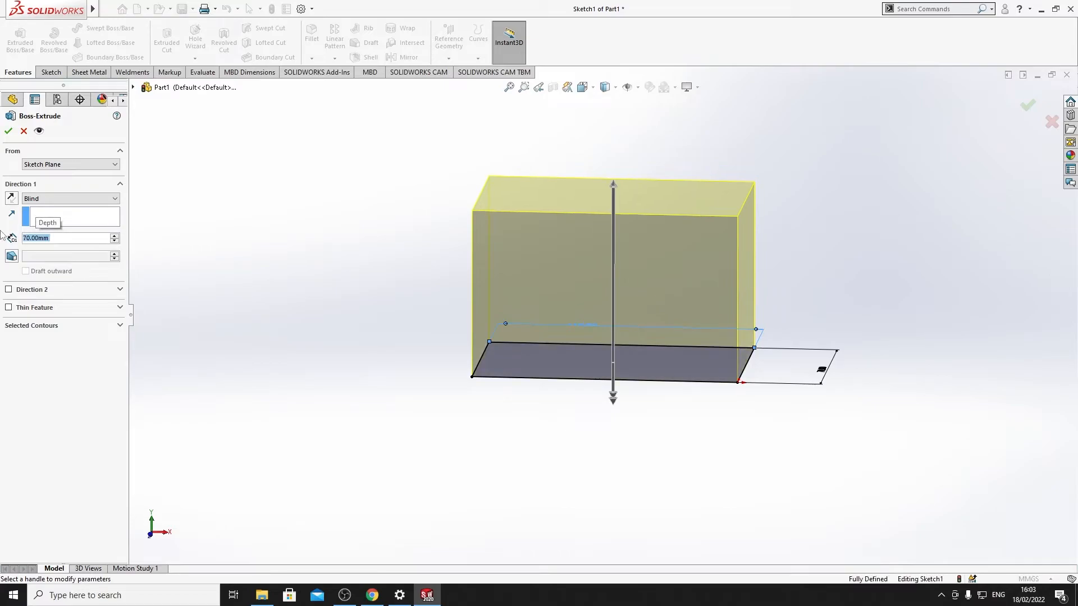
pyautogui.click(7, 131)
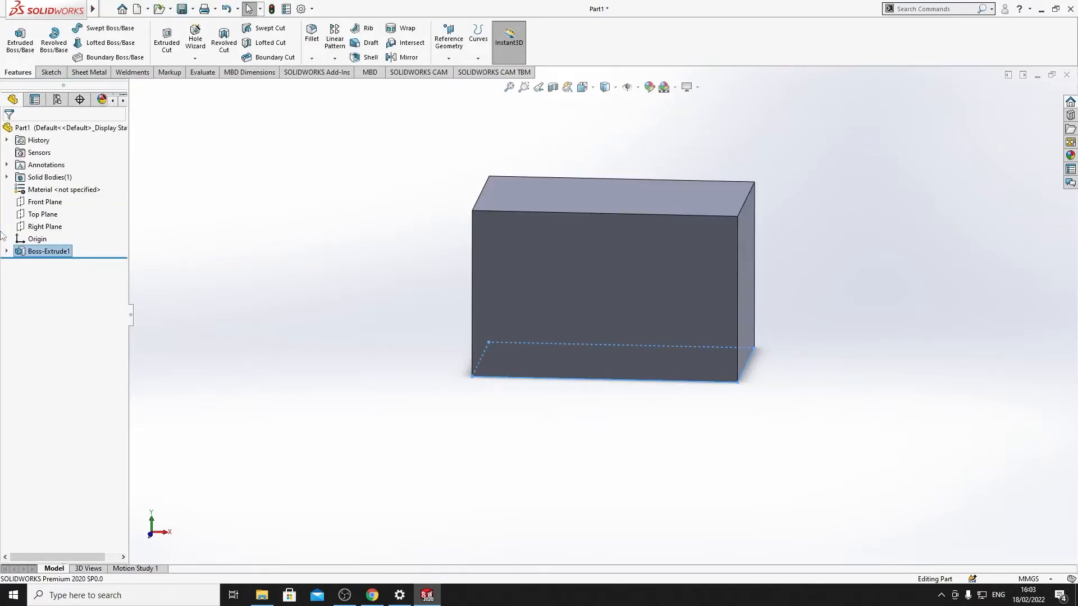
# Step: Orbit the box into a 3D view and start a second sketch awaiting a face
pyautogui.moveTo(612, 275); pyautogui.dragTo(523, 330)
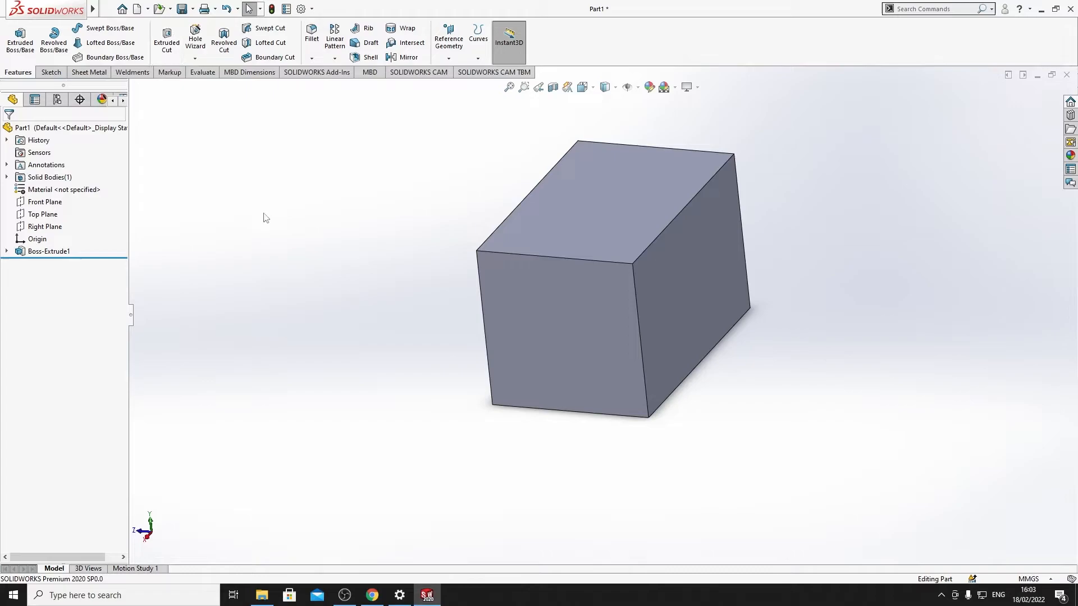
pyautogui.click(49, 72)
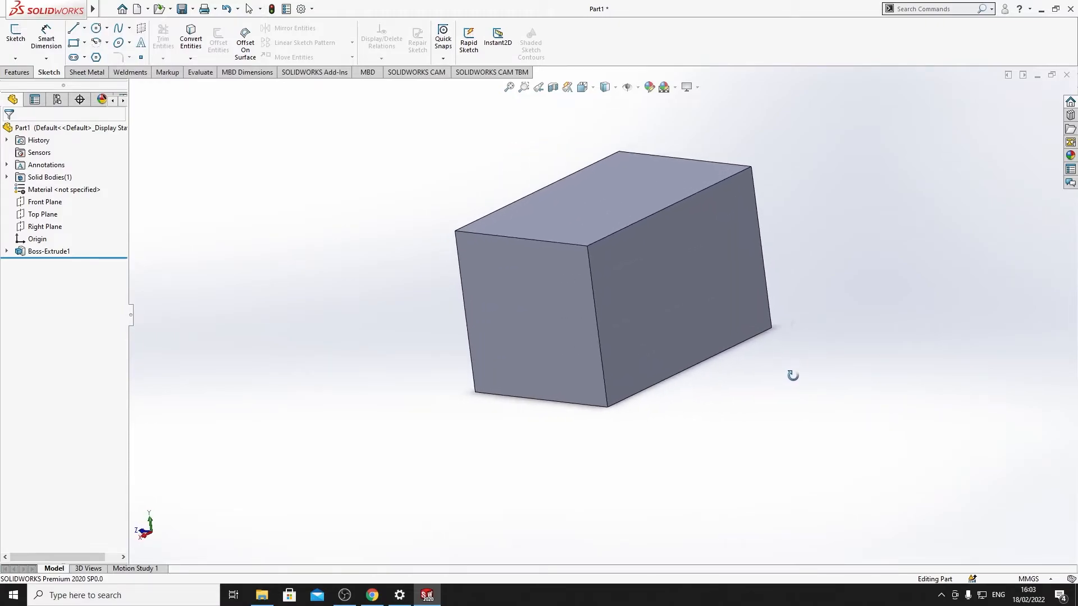
pyautogui.moveTo(506, 279)
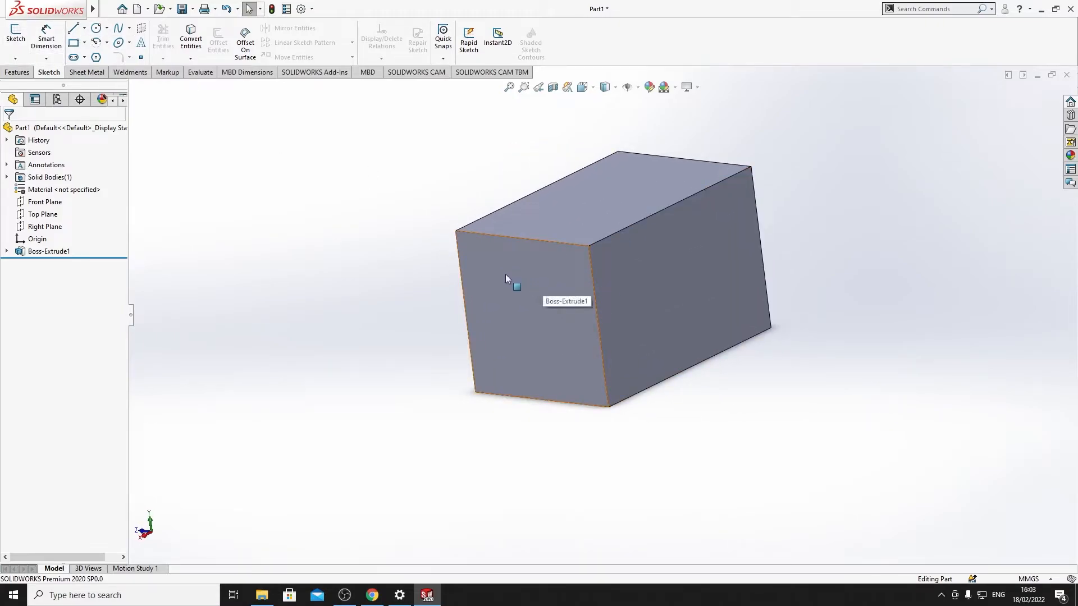
pyautogui.moveTo(557, 298)
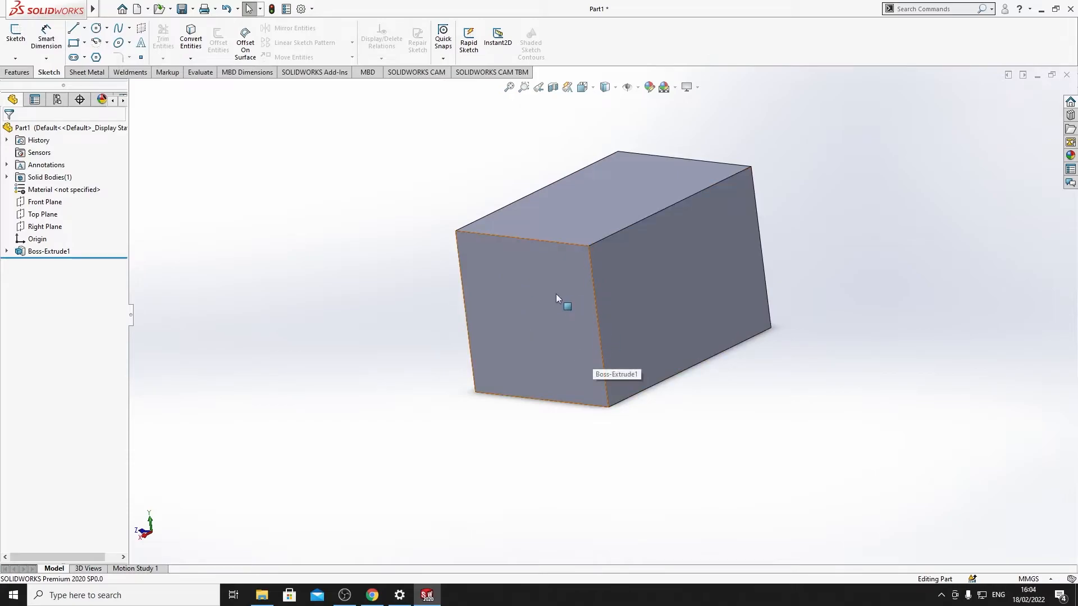
pyautogui.click(15, 36)
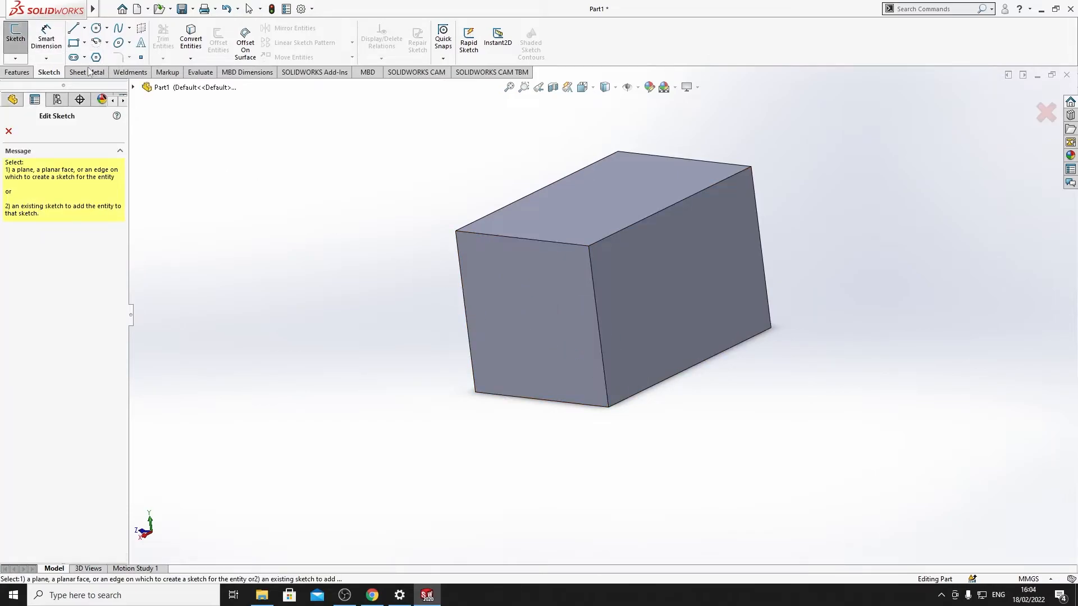
# Step: Place Sketch2 on the box's end face and choose the Circle tool
pyautogui.click(539, 316)
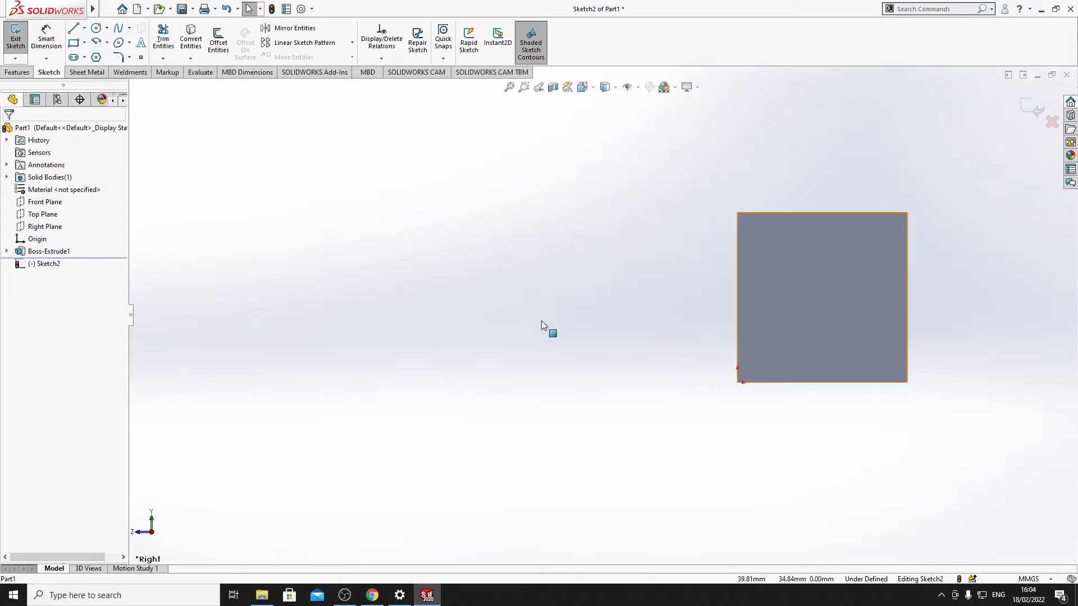
pyautogui.moveTo(906, 265)
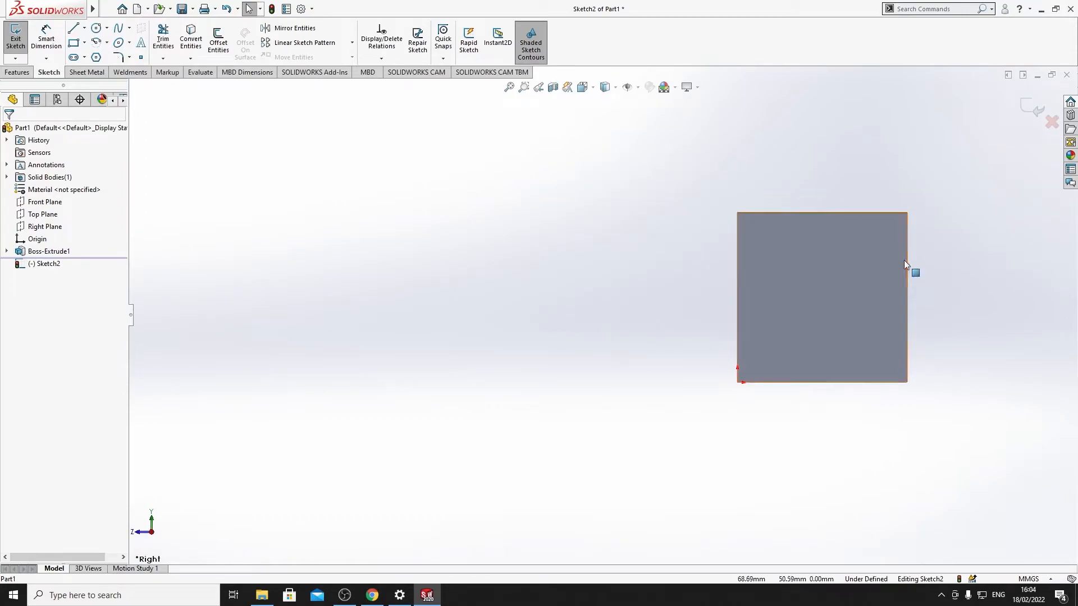
pyautogui.moveTo(837, 290)
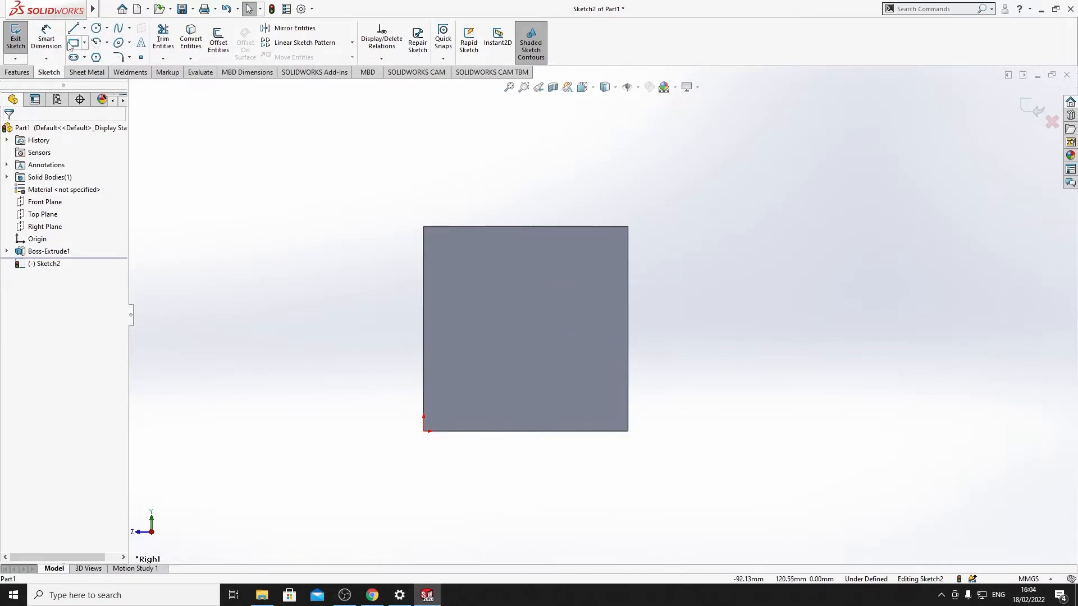
pyautogui.moveTo(578, 184)
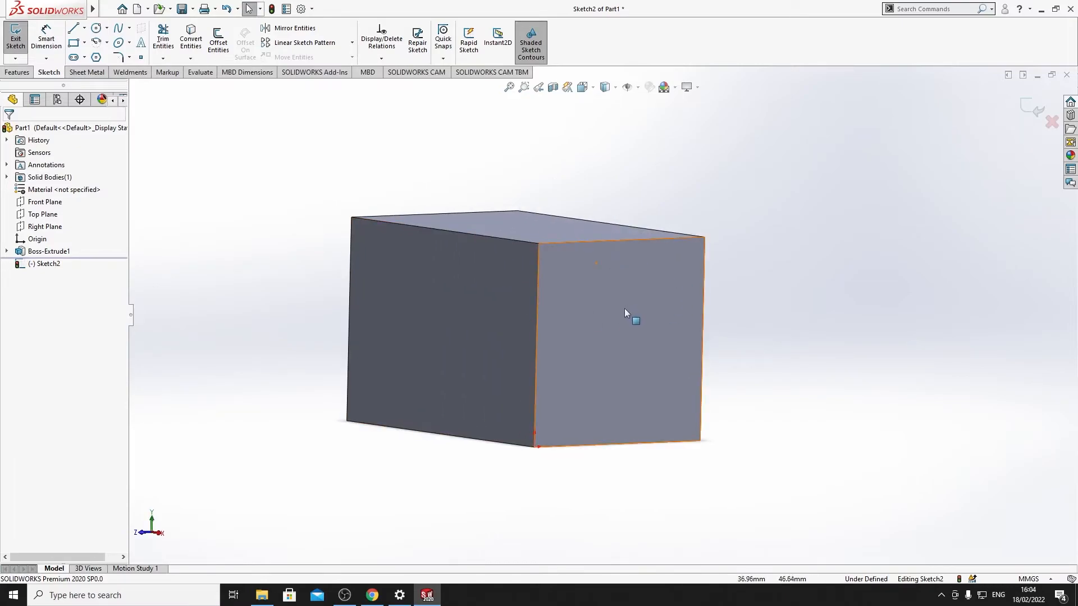
pyautogui.click(95, 28)
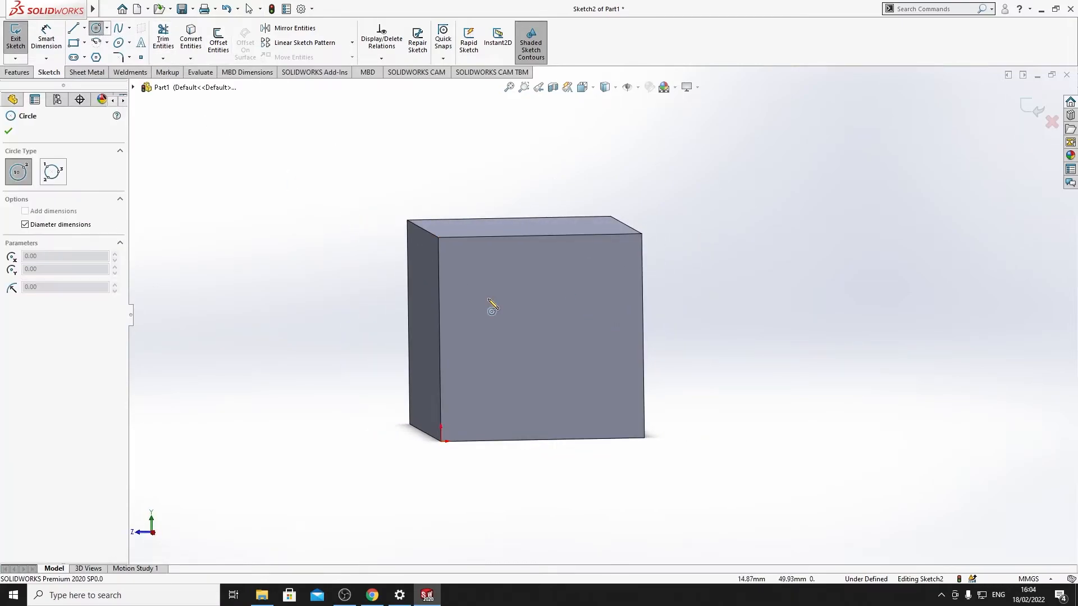
pyautogui.moveTo(539, 238)
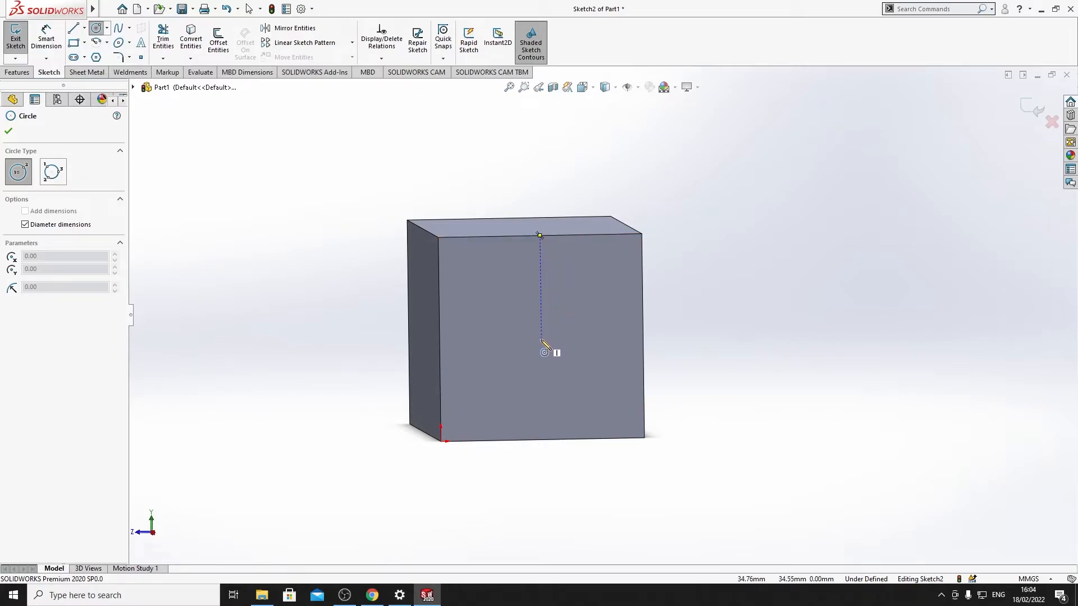
pyautogui.moveTo(443, 342)
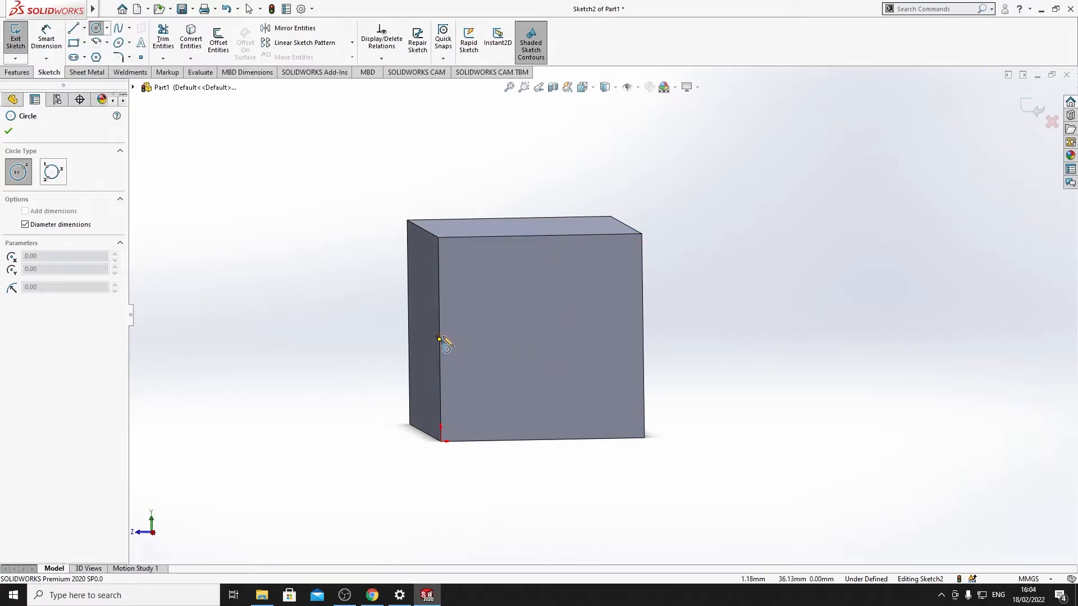
# Step: Draw a 40 mm circle centred on the end face using midpoint inferences
pyautogui.click(438, 339)
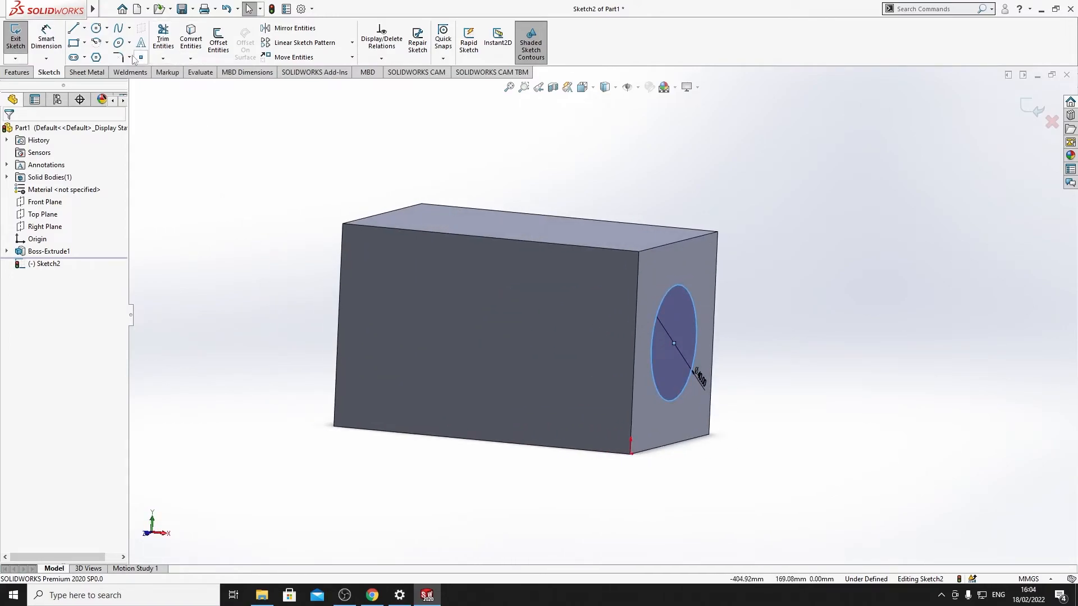
pyautogui.click(17, 73)
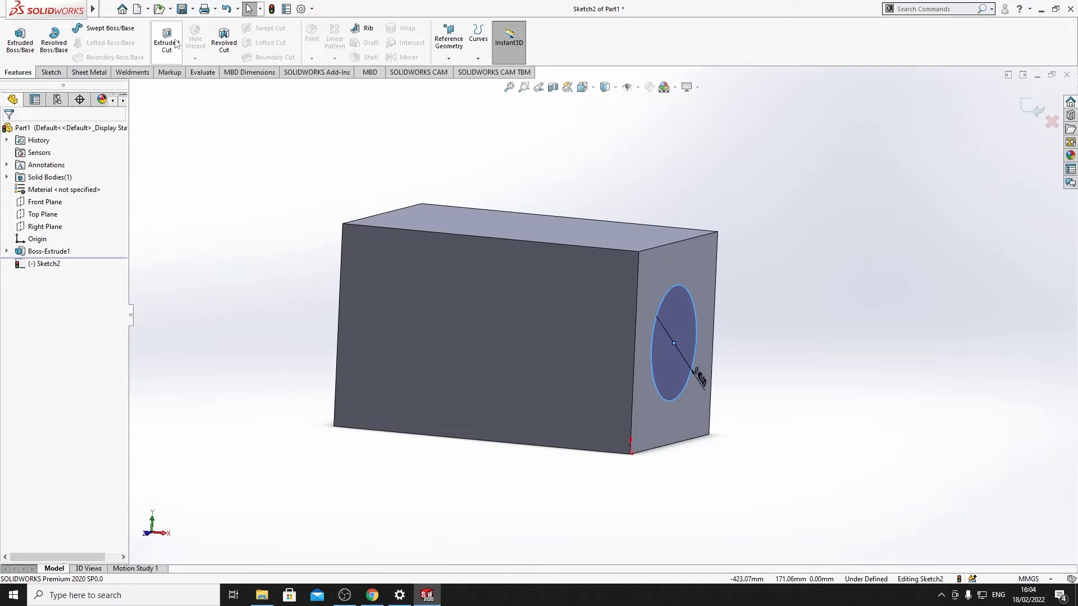
# Step: Cut the 40 mm circle Through All to bore Cut-Extrude1 through the box
pyautogui.click(165, 43)
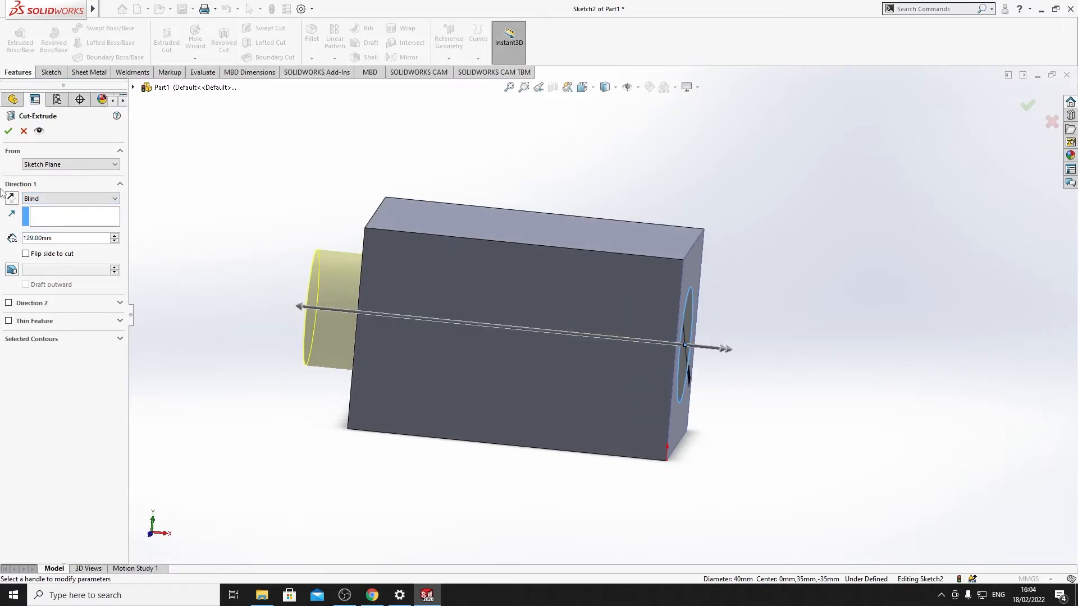
pyautogui.click(70, 199)
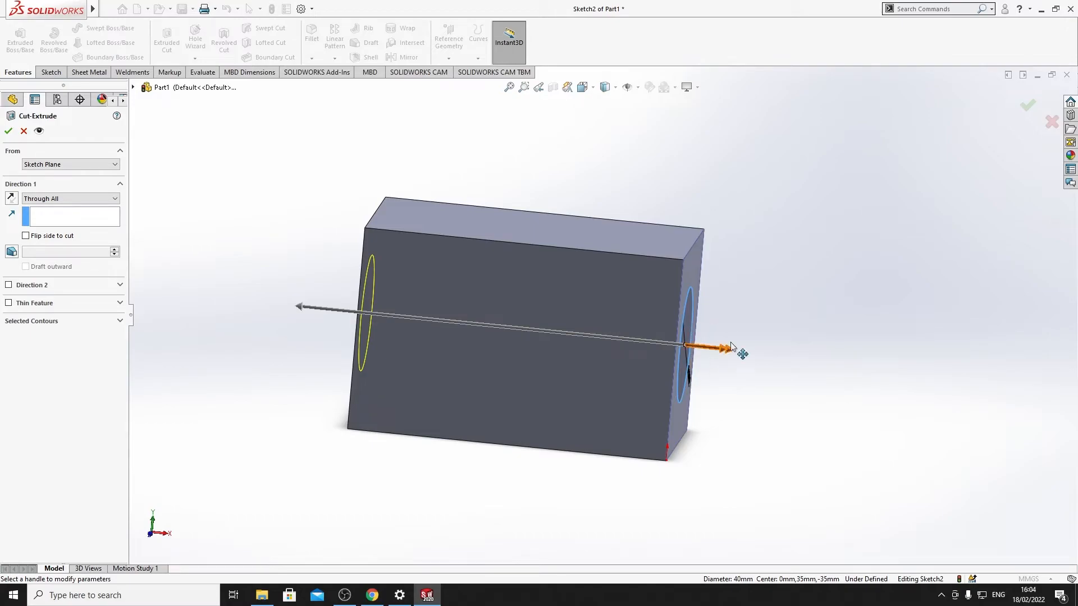
pyautogui.moveTo(223, 249)
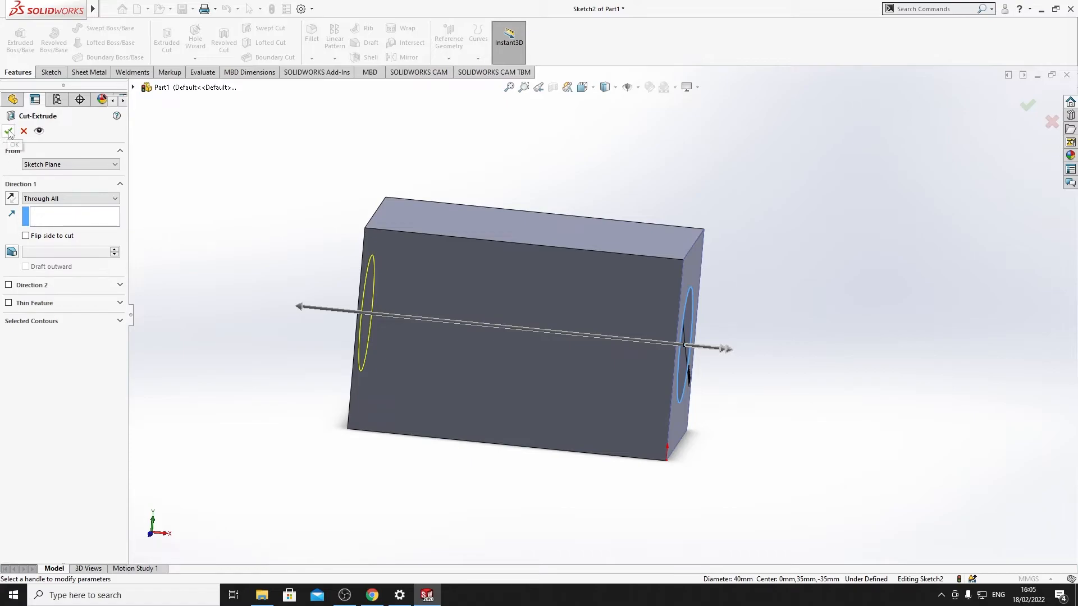
pyautogui.click(9, 131)
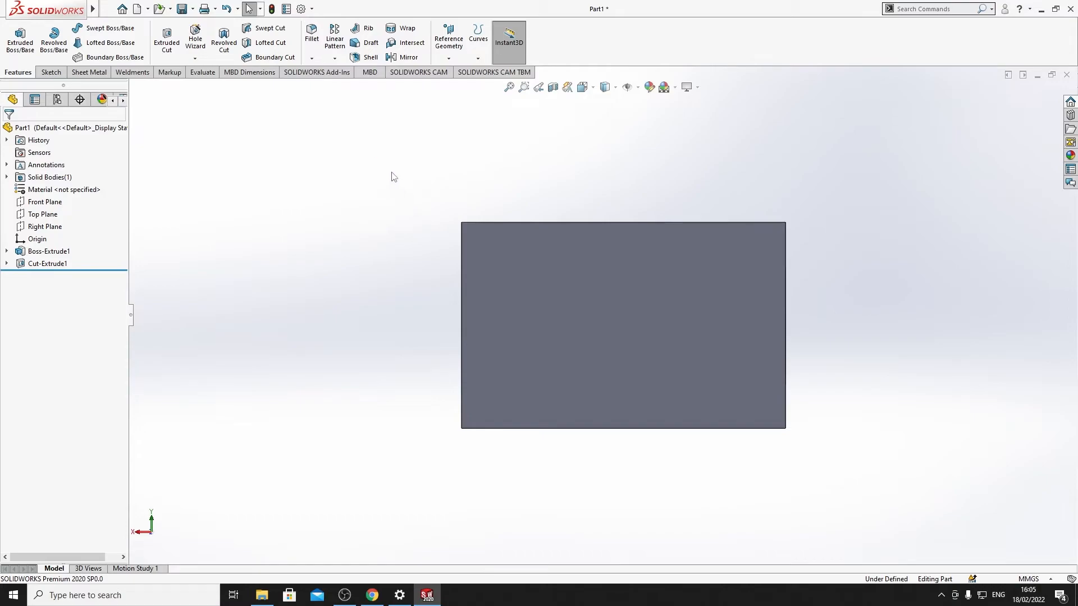
pyautogui.click(623, 324)
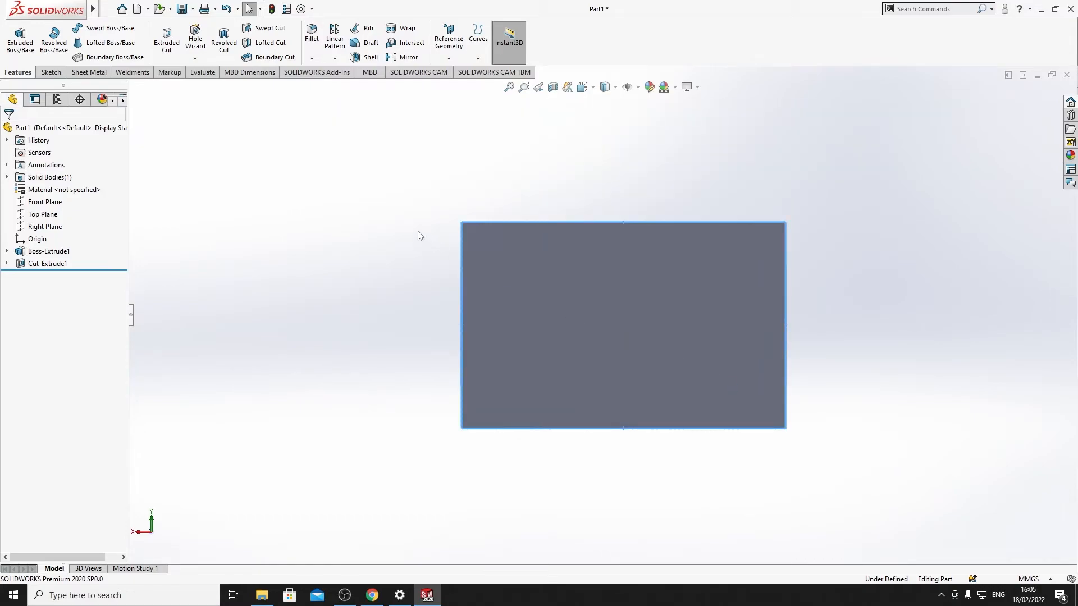
pyautogui.click(410, 199)
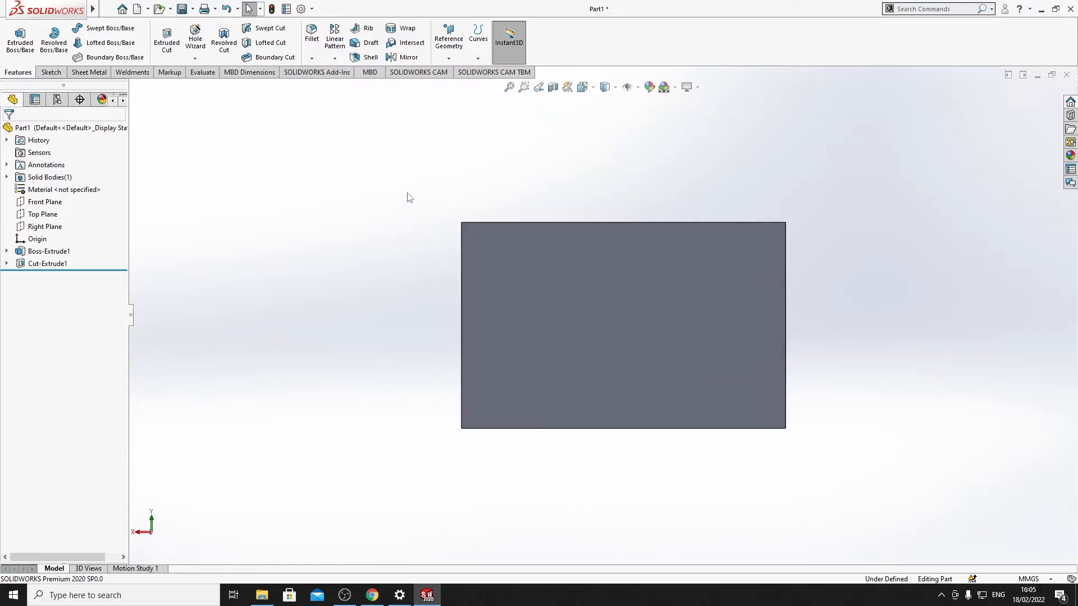
pyautogui.moveTo(337, 135)
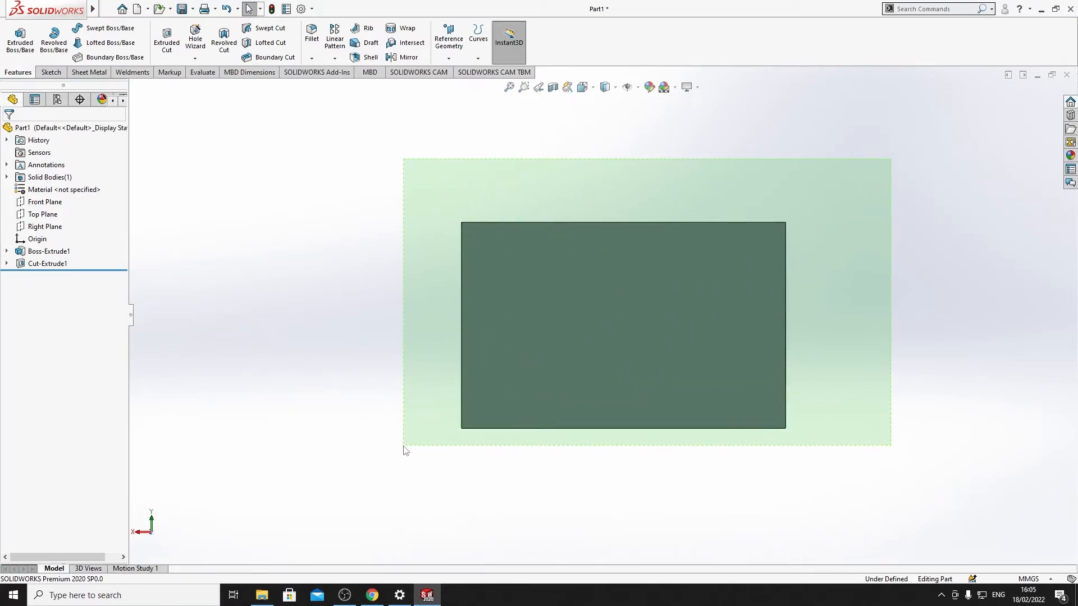
pyautogui.click(337, 166)
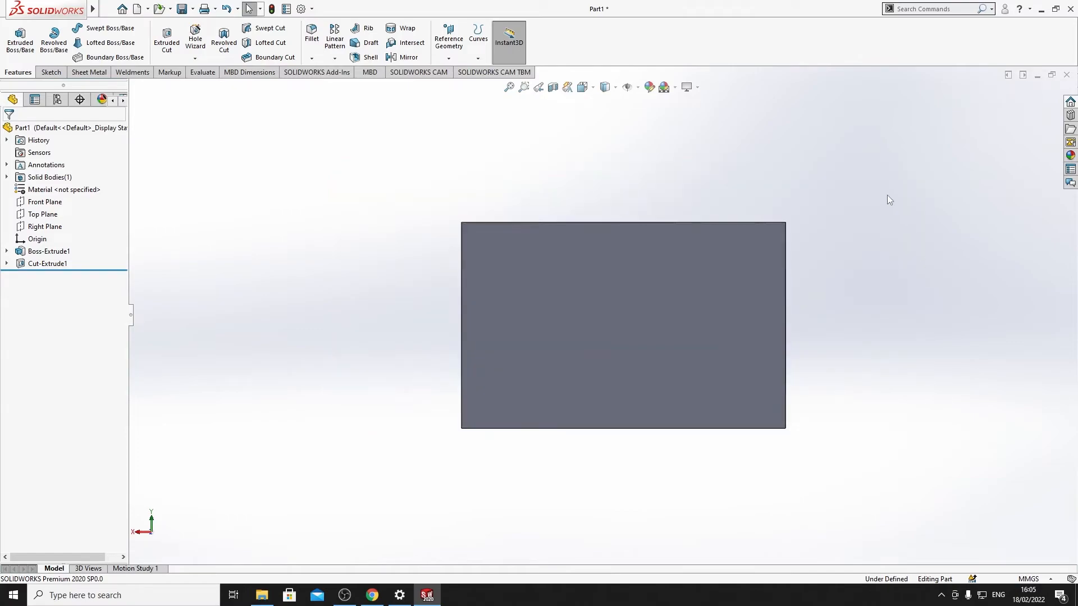
pyautogui.moveTo(367, 156)
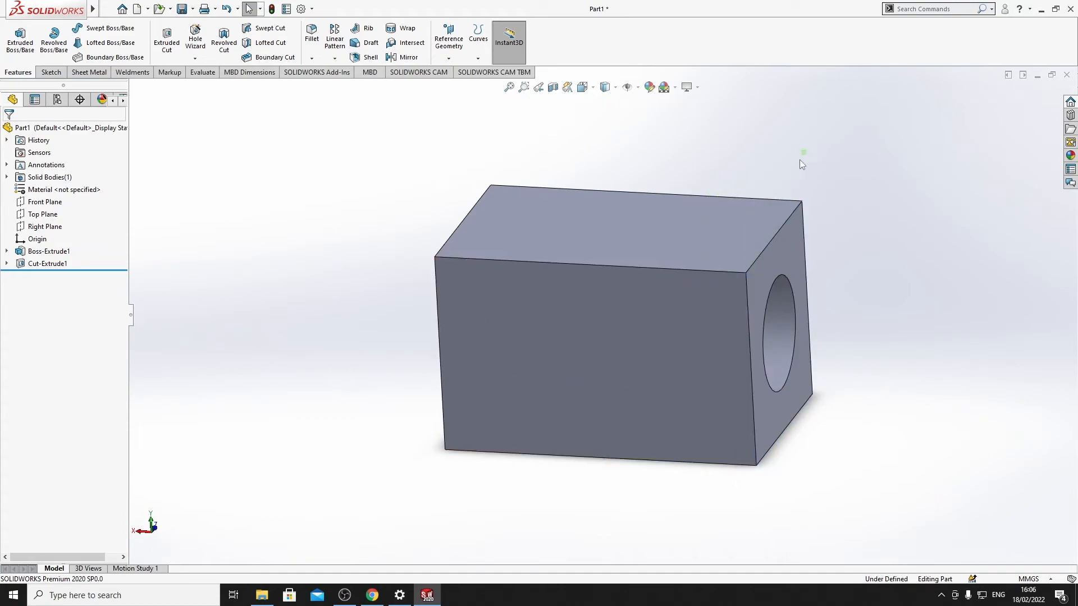
pyautogui.click(777, 337)
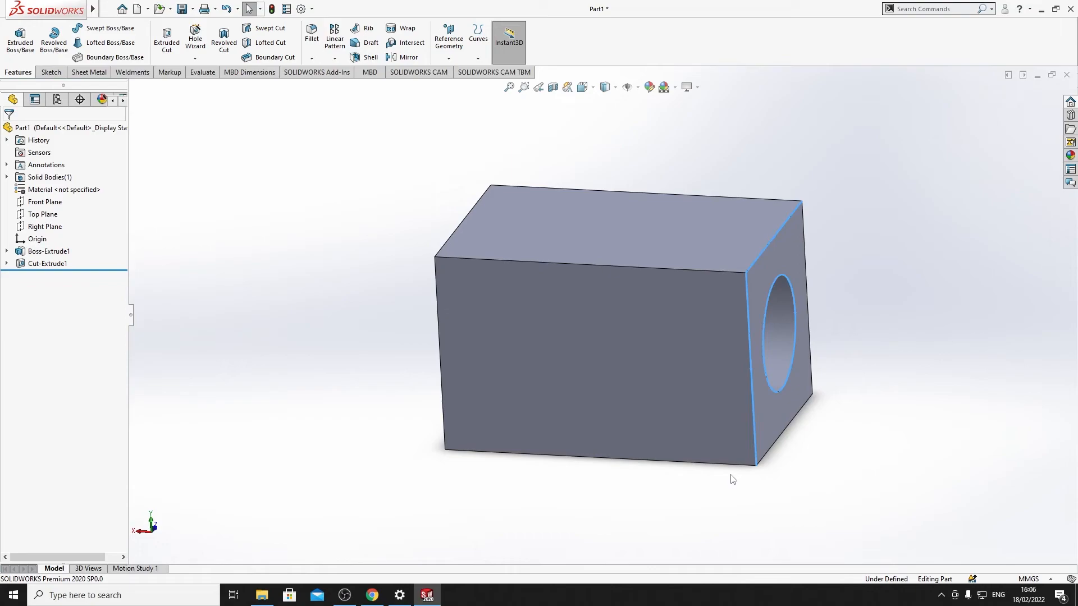
pyautogui.click(861, 248)
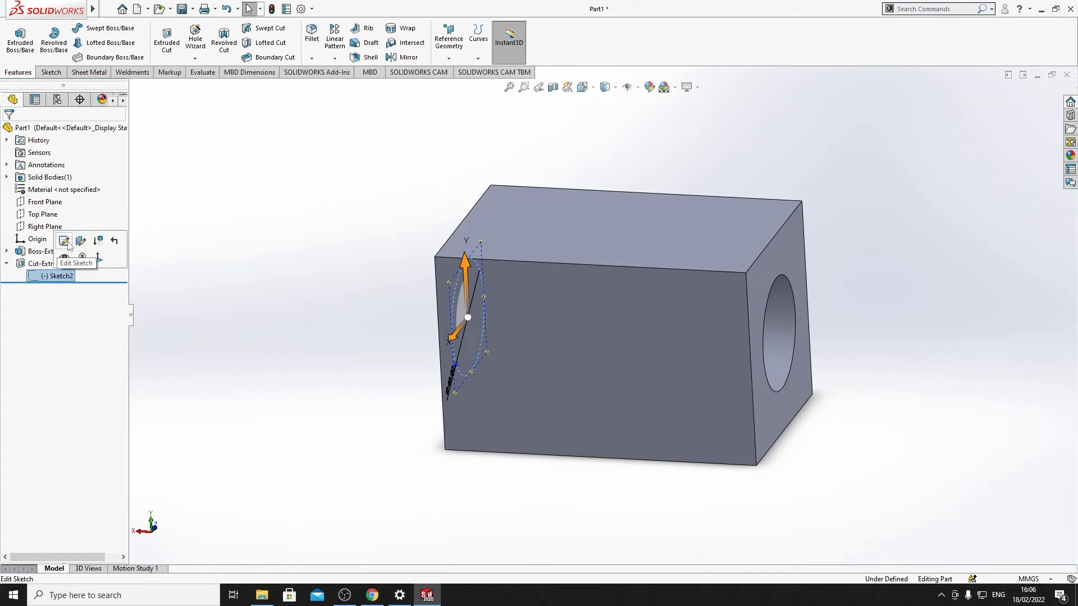
pyautogui.click(51, 263)
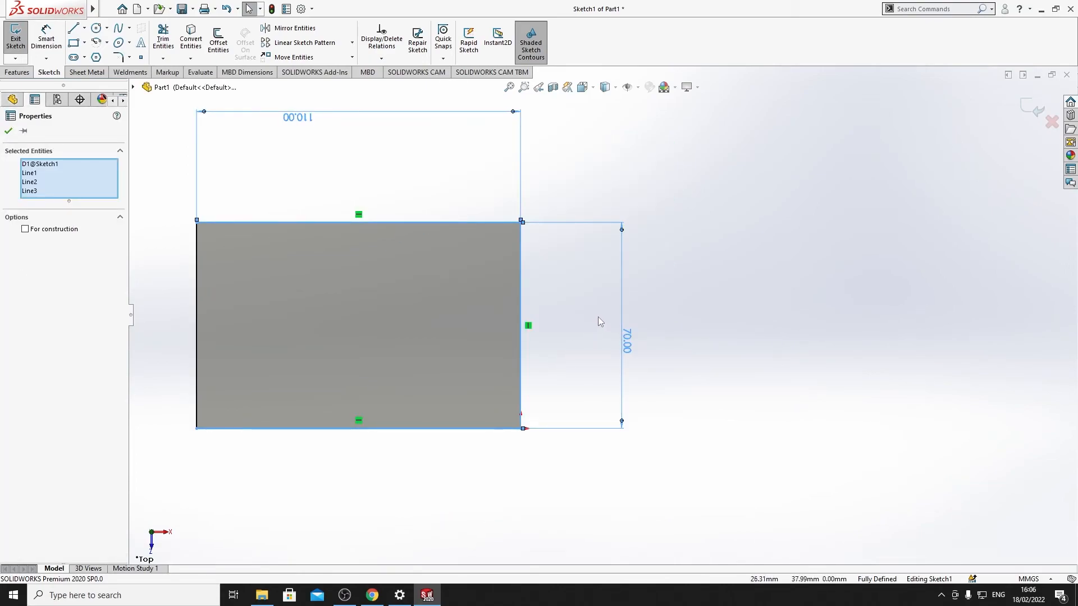
pyautogui.click(7, 131)
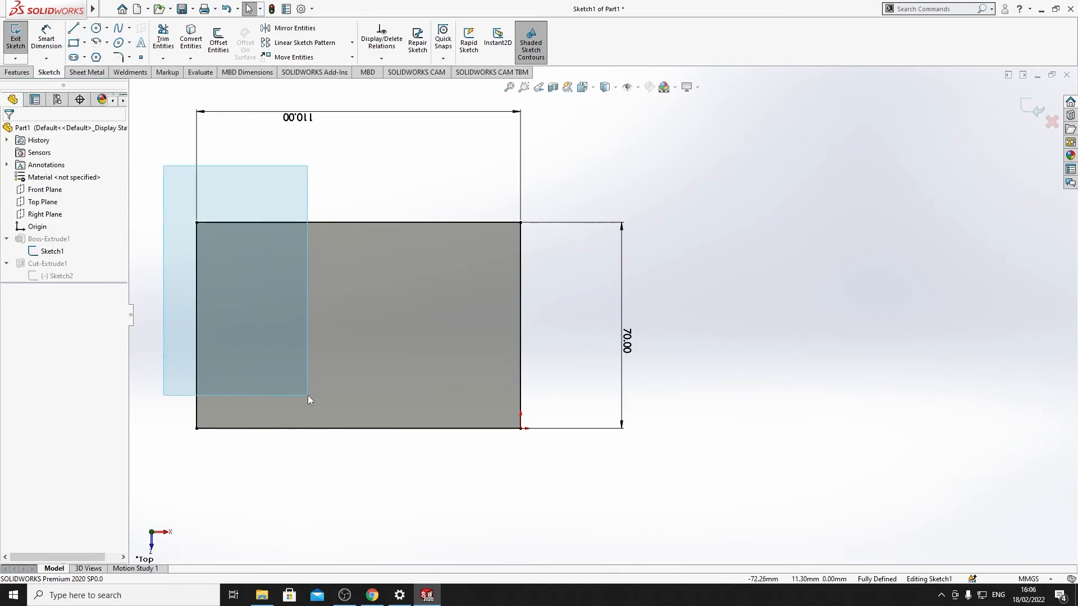
pyautogui.click(197, 323)
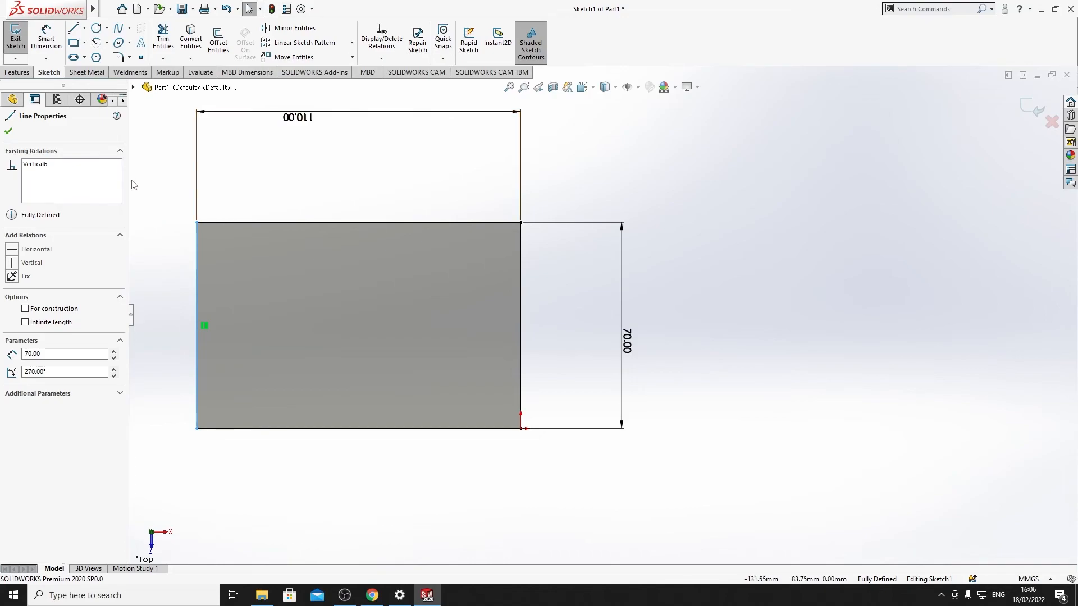
pyautogui.moveTo(1024, 122)
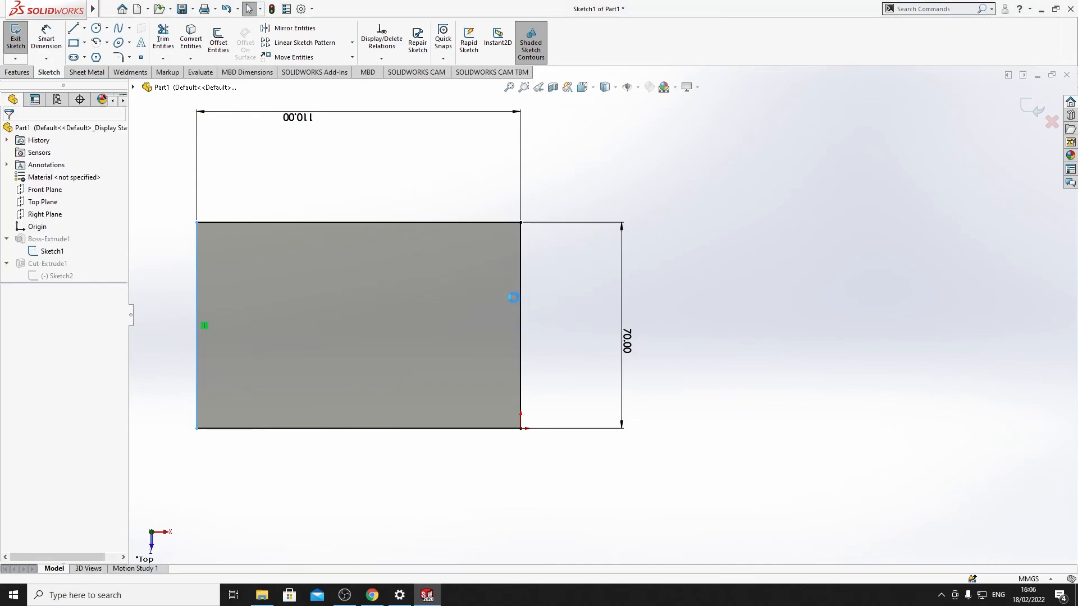
pyautogui.click(15, 36)
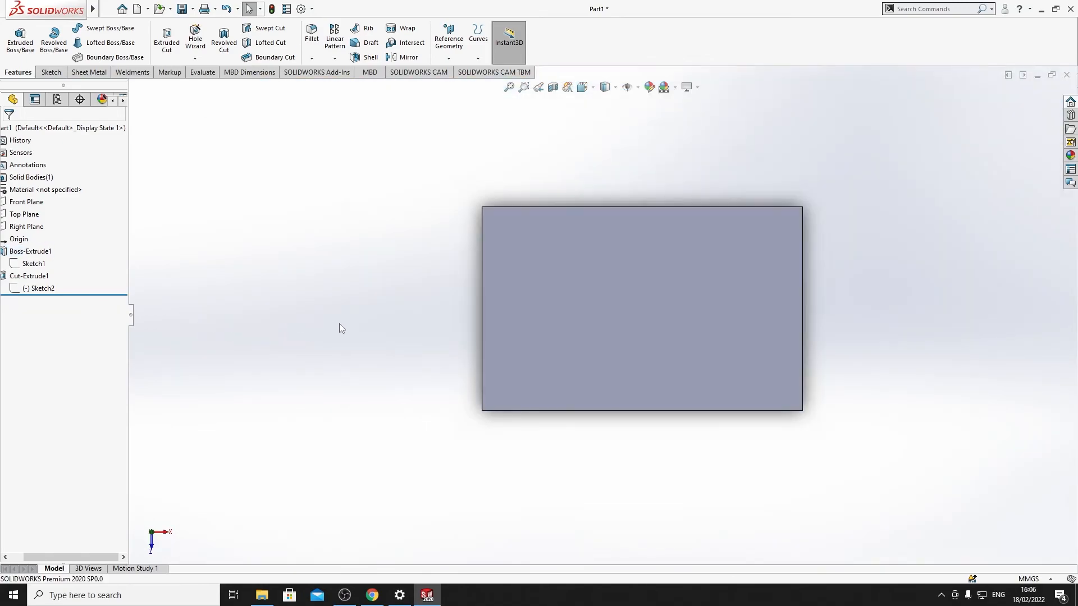
# Step: Fillet the box's four long corner edges at 30 mm radius as Fillet1
pyautogui.click(311, 37)
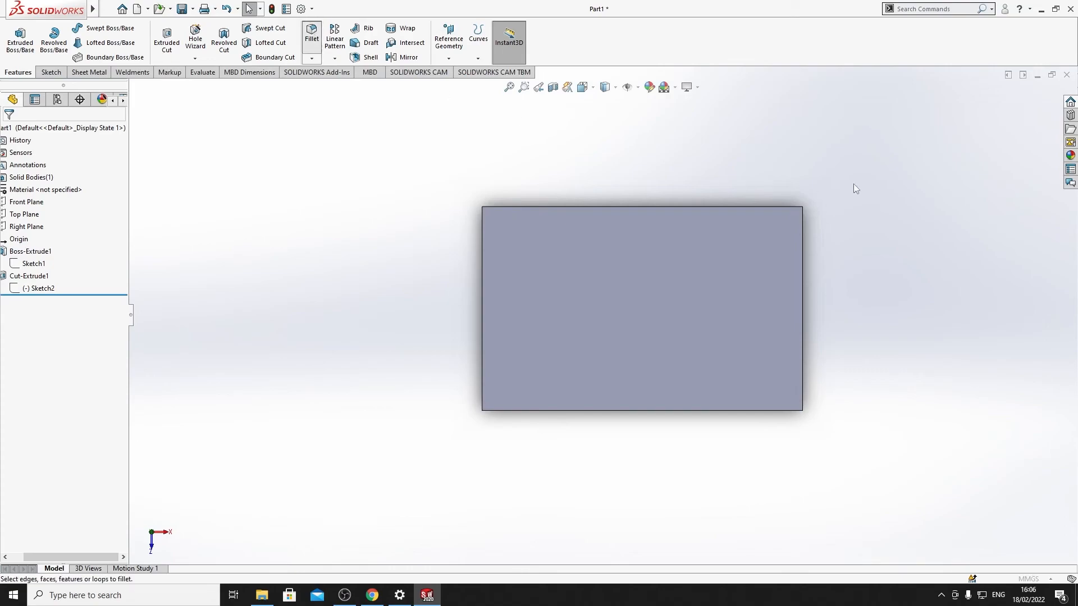
pyautogui.click(310, 34)
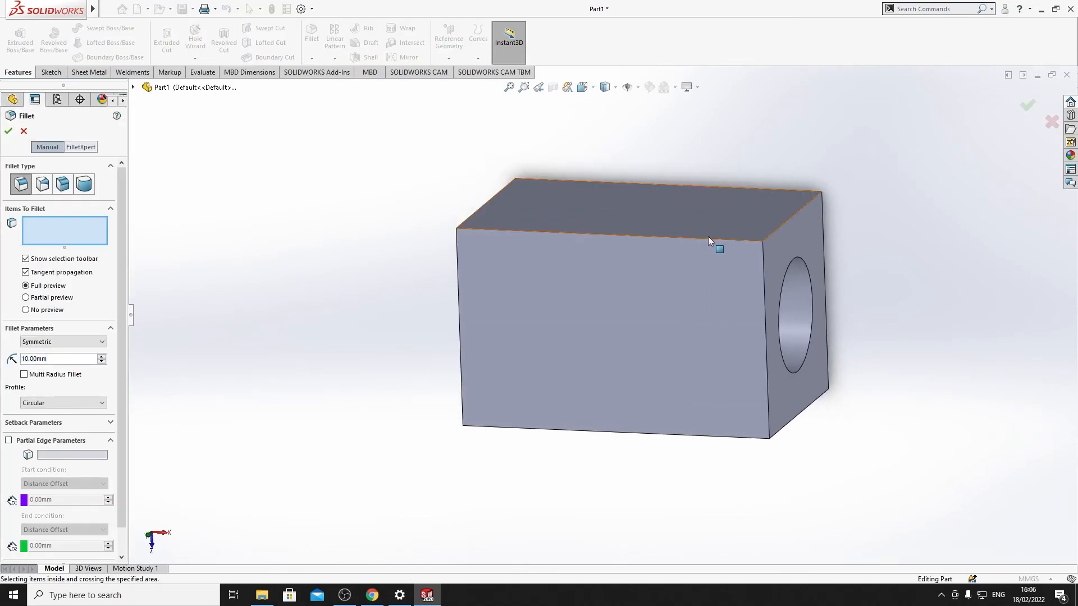
pyautogui.click(708, 237)
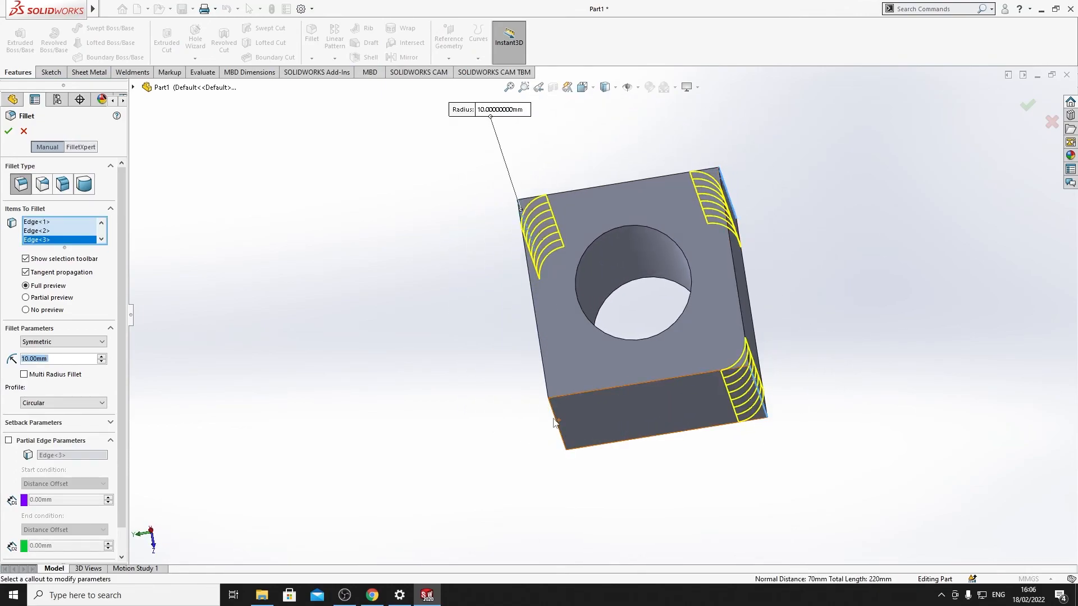
pyautogui.click(557, 423)
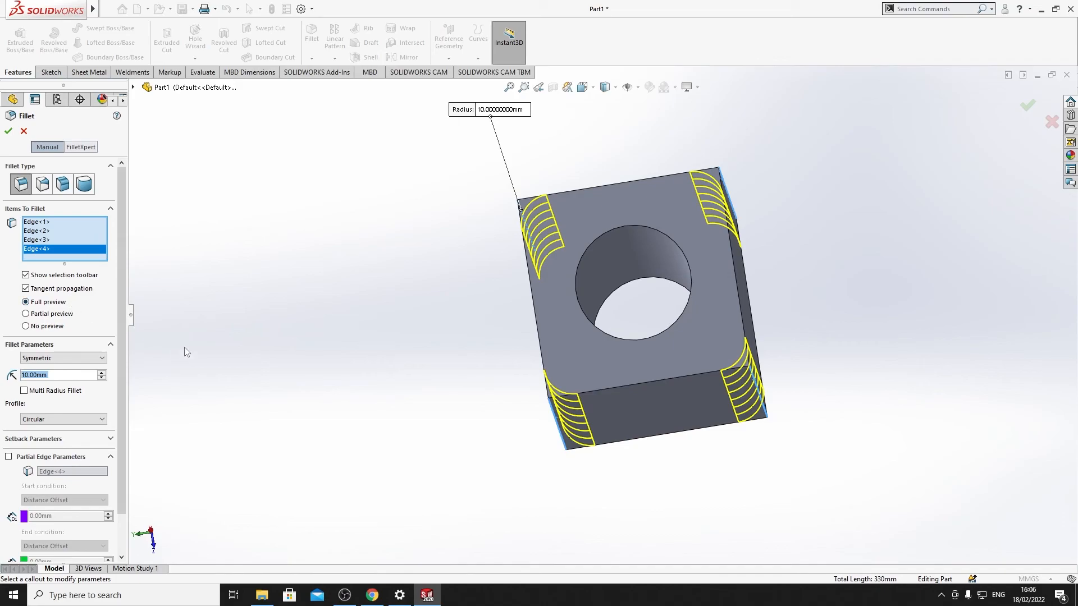
pyautogui.click(102, 372)
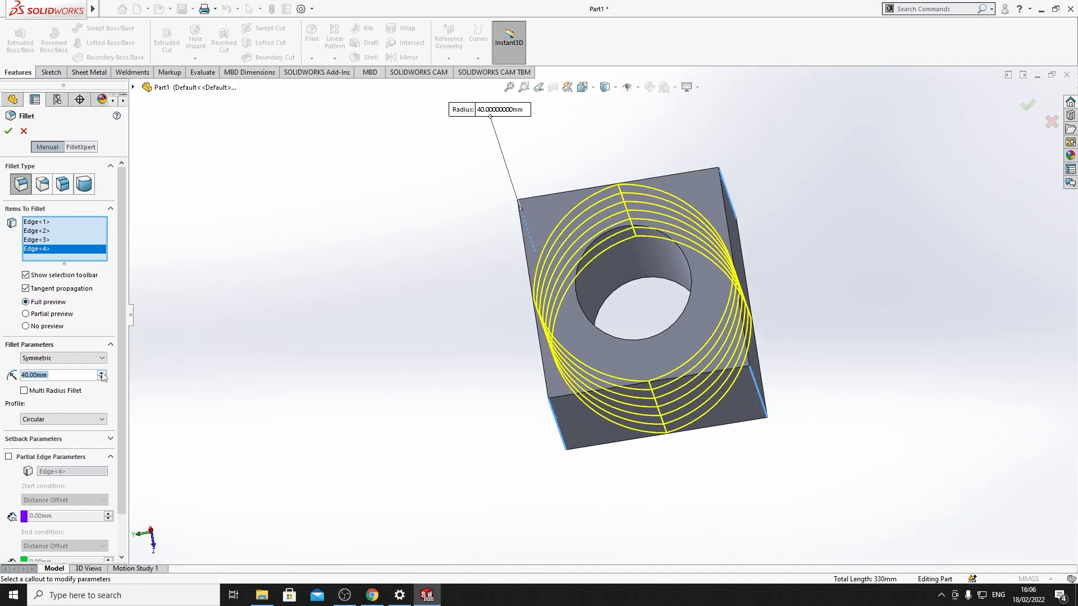
pyautogui.click(102, 378)
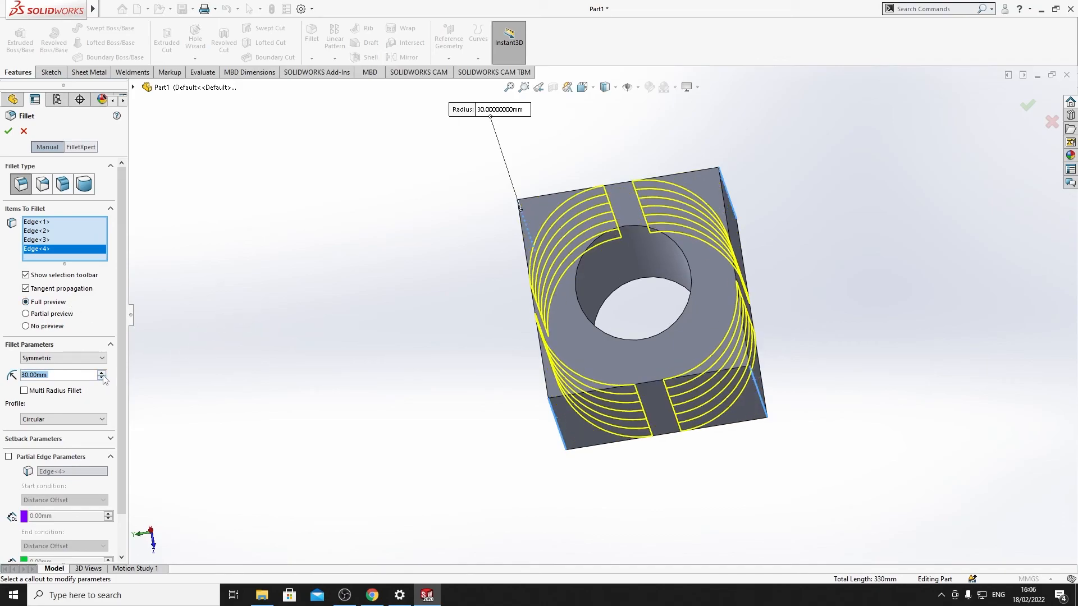
pyautogui.click(7, 131)
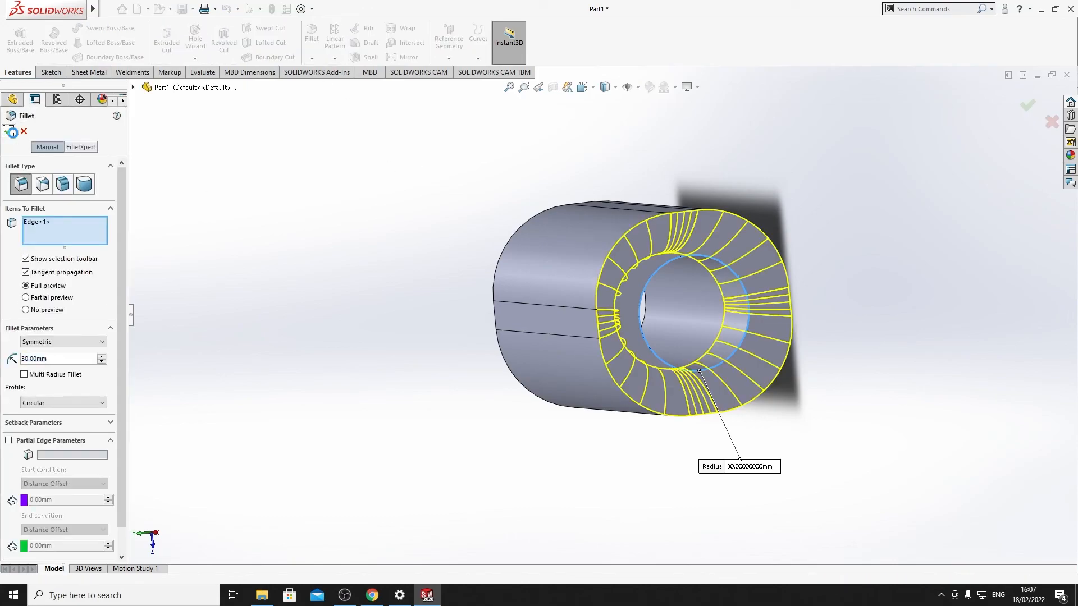
# Step: Apply Fillet2, the 30 mm round on the hole's rim, forming the tube shape
pyautogui.click(1026, 106)
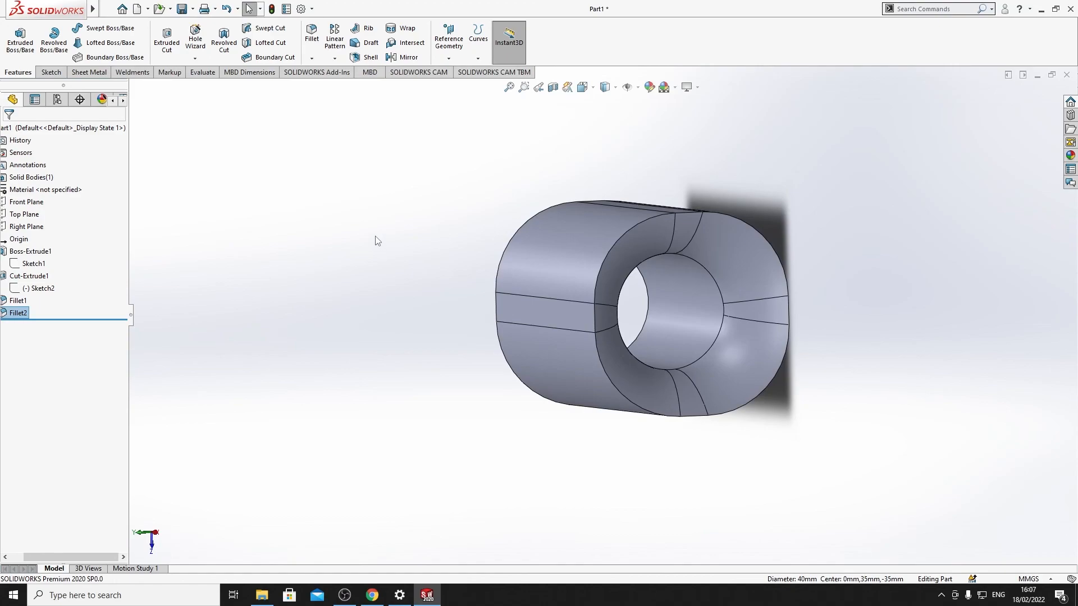
pyautogui.moveTo(364, 236)
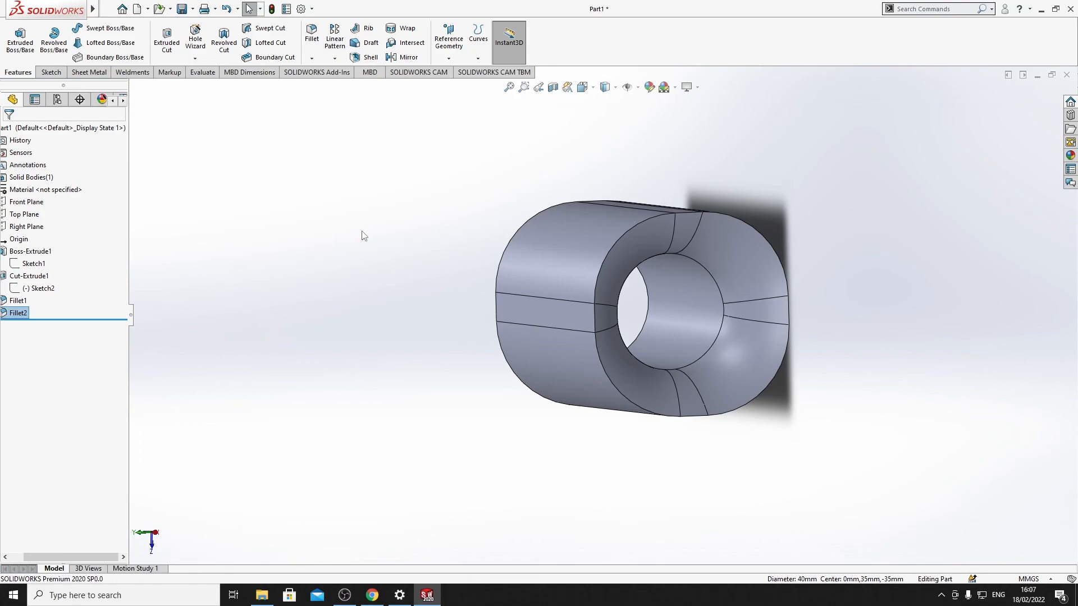
pyautogui.moveTo(367, 337)
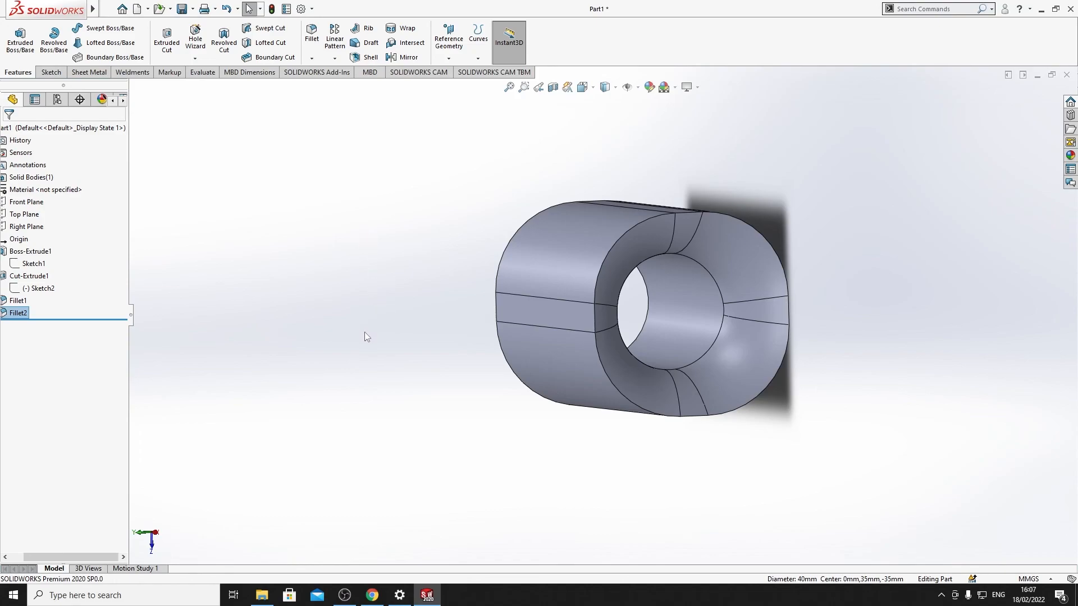